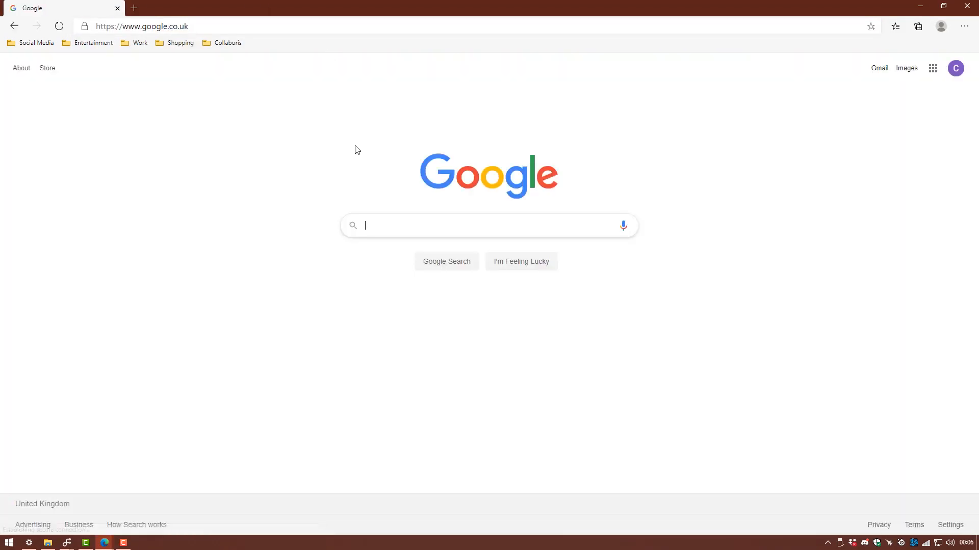
Step: Search Google for 'OBS Project', reach obsproject.com and start the Windows installer download
{"action": "type", "text": "OBS P"}
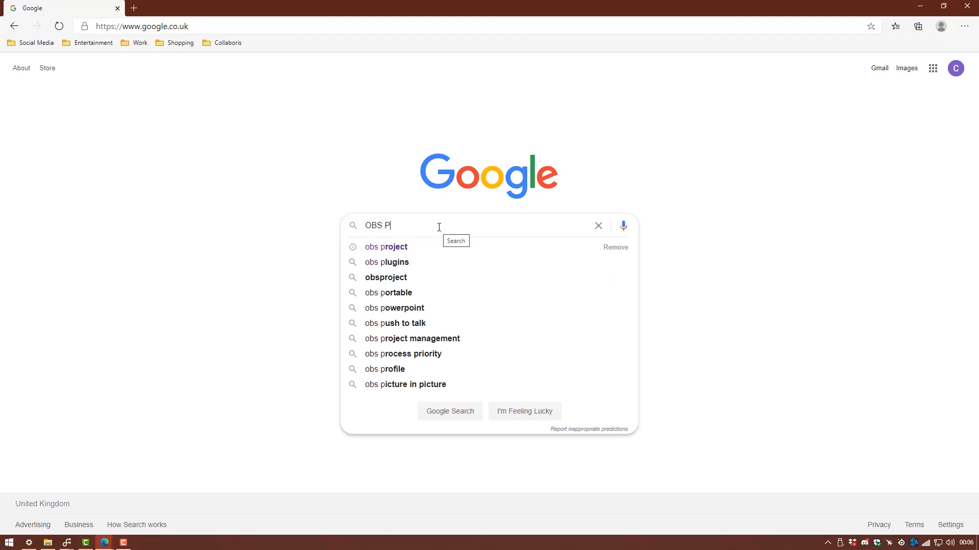
{"action": "left_click", "coordinate": [386, 247]}
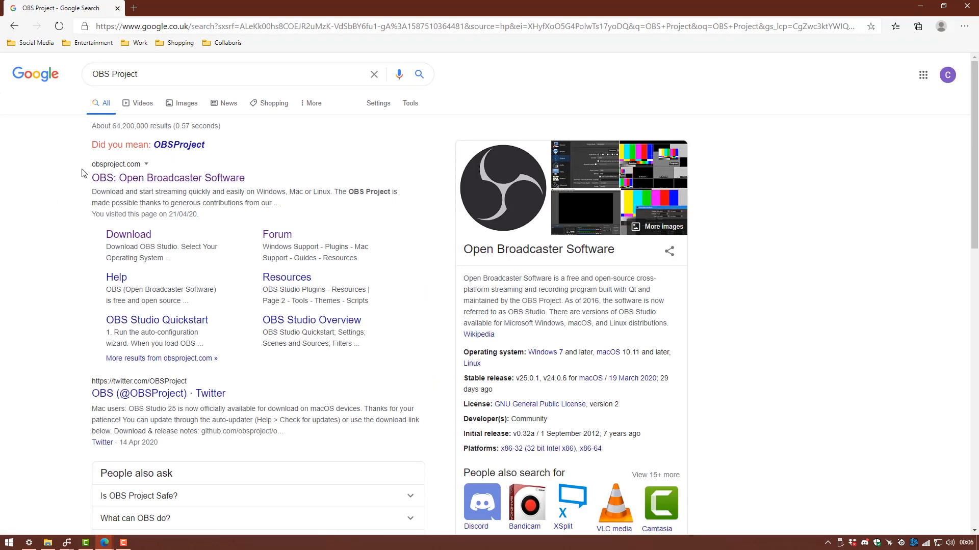
{"action": "left_click", "coordinate": [168, 178]}
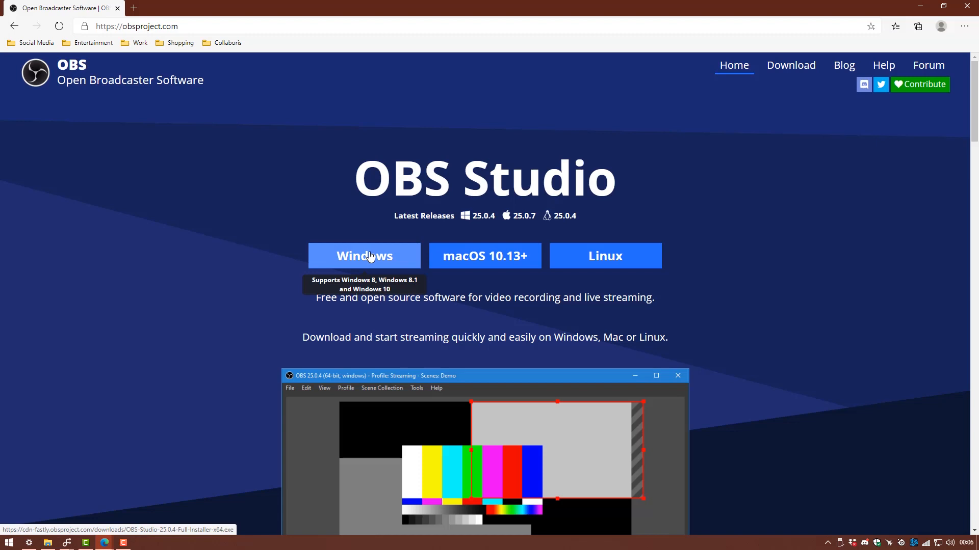
{"action": "left_click", "coordinate": [364, 256]}
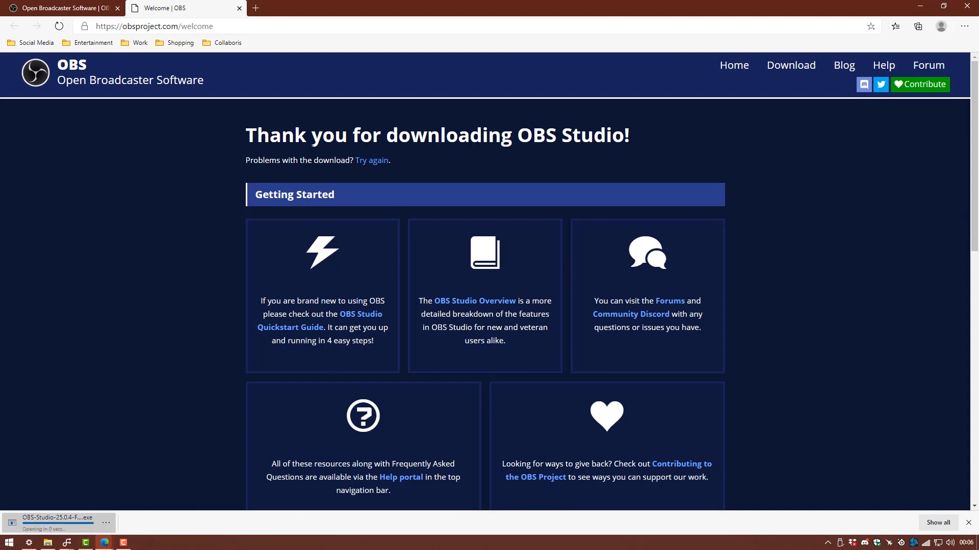
{"action": "mouse_move", "coordinate": [431, 185]}
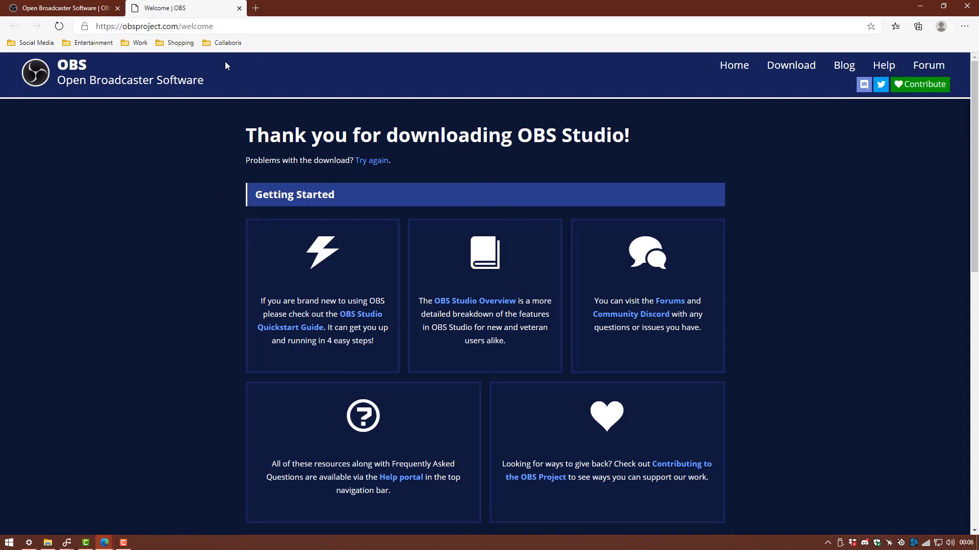
{"action": "mouse_move", "coordinate": [255, 8]}
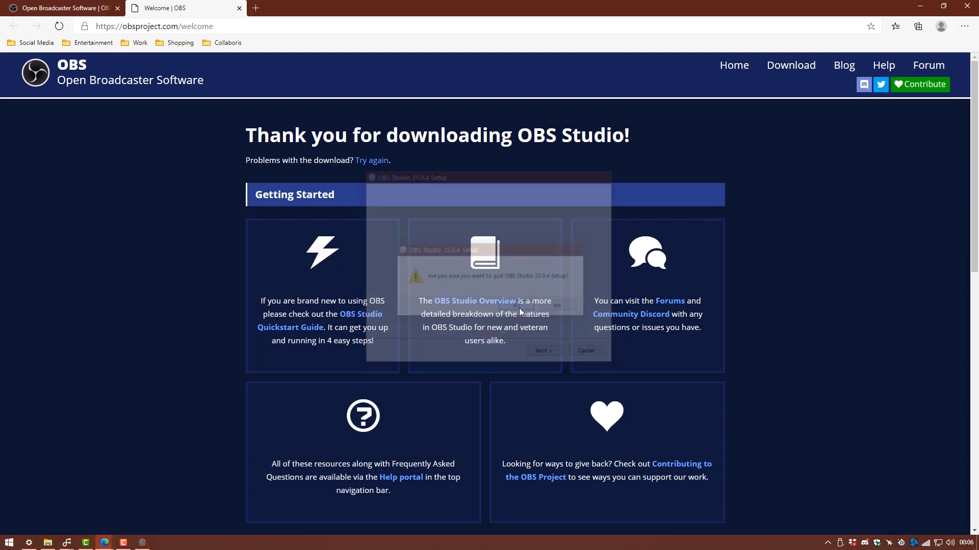
Step: Search 'obs virtual camera' and land on the OBS-VirtualCam 2.0.4 forum plugin page
{"action": "left_click", "coordinate": [153, 27]}
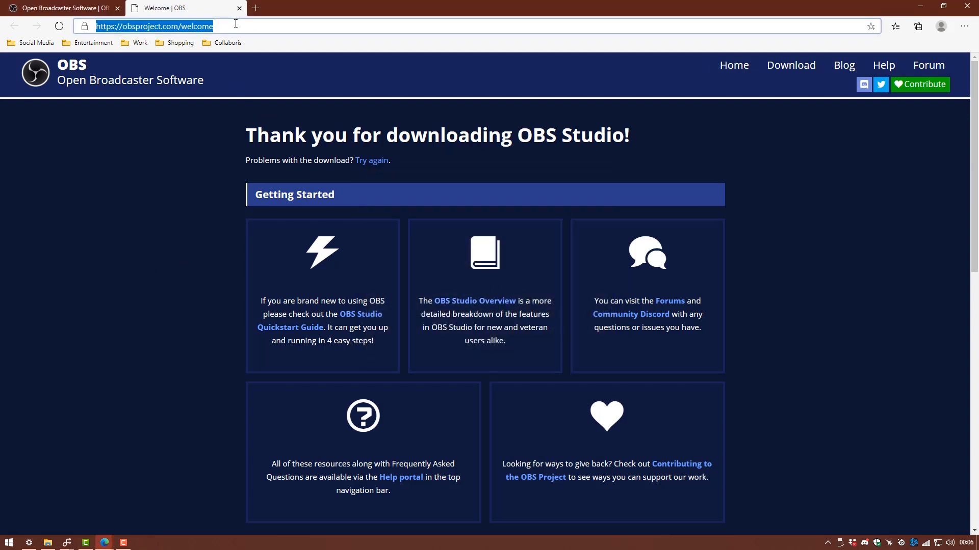
{"action": "type", "text": "obs"}
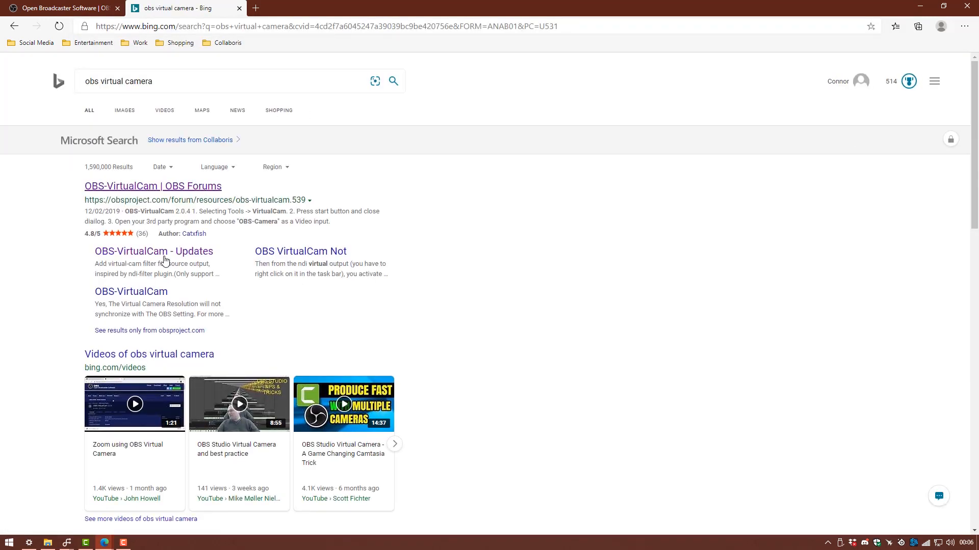
{"action": "left_click", "coordinate": [151, 186]}
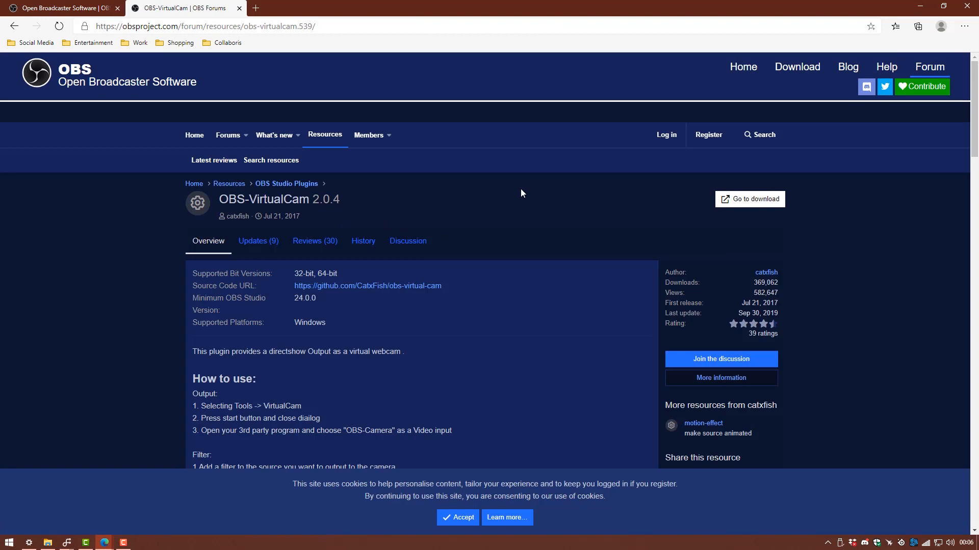
{"action": "mouse_move", "coordinate": [206, 185]}
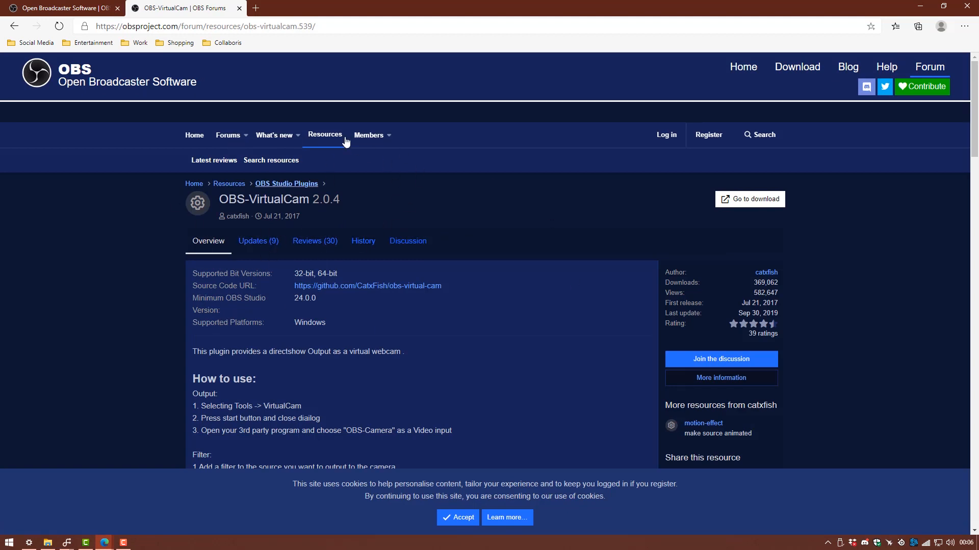
{"action": "mouse_move", "coordinate": [312, 165]}
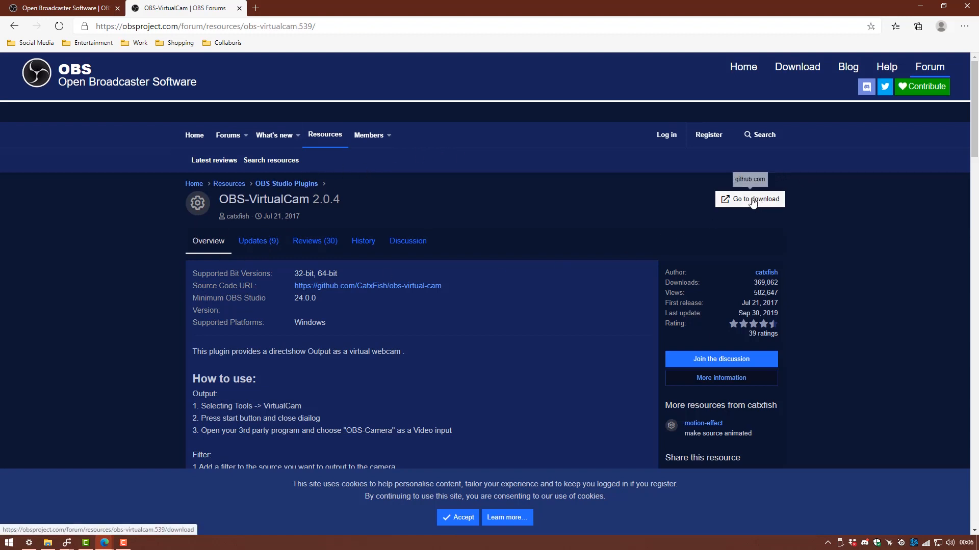
{"action": "mouse_move", "coordinate": [269, 357]}
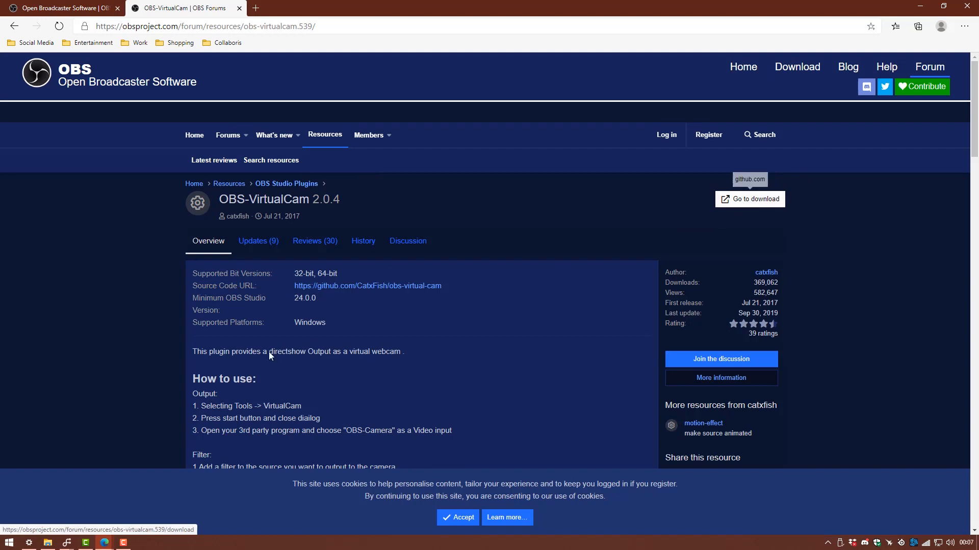
{"action": "mouse_move", "coordinate": [70, 519]}
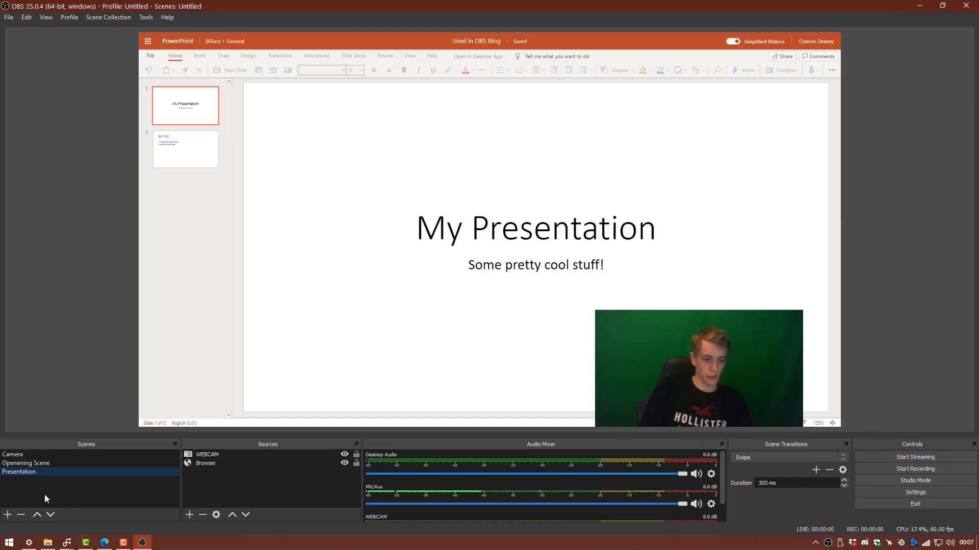
Step: Show the Openening Scene title card in the preview instead of the Presentation scene
{"action": "left_click", "coordinate": [26, 463]}
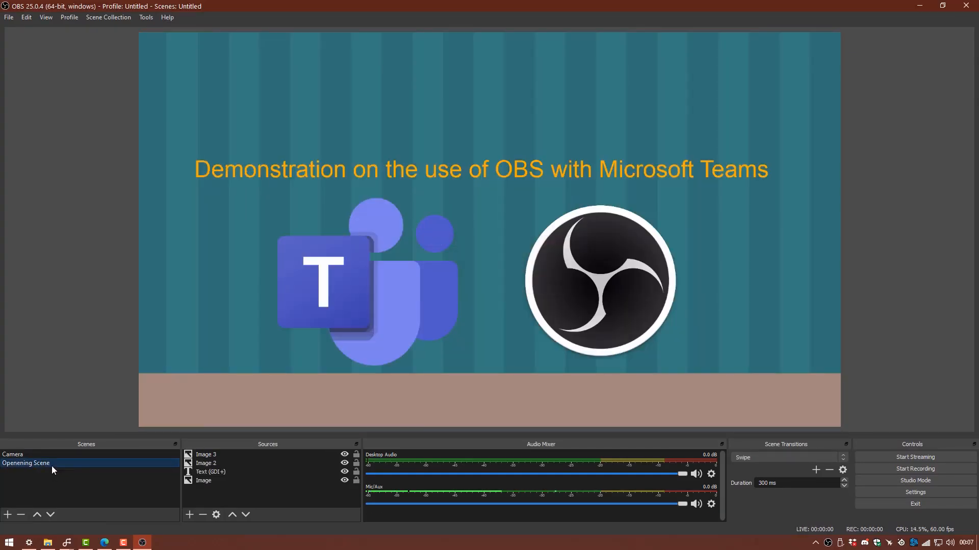
{"action": "left_click", "coordinate": [12, 454]}
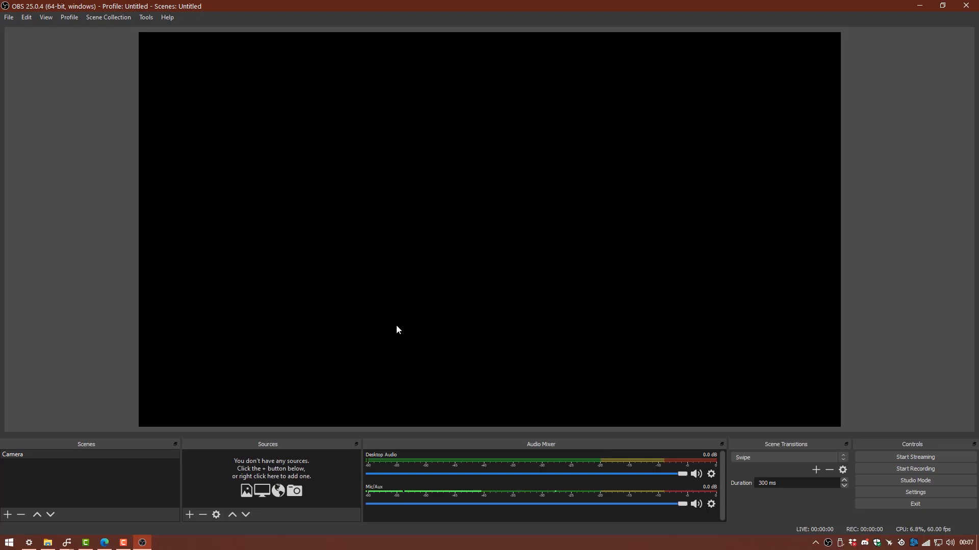
{"action": "mouse_move", "coordinate": [447, 283]}
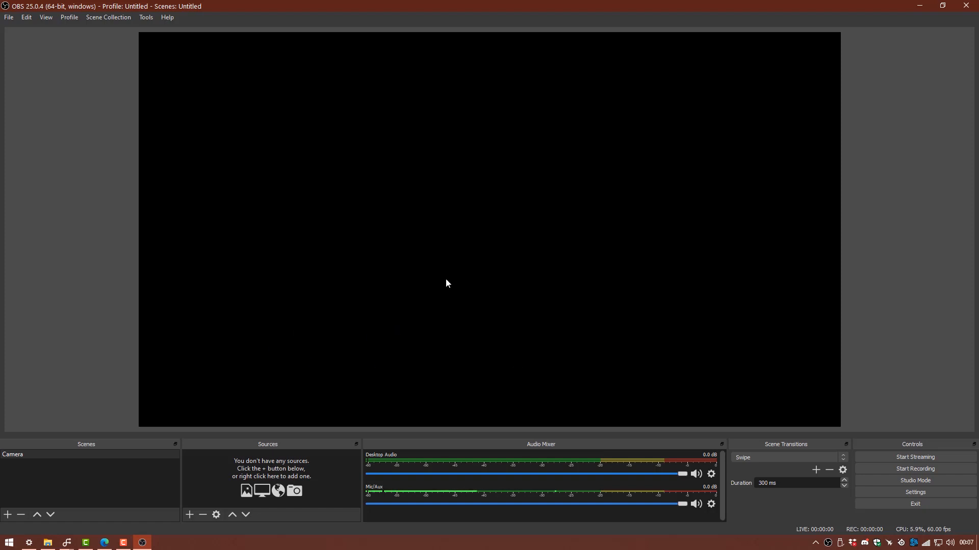
{"action": "mouse_move", "coordinate": [289, 429]}
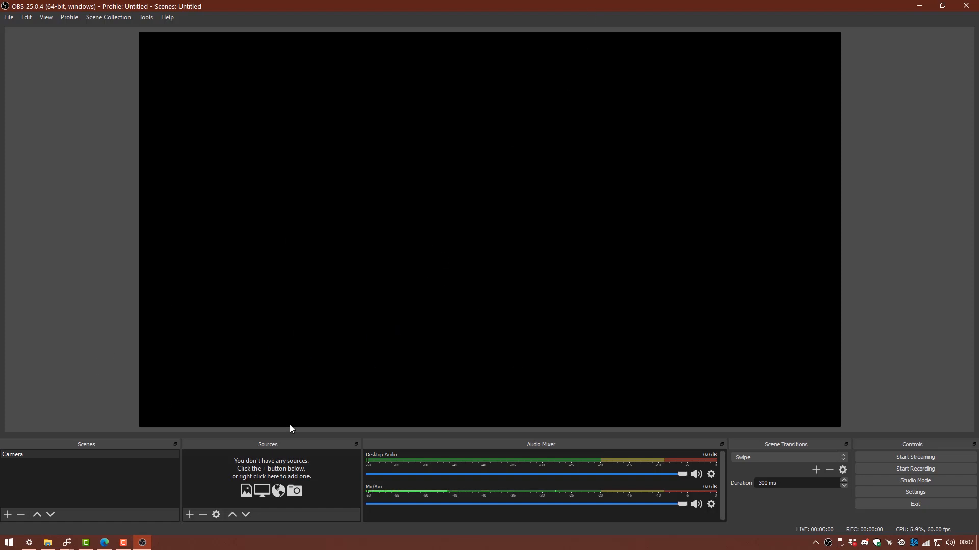
{"action": "mouse_move", "coordinate": [91, 425]}
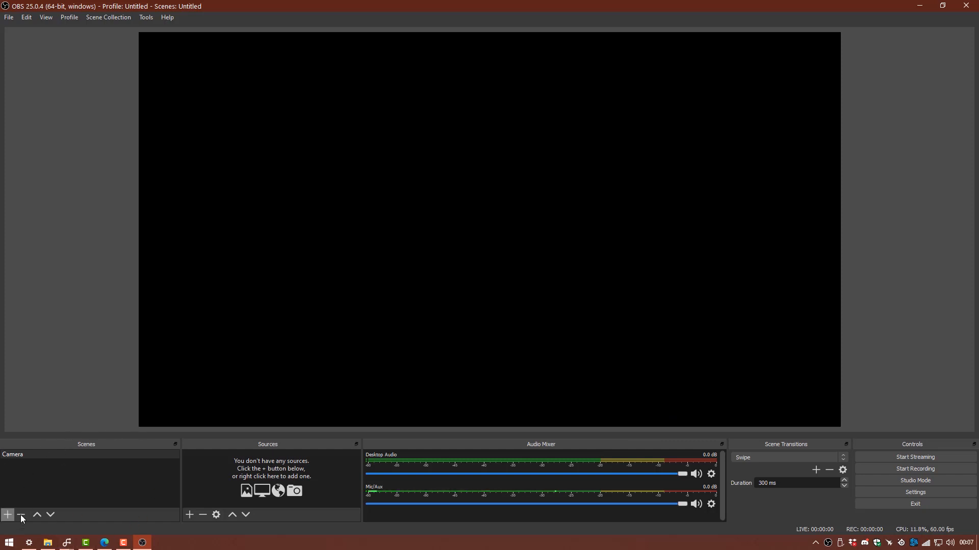
{"action": "mouse_move", "coordinate": [44, 496]}
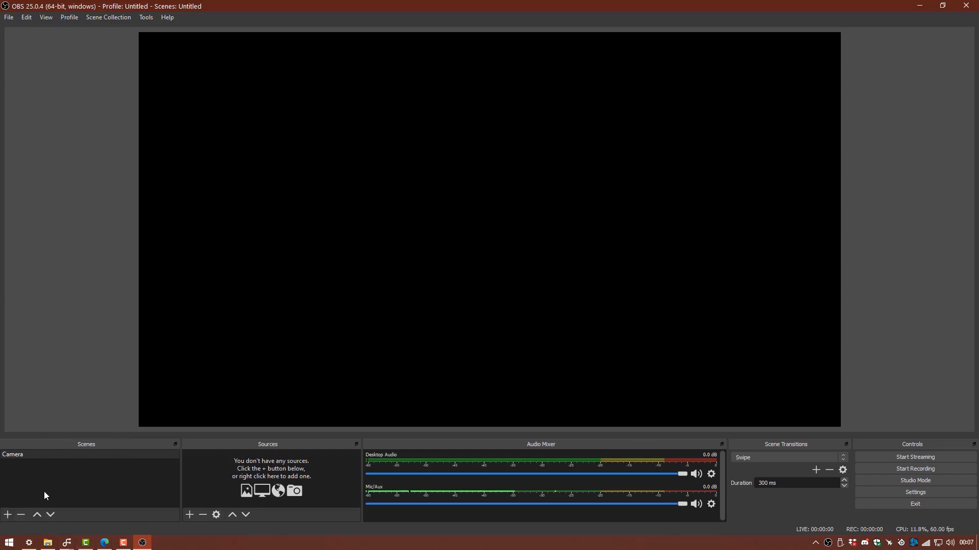
{"action": "mouse_move", "coordinate": [271, 266]}
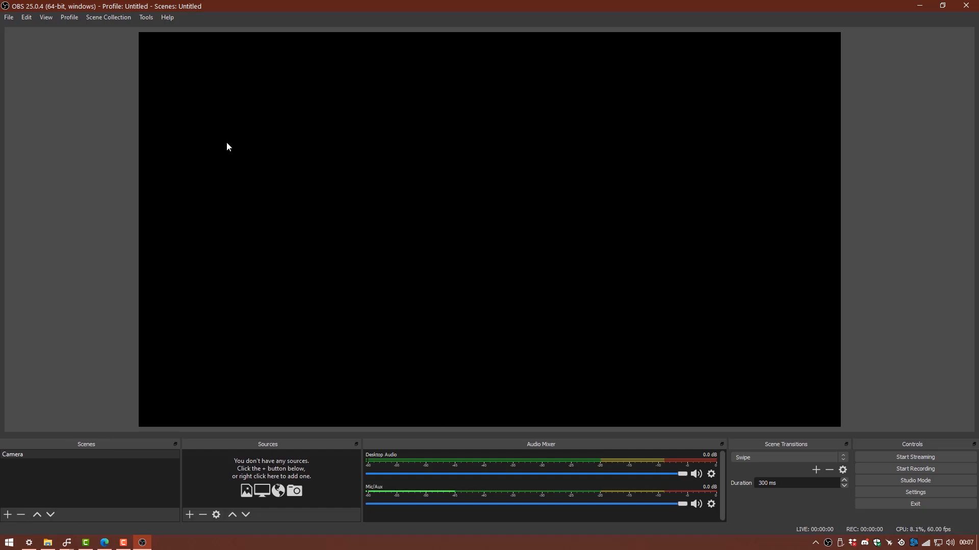
{"action": "mouse_move", "coordinate": [236, 108]}
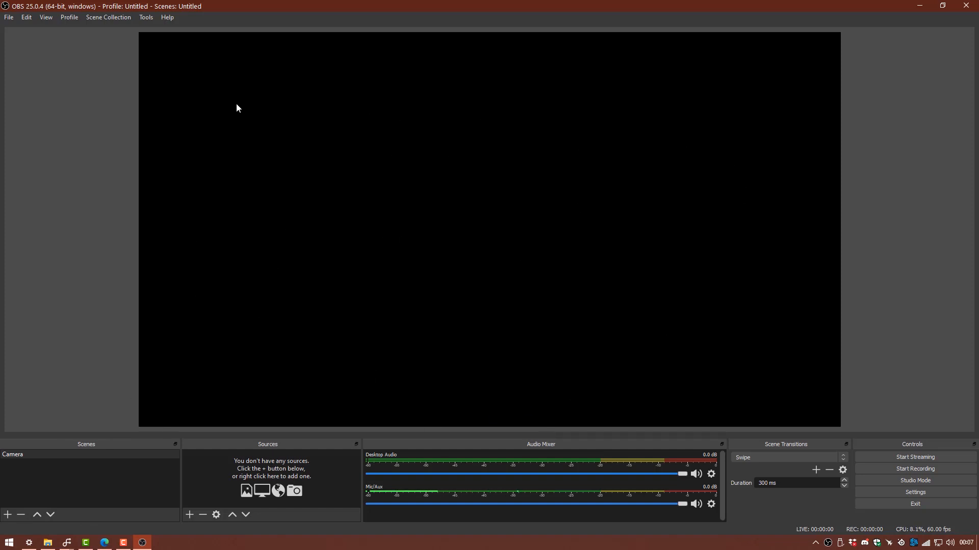
{"action": "mouse_move", "coordinate": [654, 99]}
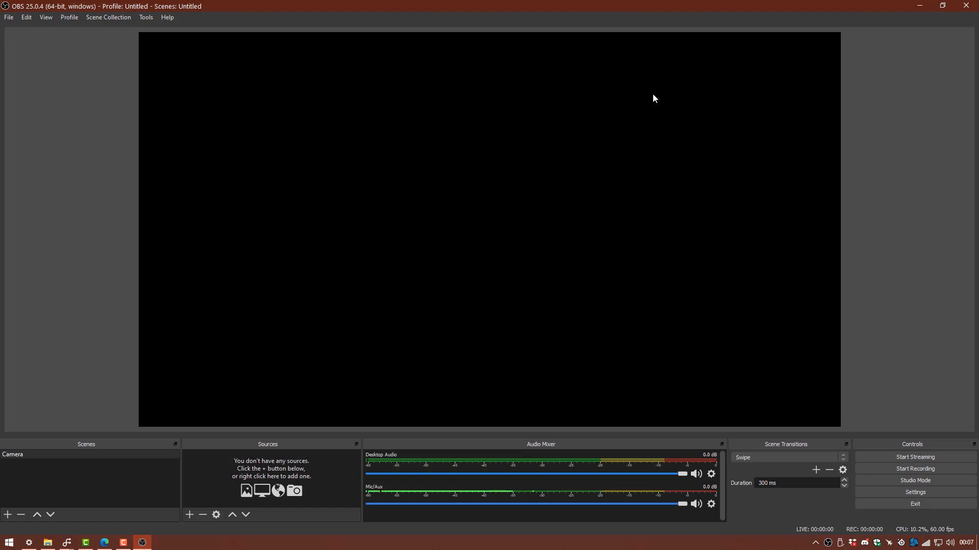
{"action": "mouse_move", "coordinate": [241, 461]}
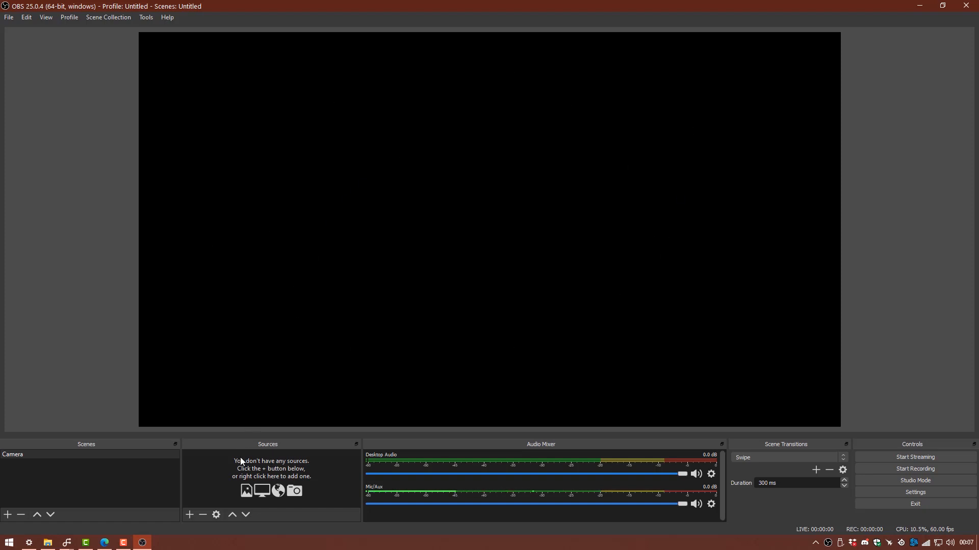
{"action": "mouse_move", "coordinate": [539, 334]}
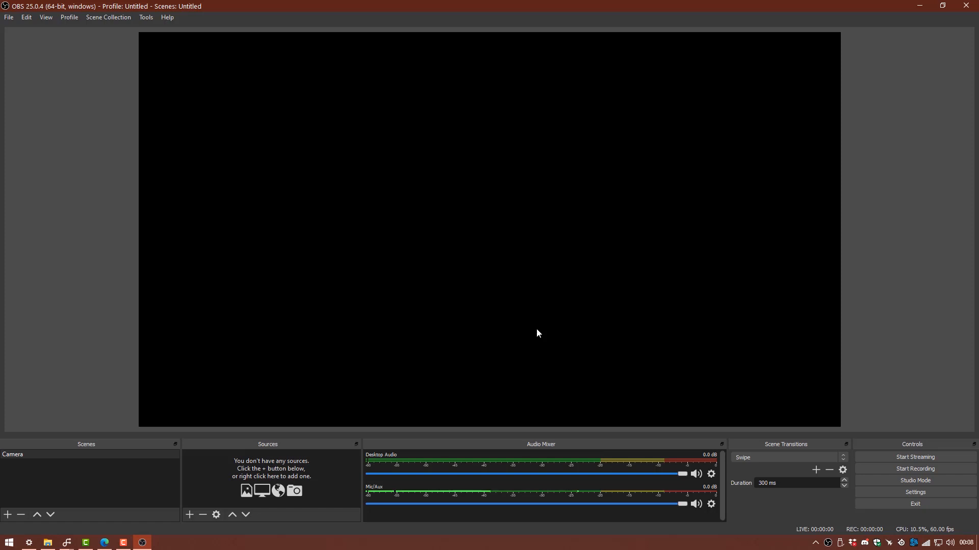
{"action": "mouse_move", "coordinate": [323, 449]}
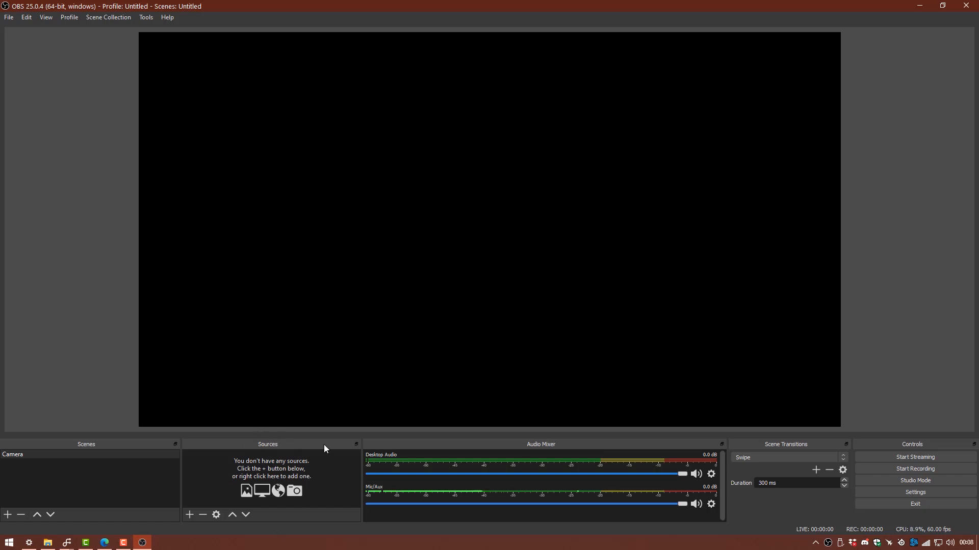
{"action": "mouse_move", "coordinate": [338, 513]}
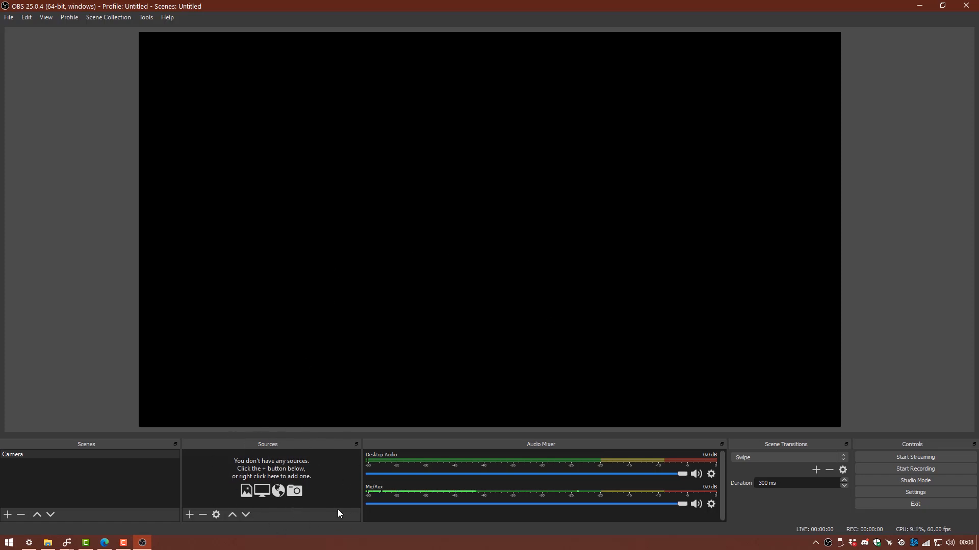
{"action": "mouse_move", "coordinate": [621, 449]}
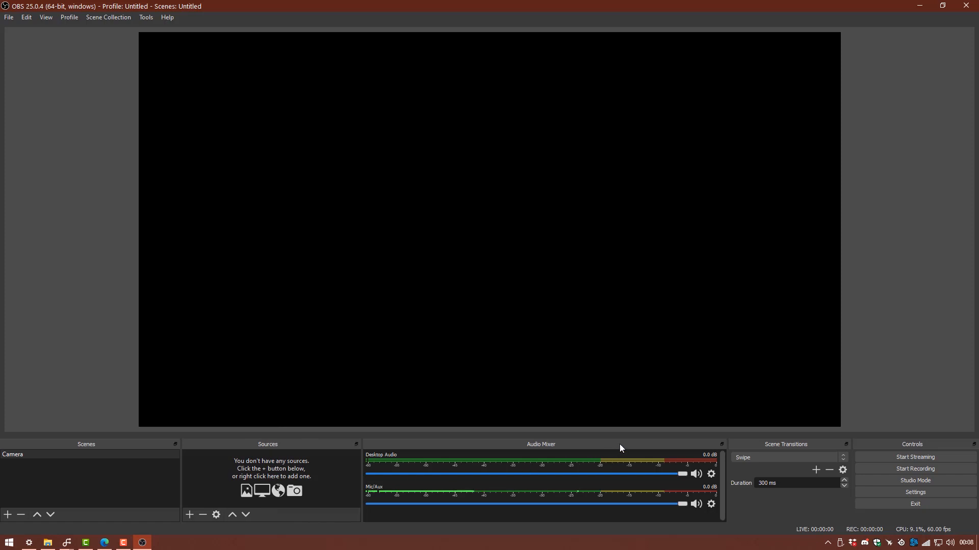
{"action": "mouse_move", "coordinate": [411, 465]}
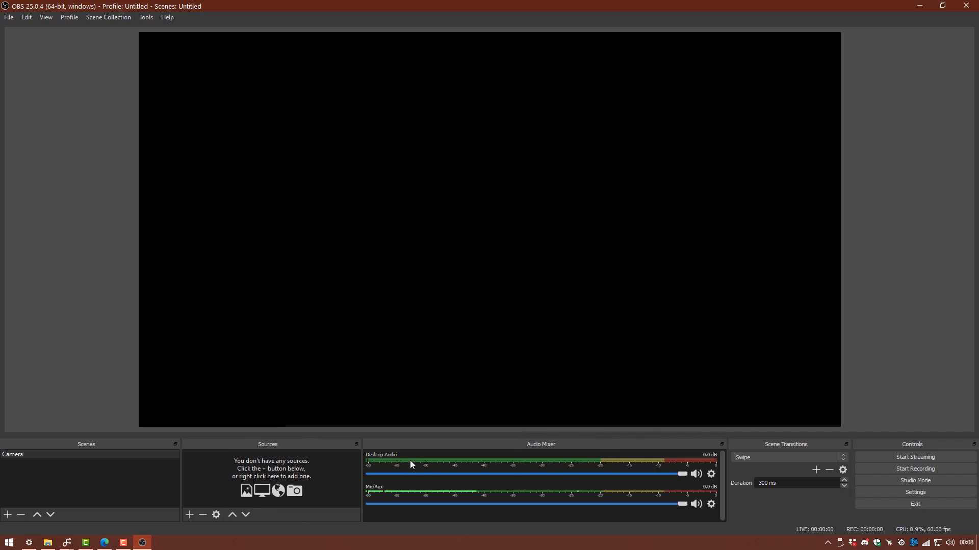
{"action": "mouse_move", "coordinate": [644, 460]}
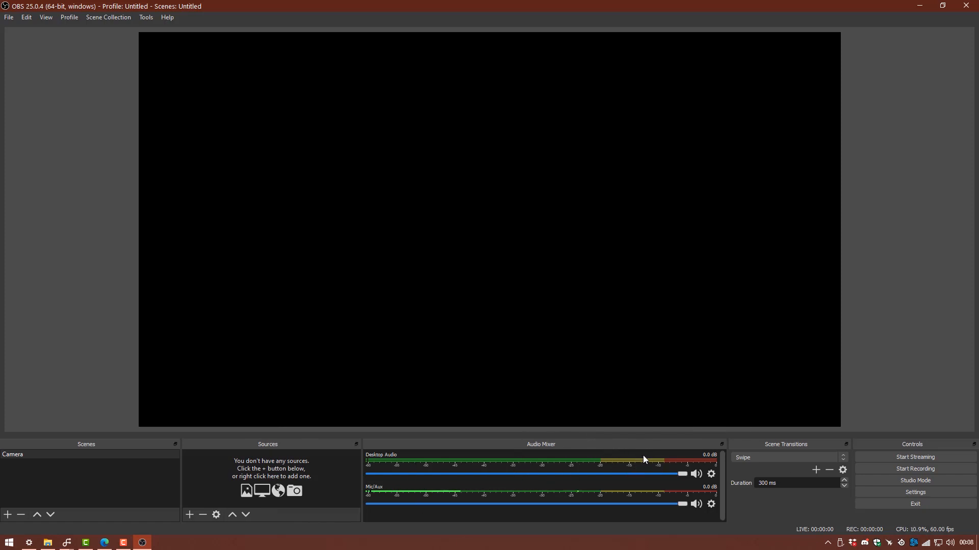
{"action": "mouse_move", "coordinate": [566, 467]}
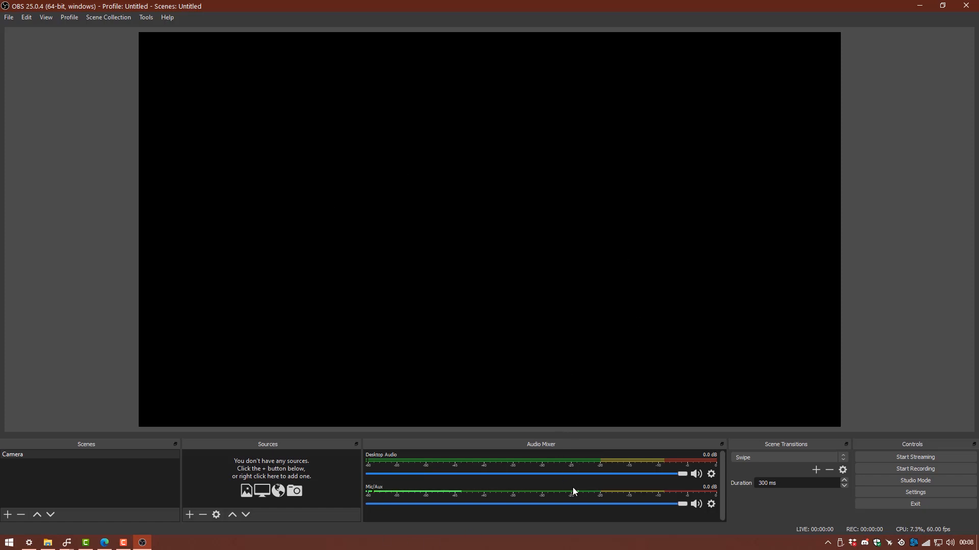
{"action": "mouse_move", "coordinate": [493, 529]}
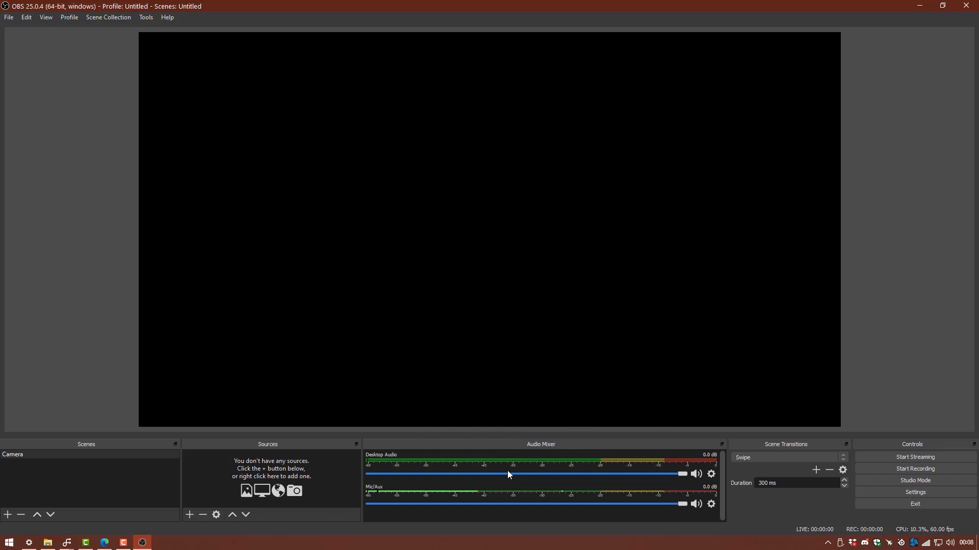
{"action": "mouse_move", "coordinate": [706, 408]}
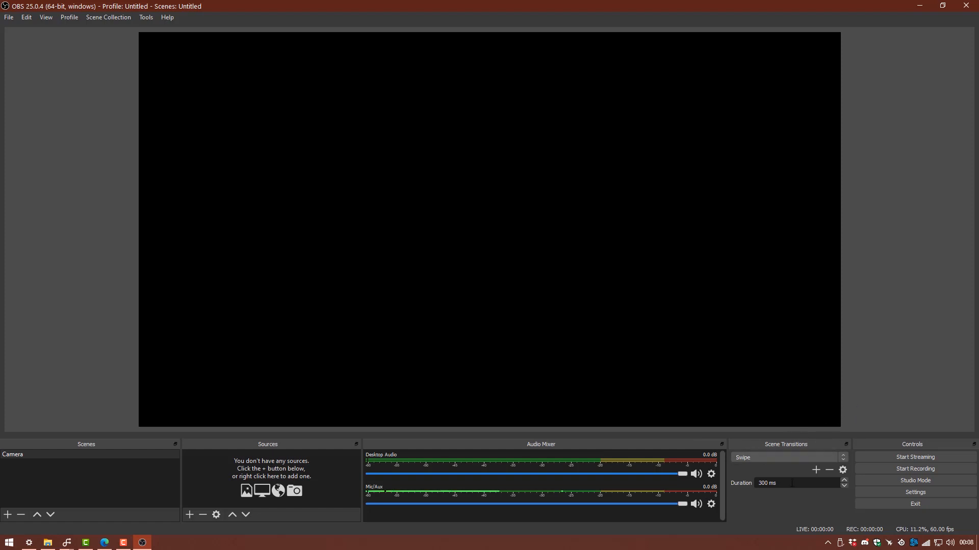
{"action": "mouse_move", "coordinate": [762, 466]}
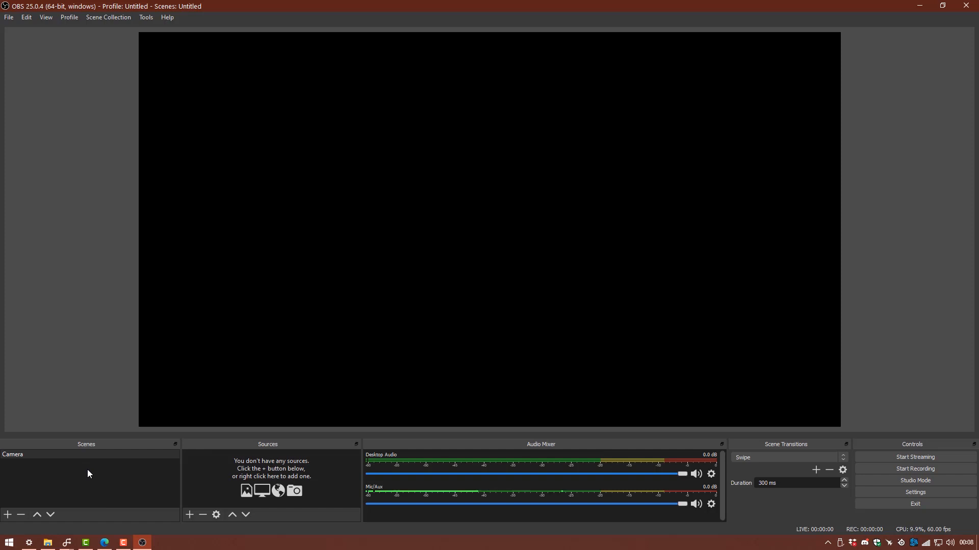
{"action": "mouse_move", "coordinate": [506, 337]}
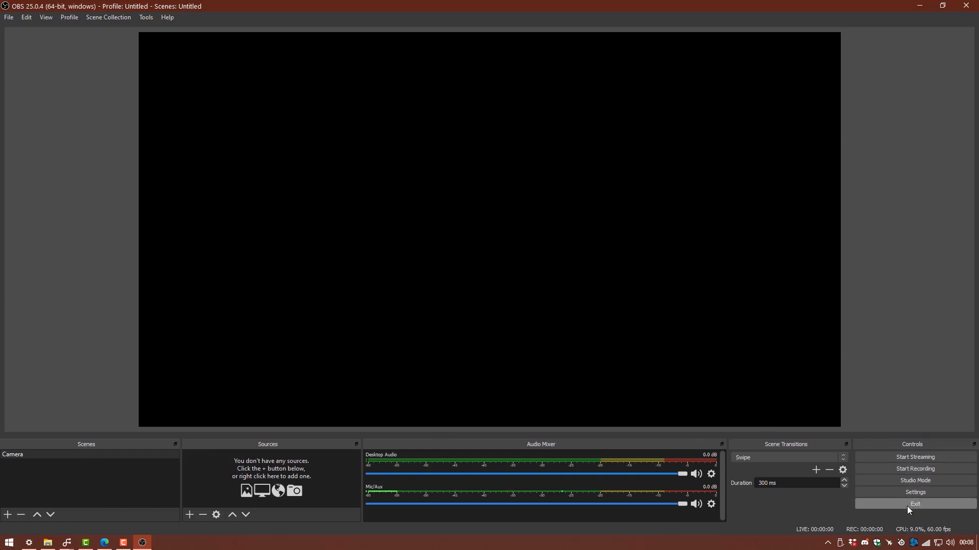
{"action": "mouse_move", "coordinate": [872, 444]}
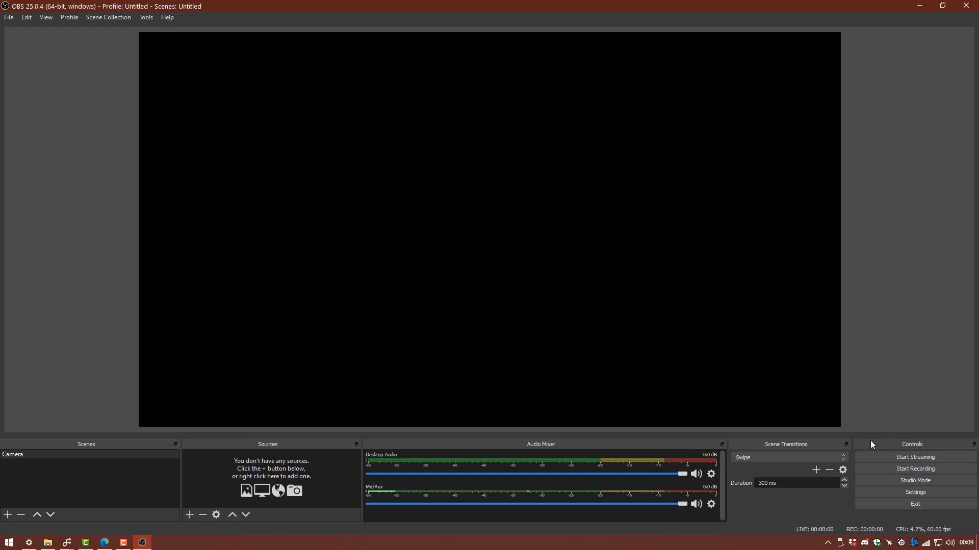
{"action": "mouse_move", "coordinate": [873, 394]}
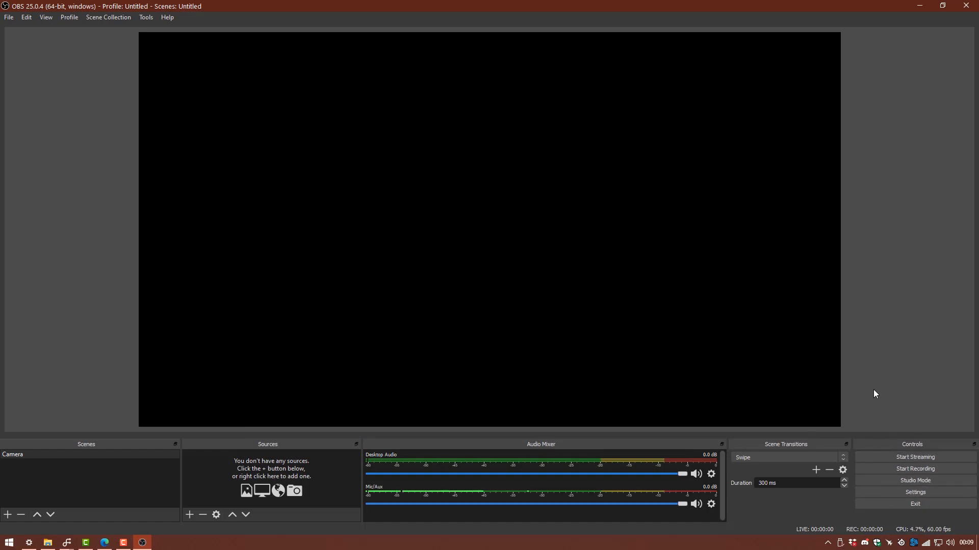
{"action": "mouse_move", "coordinate": [913, 493]}
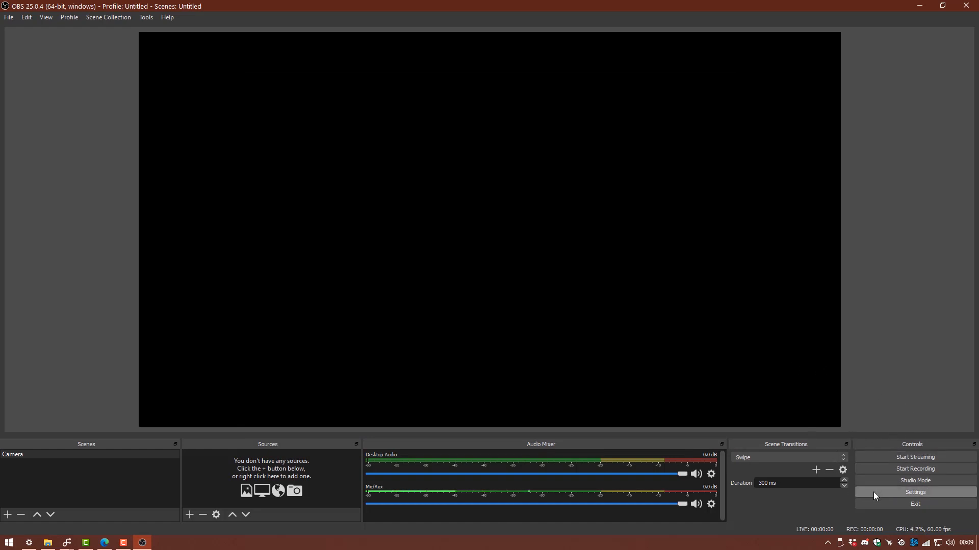
Step: In Settings > Video, keep the output (scaled) resolution at 1920x1080
{"action": "left_click", "coordinate": [913, 492]}
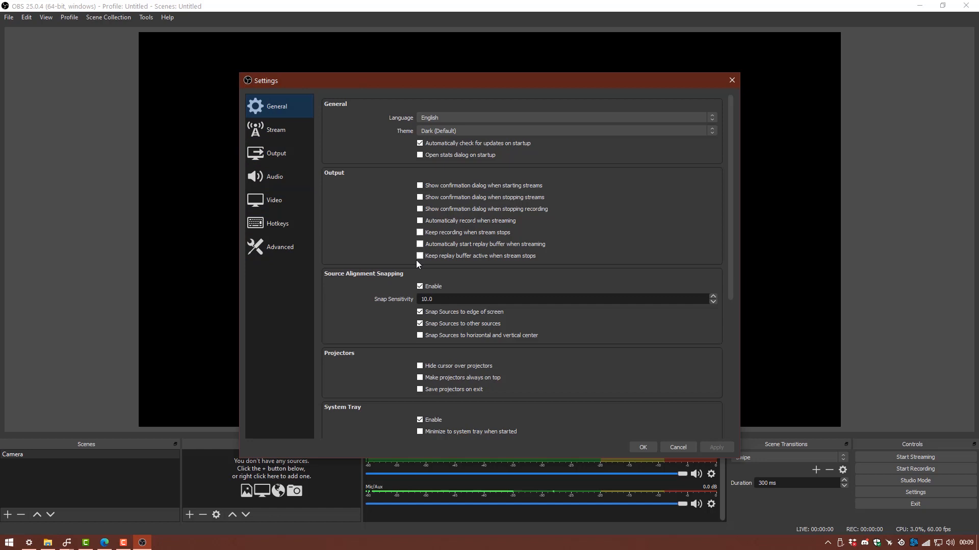
{"action": "mouse_move", "coordinate": [277, 224]}
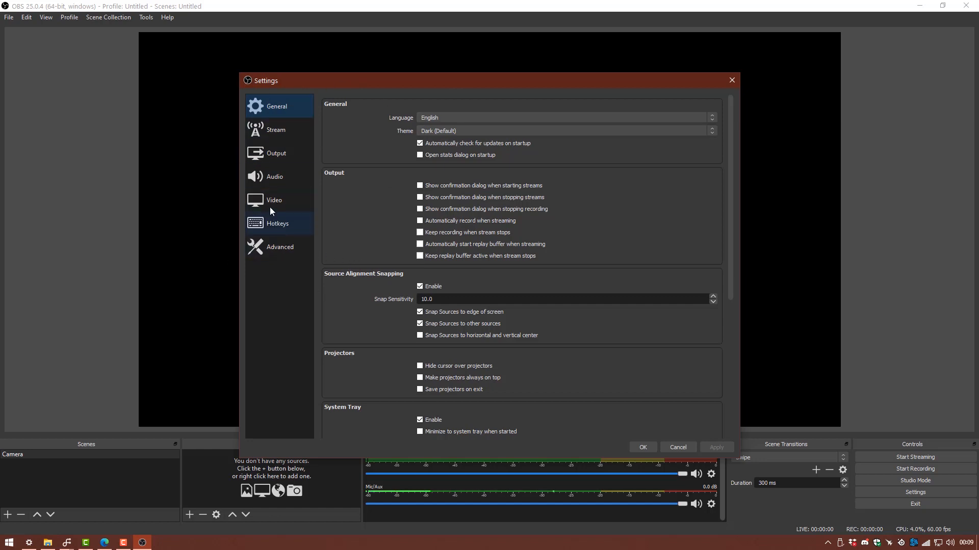
{"action": "left_click", "coordinate": [273, 200]}
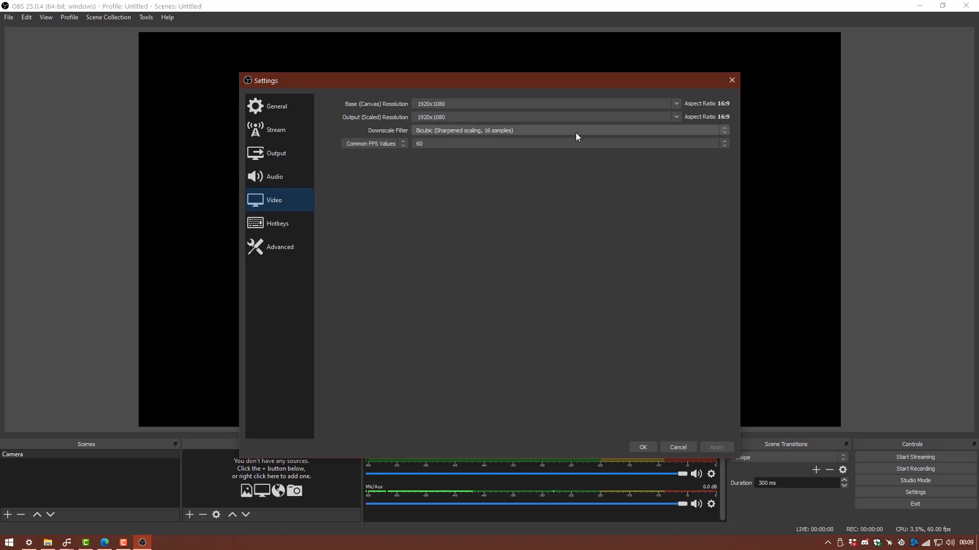
{"action": "left_click", "coordinate": [675, 116]}
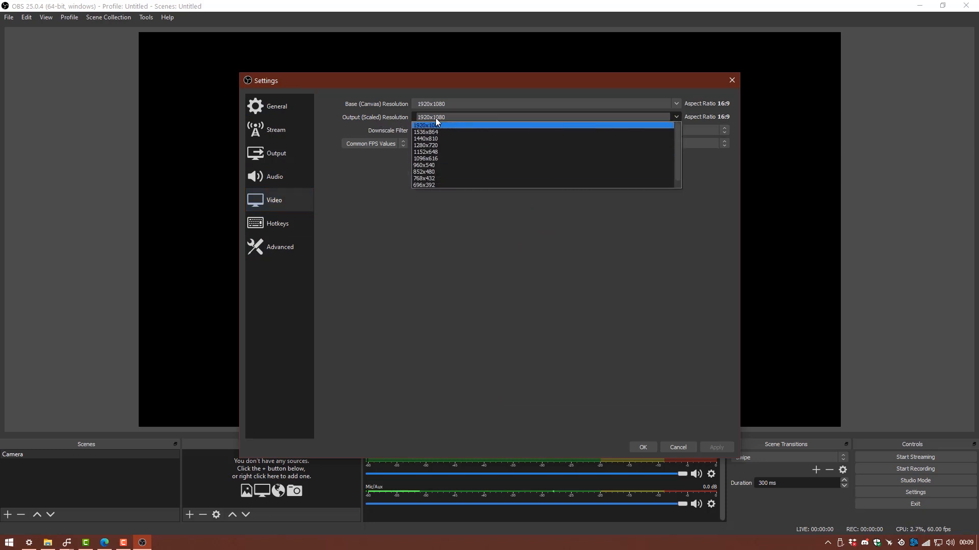
{"action": "left_click", "coordinate": [430, 124]}
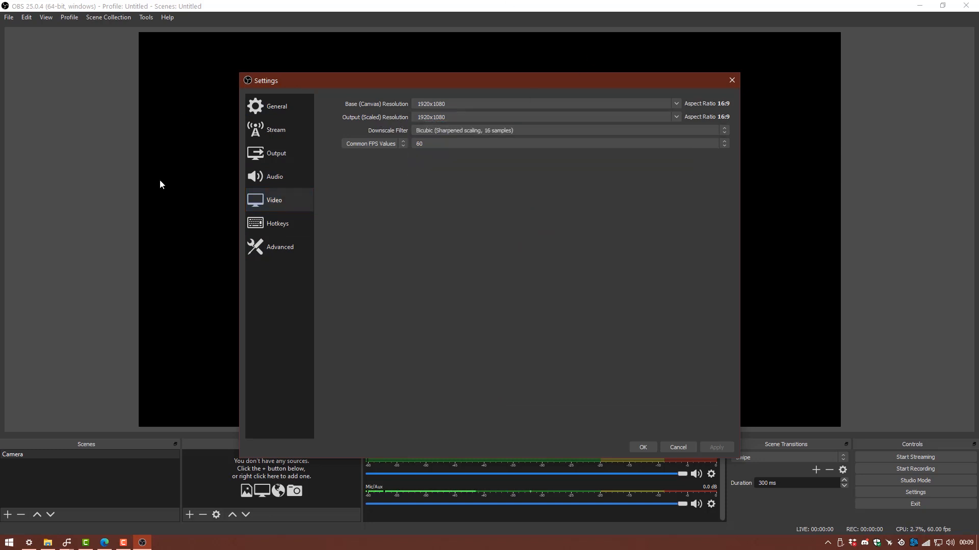
{"action": "left_click", "coordinate": [543, 117]}
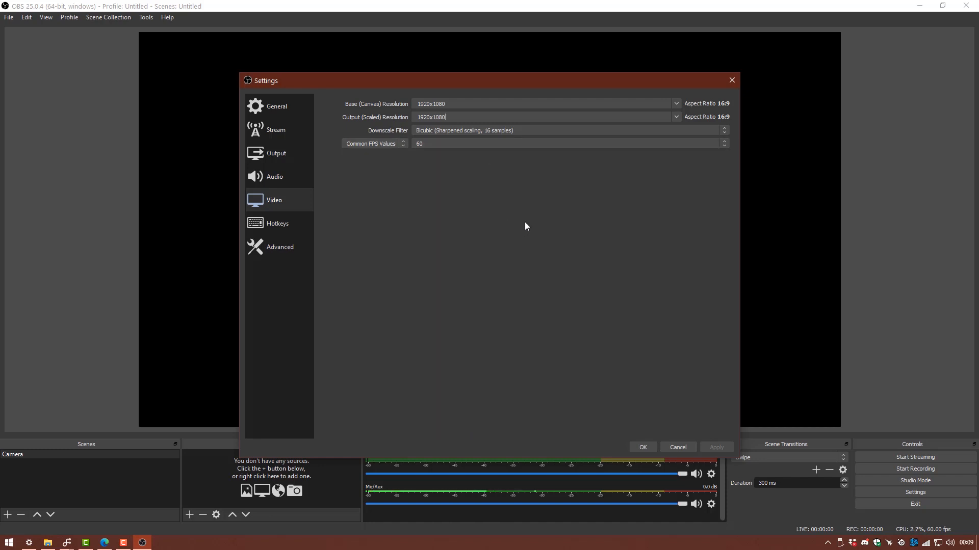
Step: Keep Common FPS Values at 60, then move on to the Audio page
{"action": "left_click", "coordinate": [565, 143]}
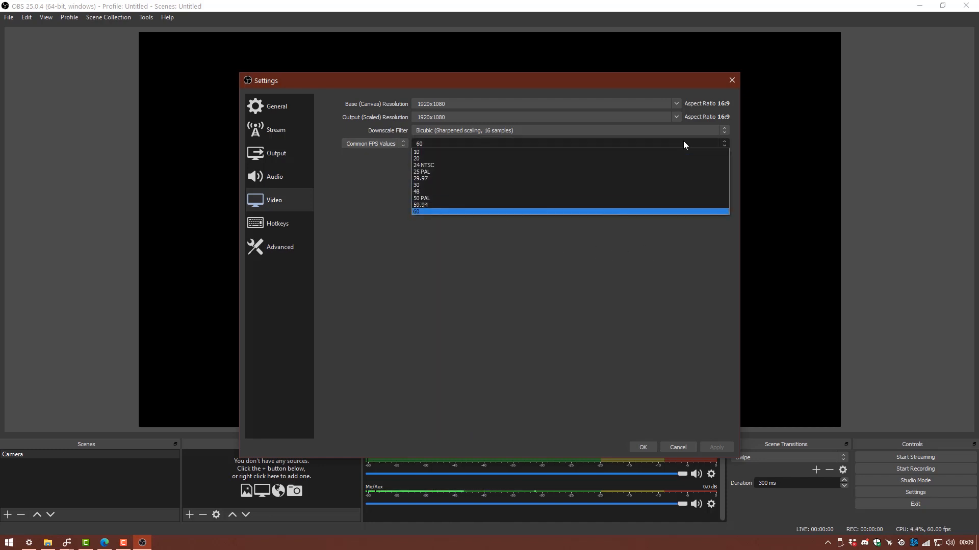
{"action": "left_click", "coordinate": [415, 211]}
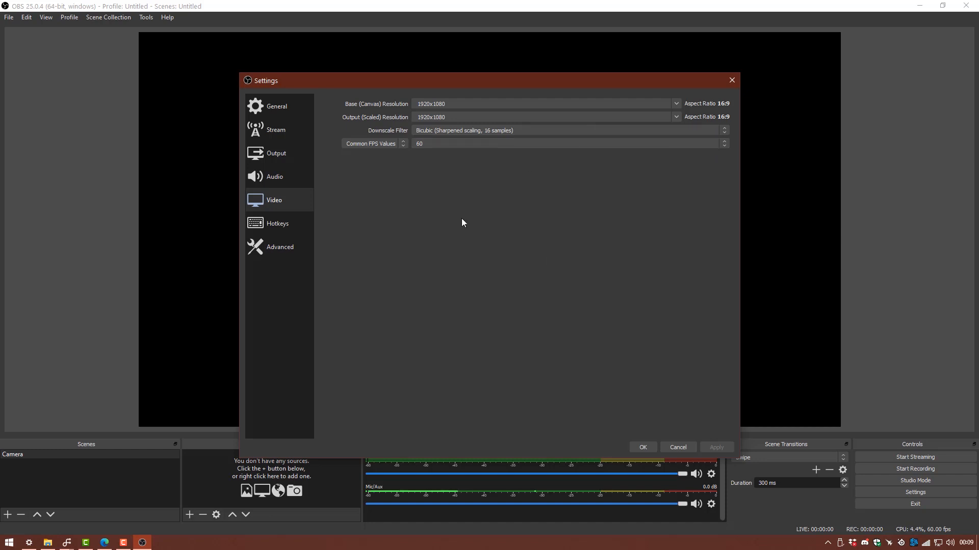
{"action": "mouse_move", "coordinate": [650, 420]}
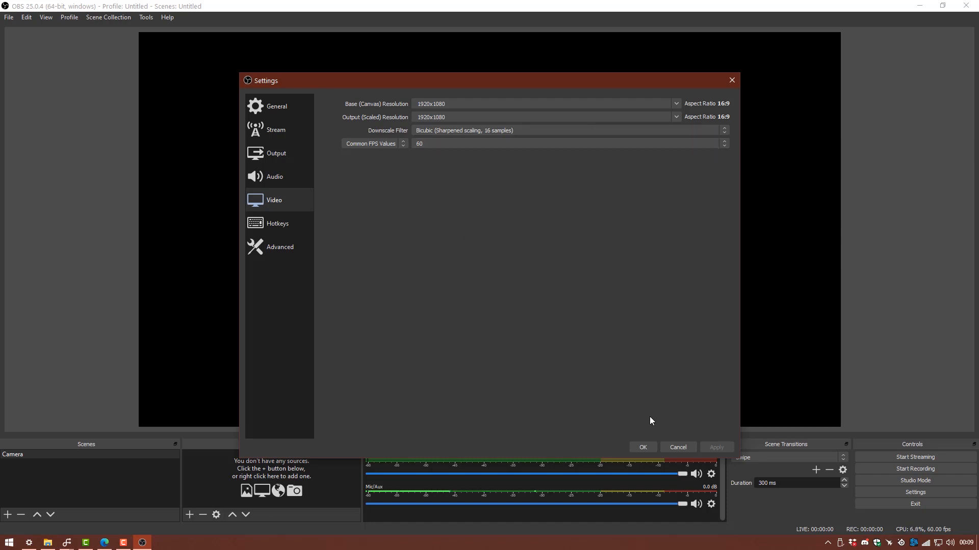
{"action": "mouse_move", "coordinate": [575, 396]}
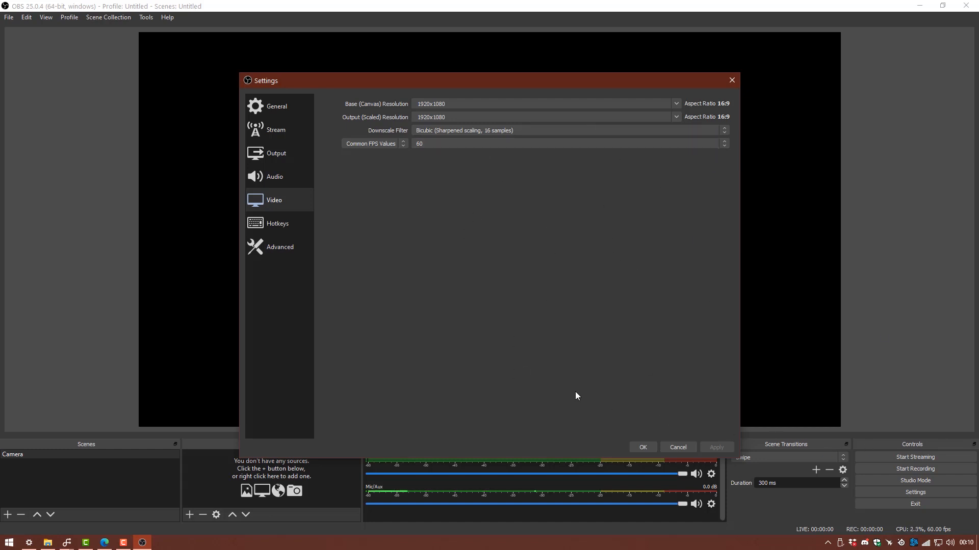
{"action": "mouse_move", "coordinate": [618, 452]}
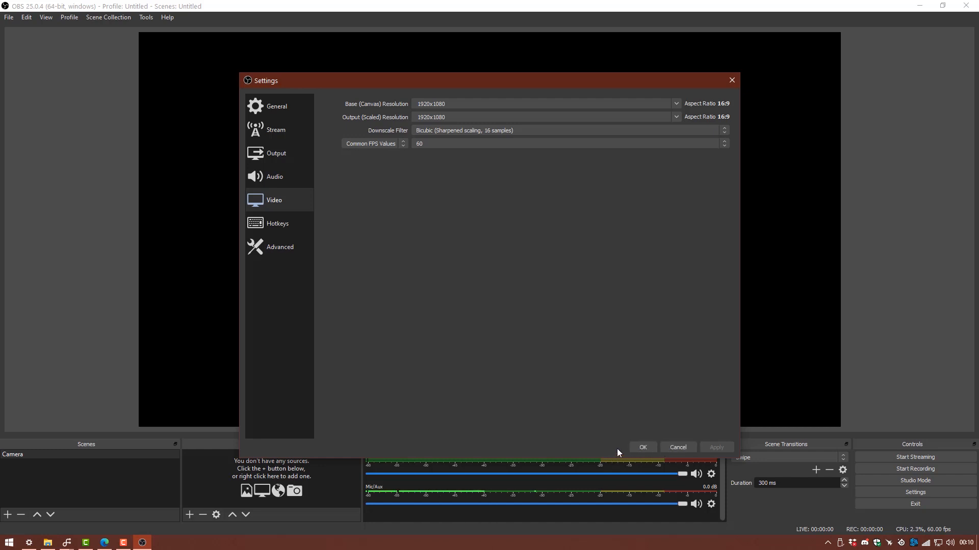
{"action": "left_click", "coordinate": [274, 176]}
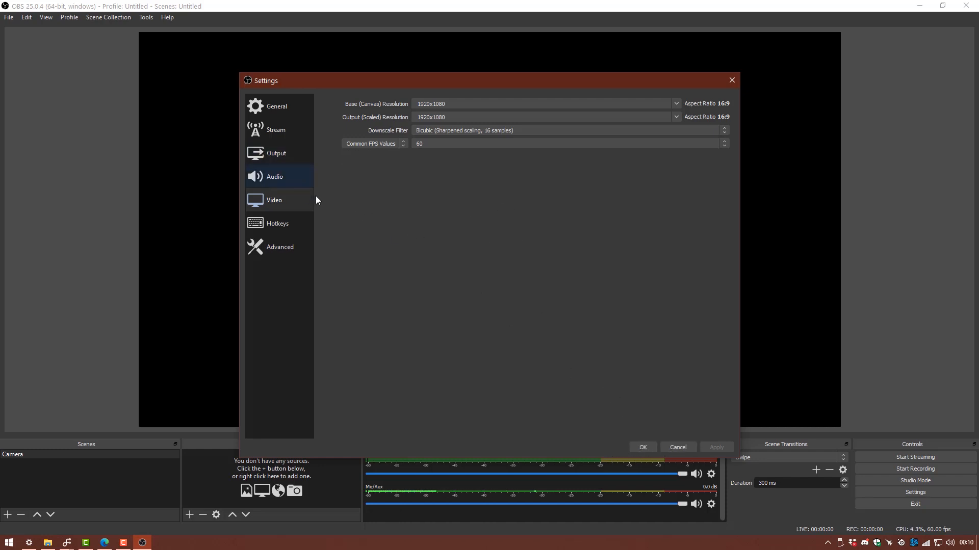
Step: On the Output page keep the recording format as mp4 and accept the settings
{"action": "left_click", "coordinate": [276, 154]}
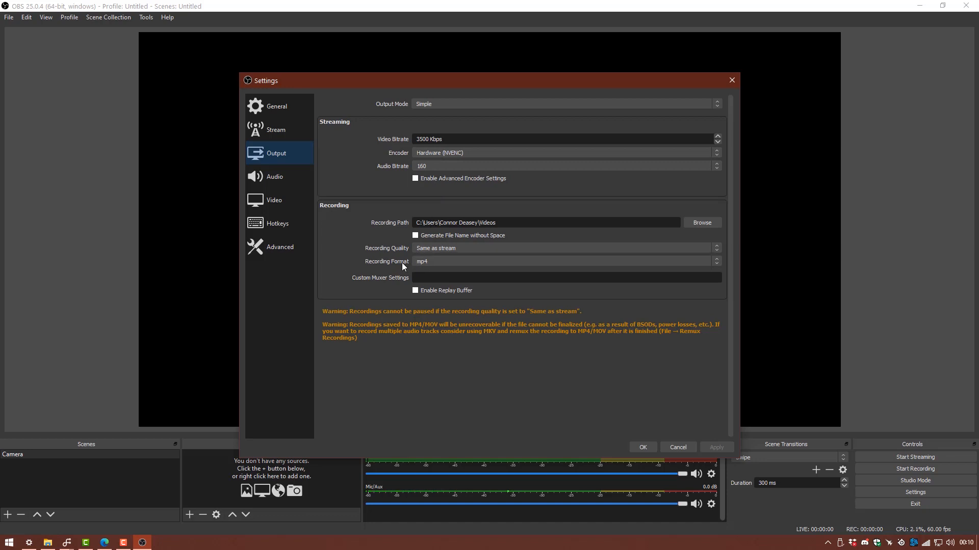
{"action": "left_click", "coordinate": [562, 261]}
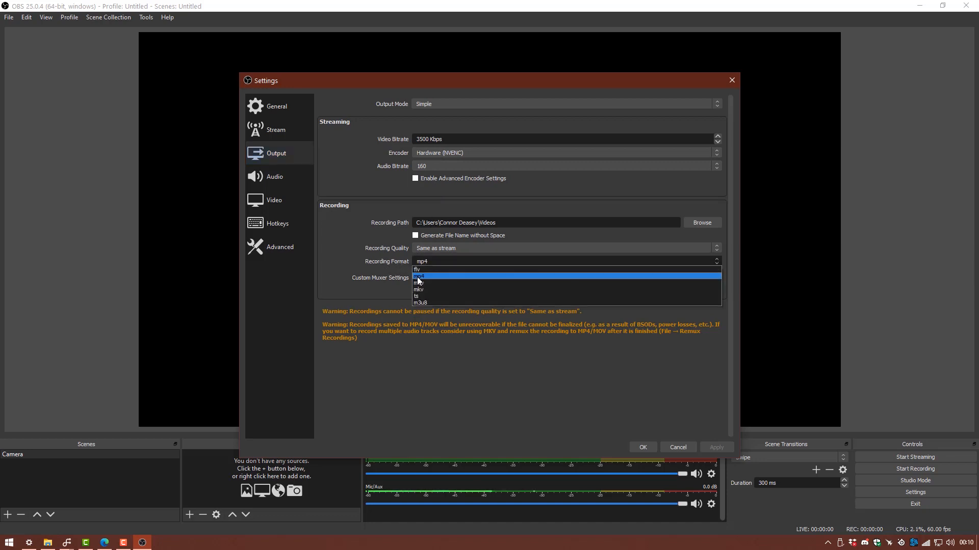
{"action": "left_click", "coordinate": [419, 276]}
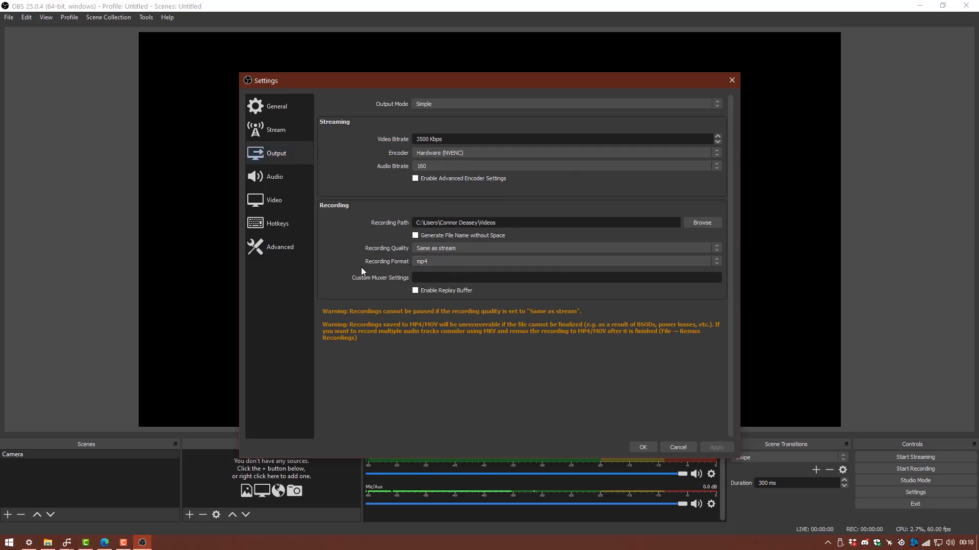
{"action": "mouse_move", "coordinate": [614, 305]}
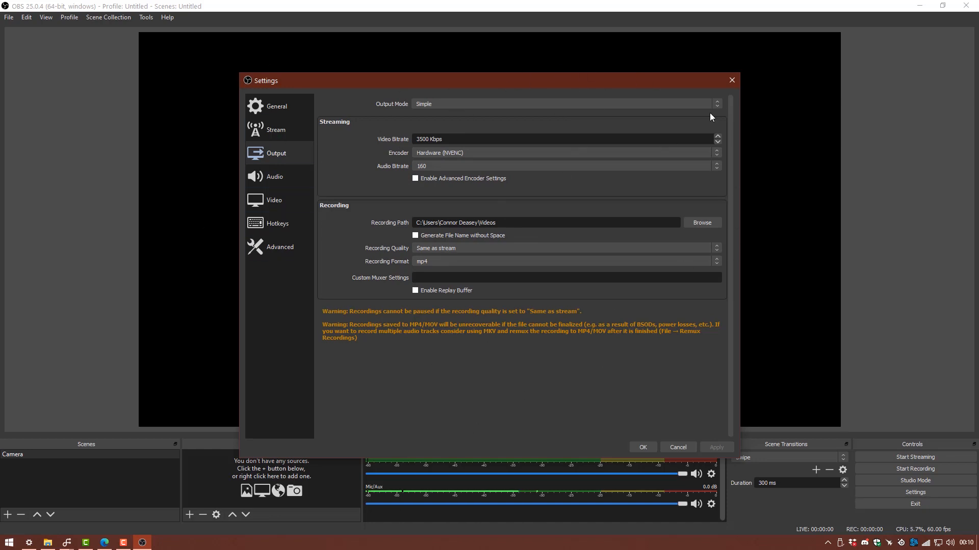
{"action": "mouse_move", "coordinate": [517, 128]}
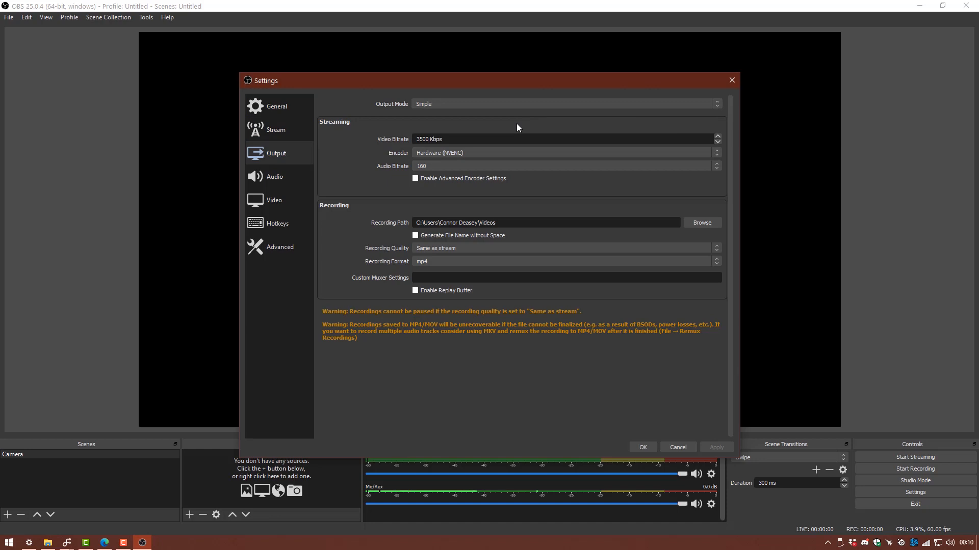
{"action": "mouse_move", "coordinate": [536, 195]}
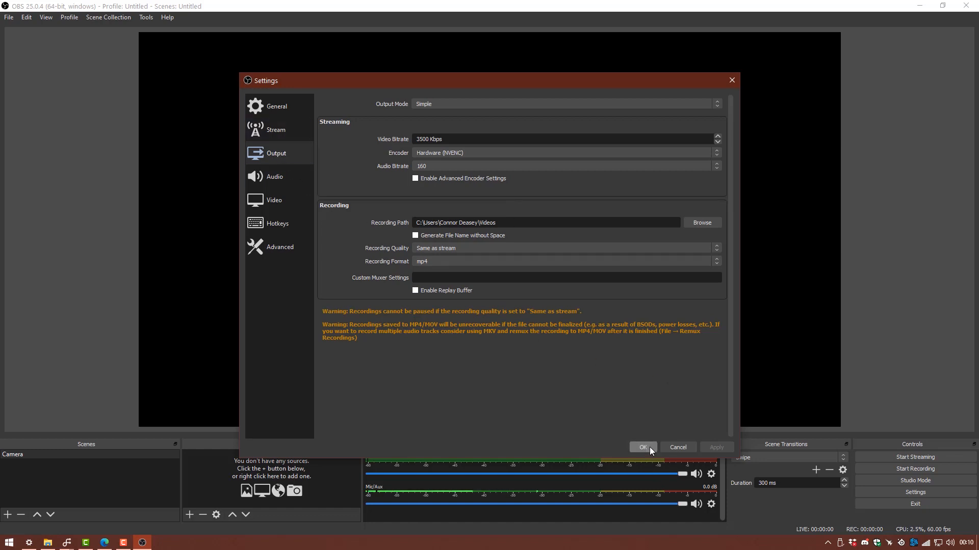
{"action": "left_click", "coordinate": [642, 448]}
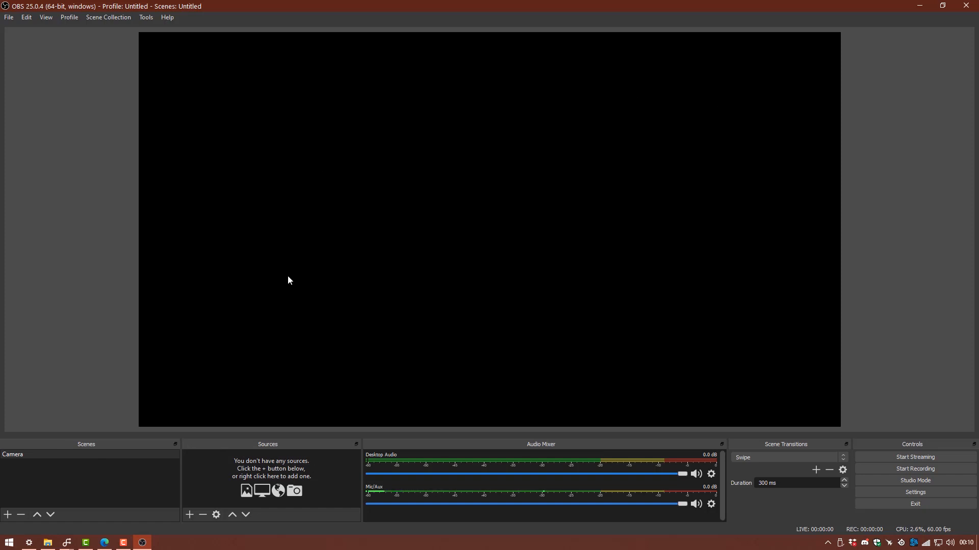
{"action": "mouse_move", "coordinate": [221, 175]}
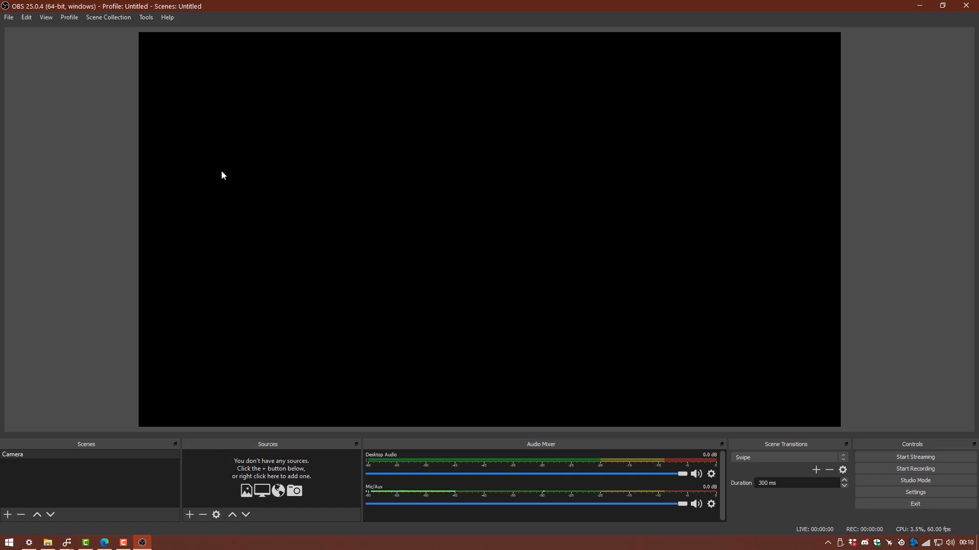
{"action": "mouse_move", "coordinate": [21, 462]}
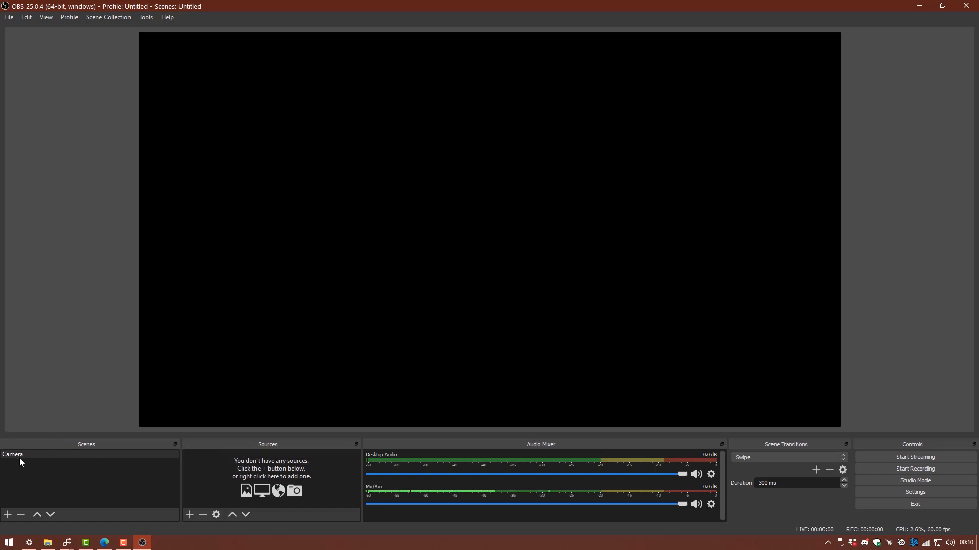
{"action": "mouse_move", "coordinate": [91, 461]}
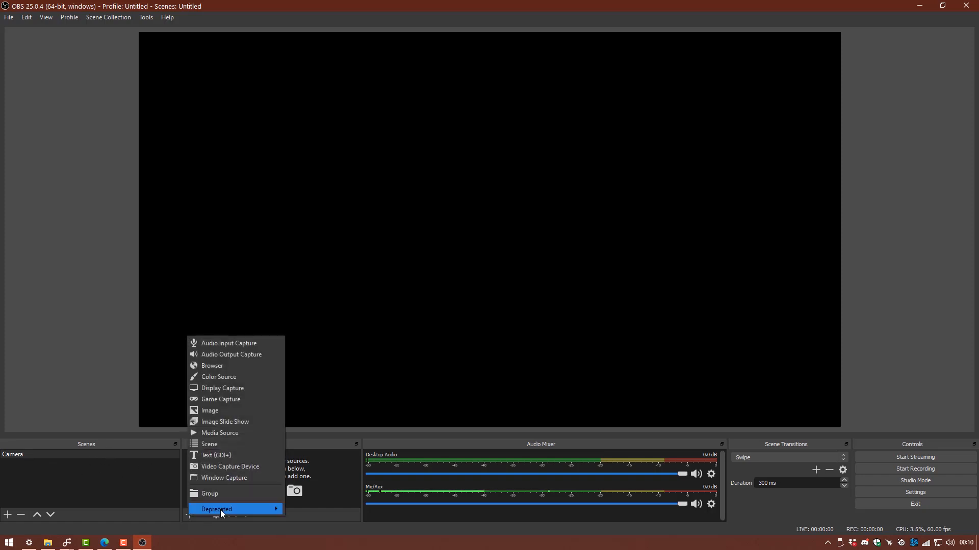
{"action": "mouse_move", "coordinate": [216, 510]}
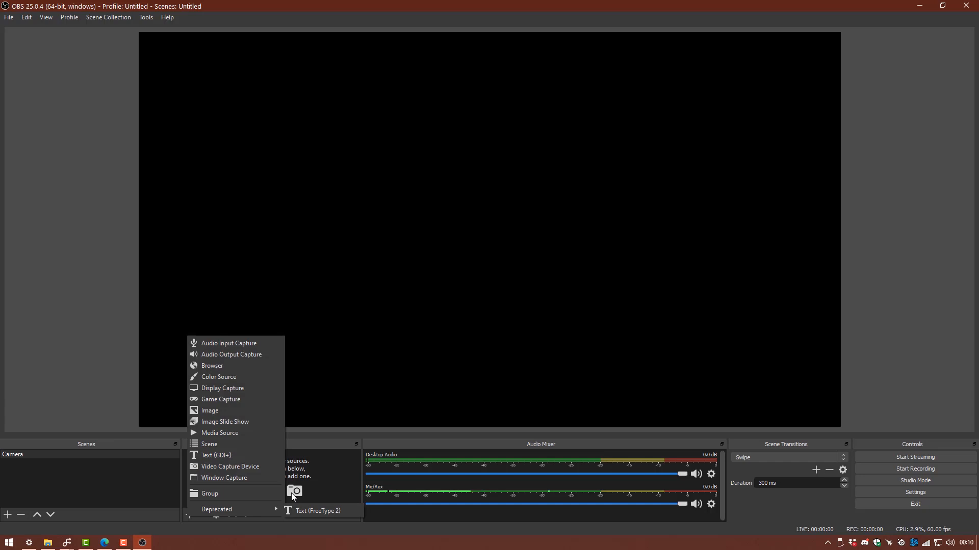
Step: Add a Video Capture Device source named WEBCAM to the Camera scene
{"action": "left_click", "coordinate": [190, 514]}
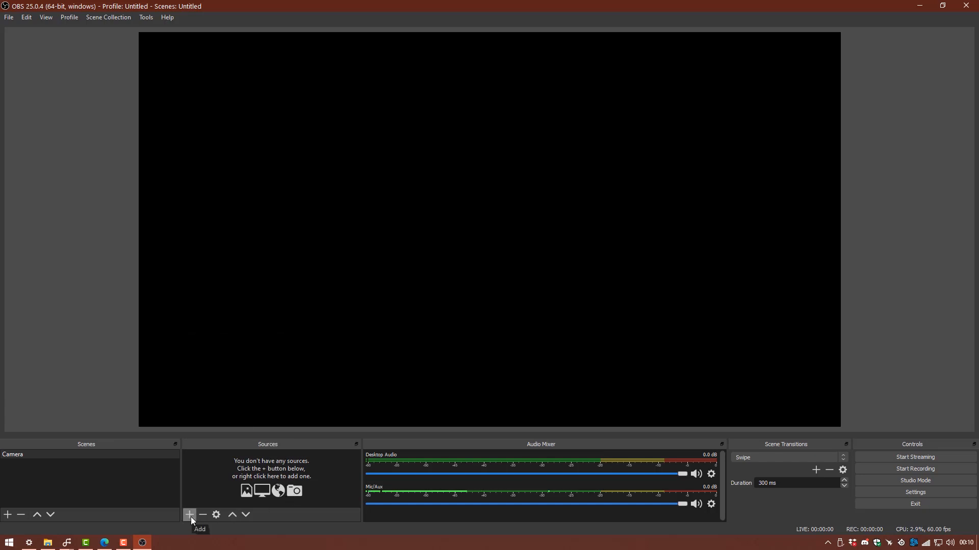
{"action": "left_click", "coordinate": [189, 515]}
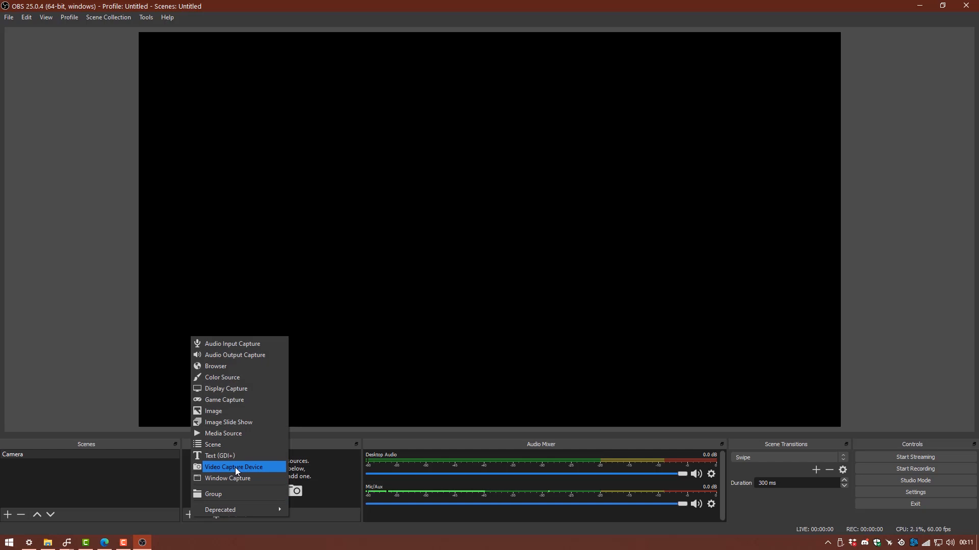
{"action": "left_click", "coordinate": [235, 466]}
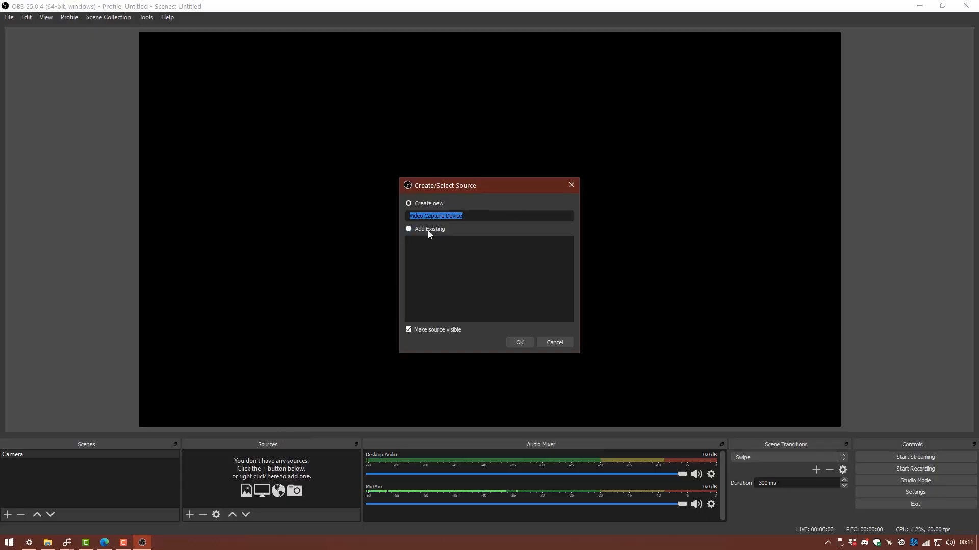
{"action": "type", "text": "WEBCAM"}
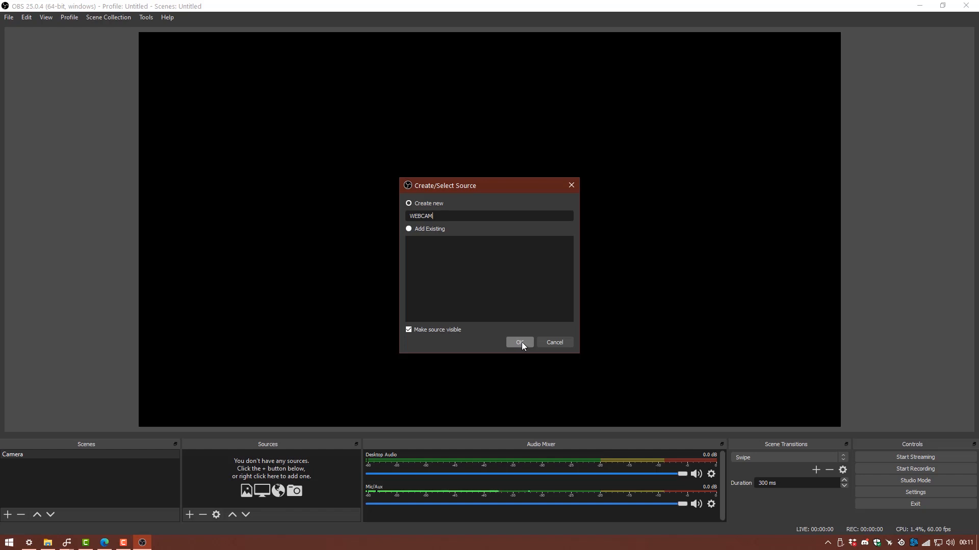
{"action": "left_click", "coordinate": [519, 342]}
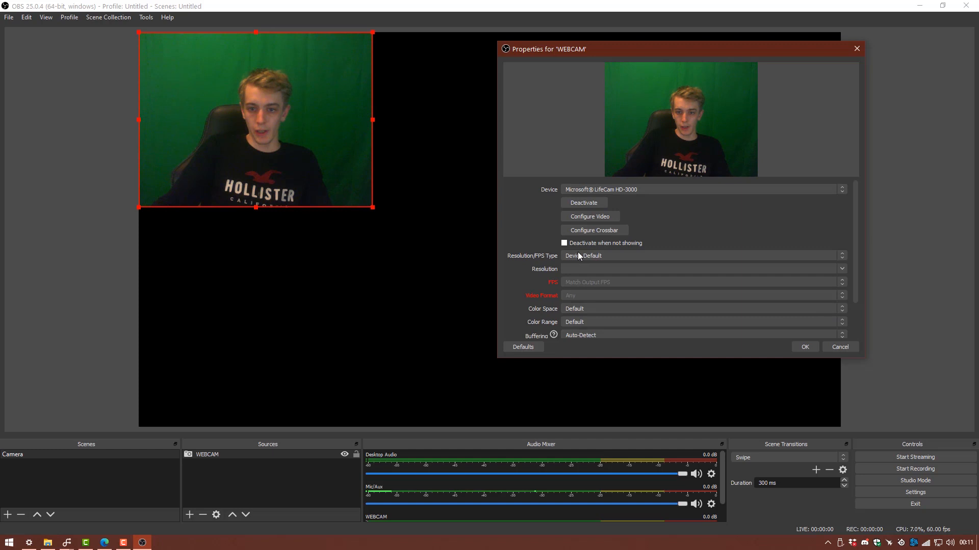
{"action": "mouse_move", "coordinate": [324, 178]}
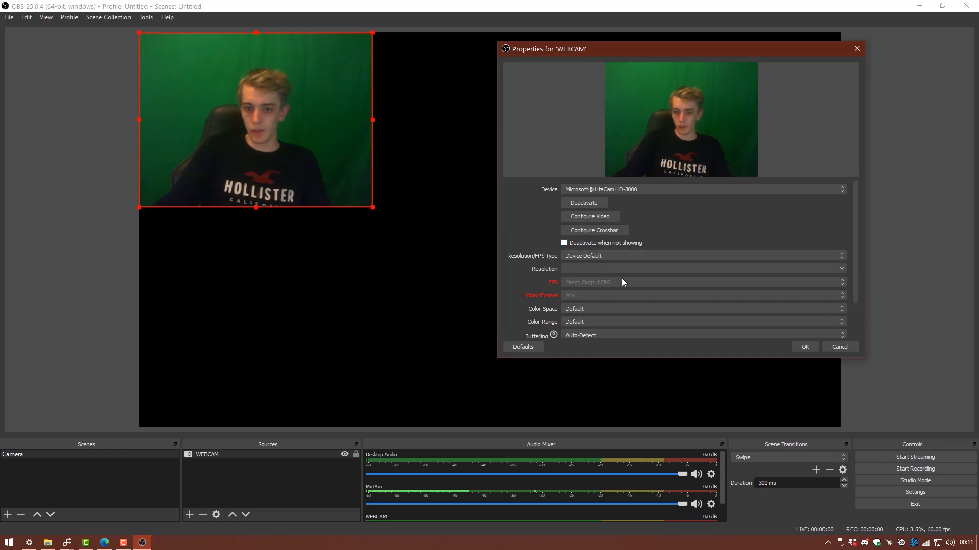
{"action": "mouse_move", "coordinate": [541, 258]}
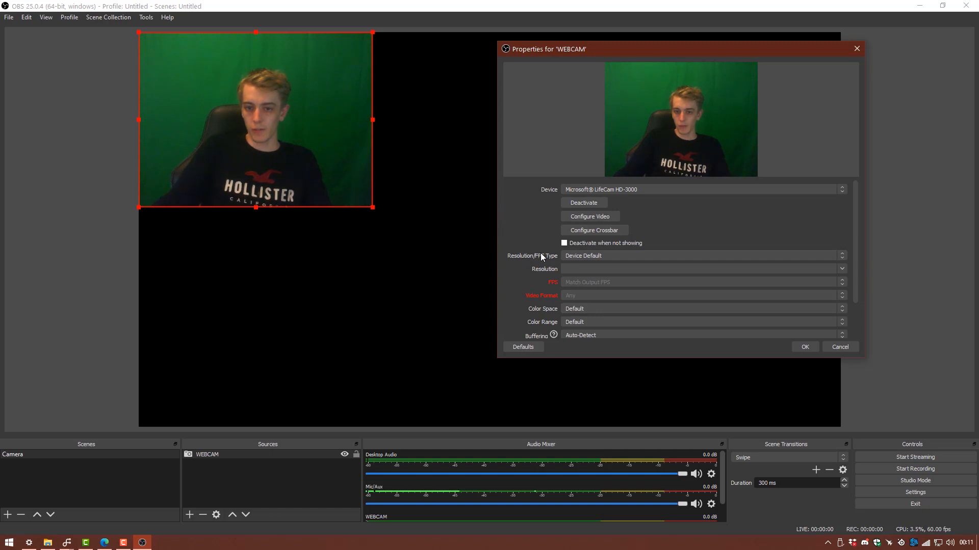
Step: Give WEBCAM a custom 1280x720 resolution and apply the properties
{"action": "left_click", "coordinate": [701, 254]}
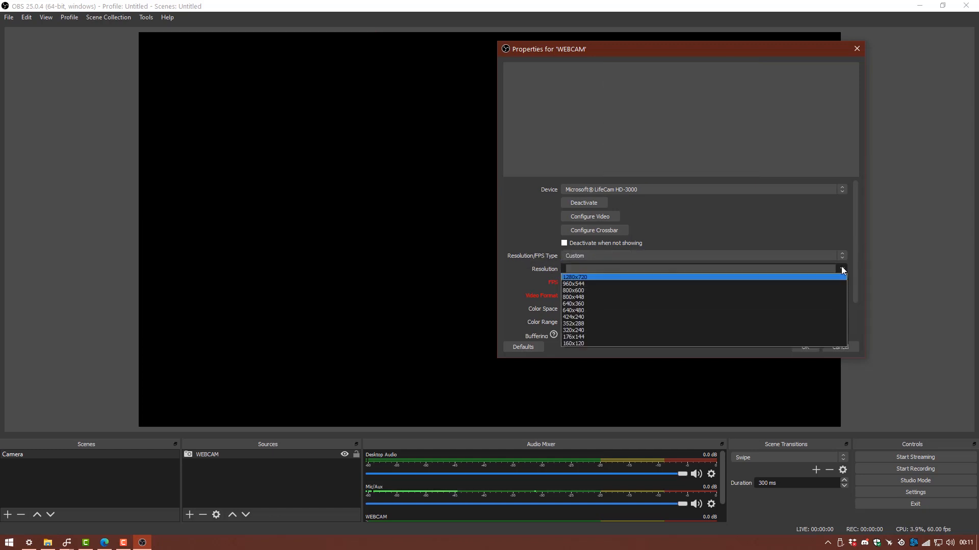
{"action": "left_click", "coordinate": [574, 277]}
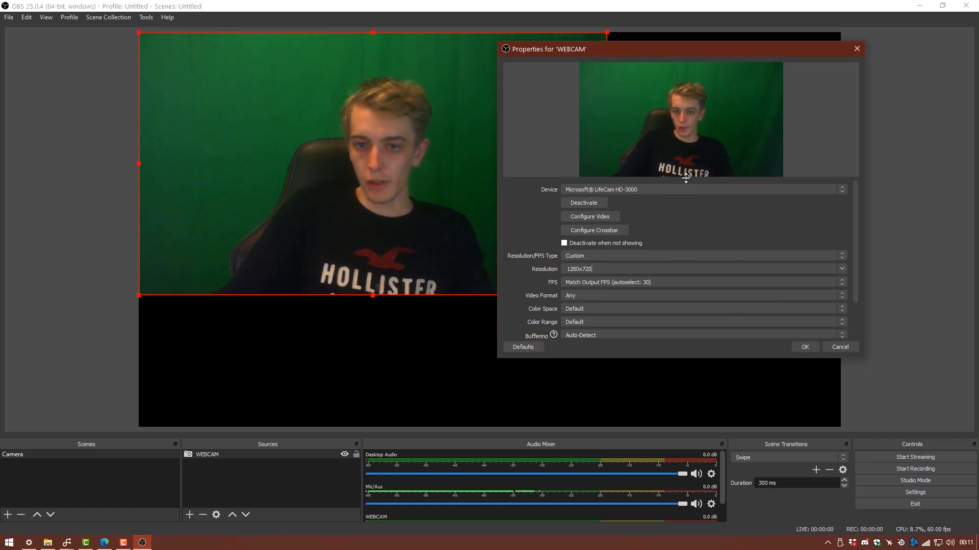
{"action": "left_click", "coordinate": [804, 346]}
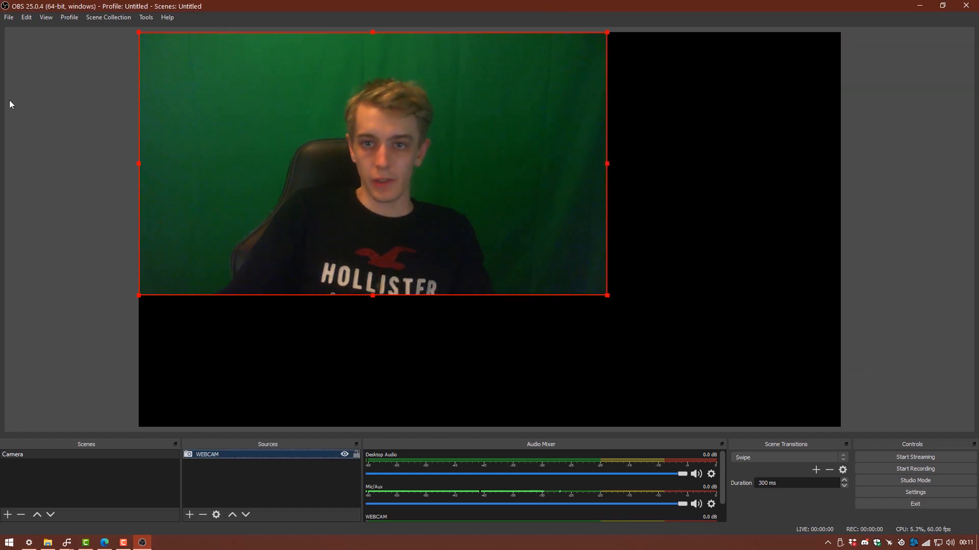
{"action": "mouse_move", "coordinate": [318, 137]}
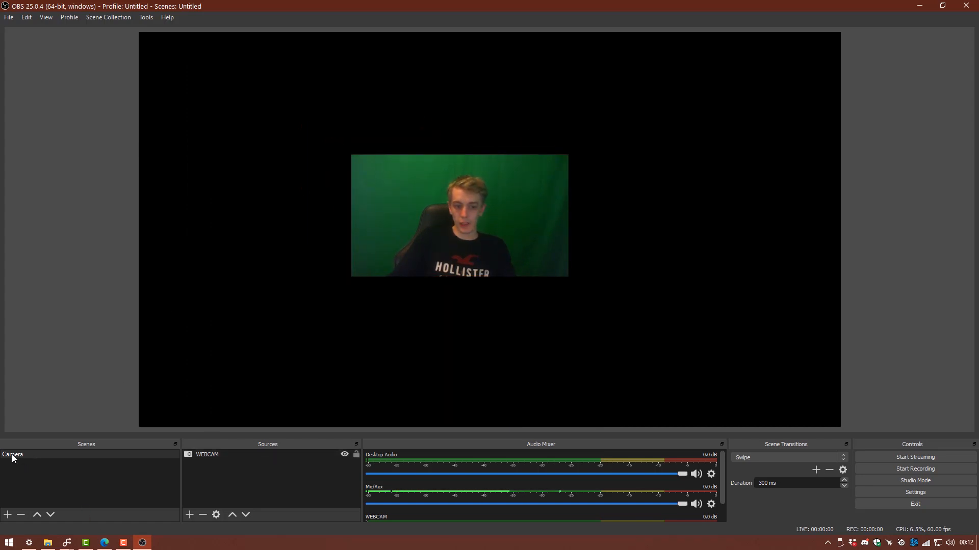
Step: Fit the webcam feed to the full canvas via Transform > Fit to screen
{"action": "left_click", "coordinate": [459, 215]}
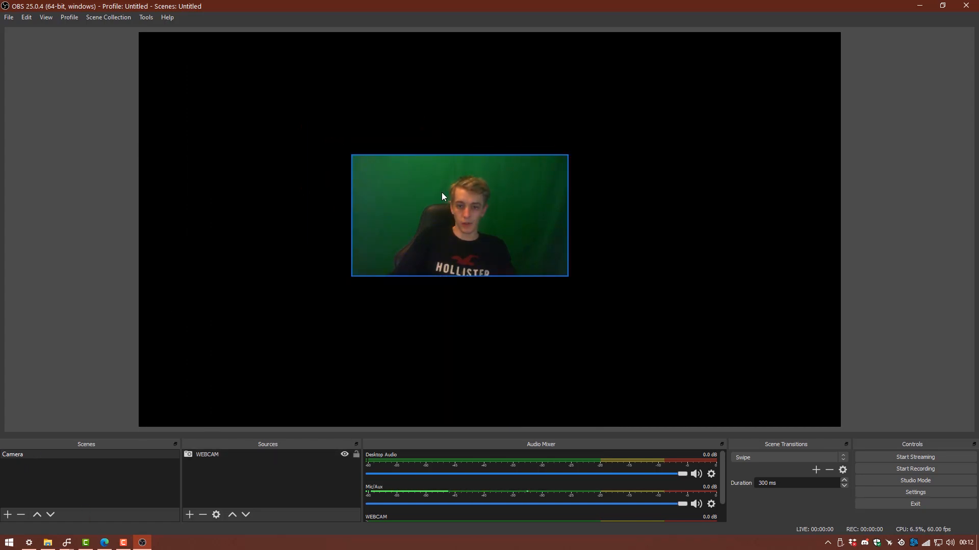
{"action": "right_click", "coordinate": [442, 197]}
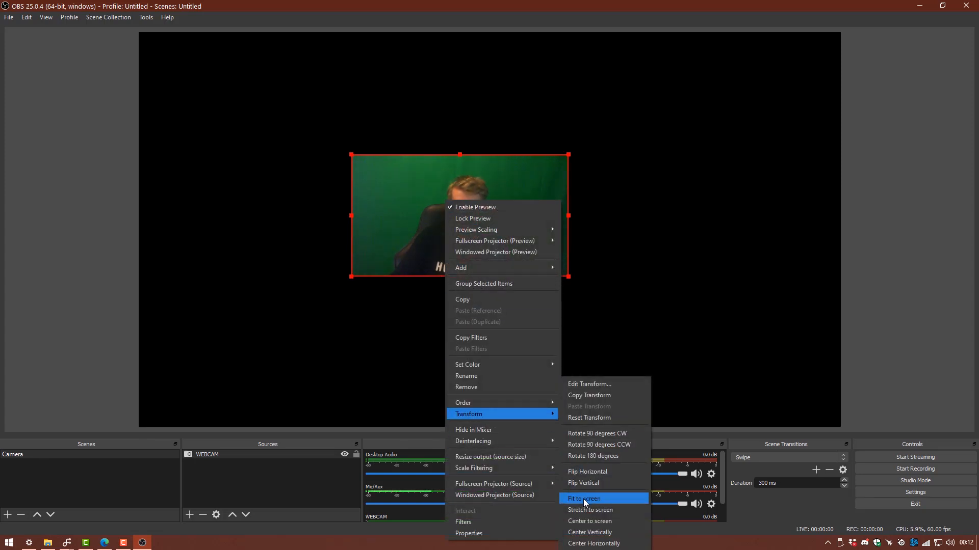
{"action": "left_click", "coordinate": [582, 499]}
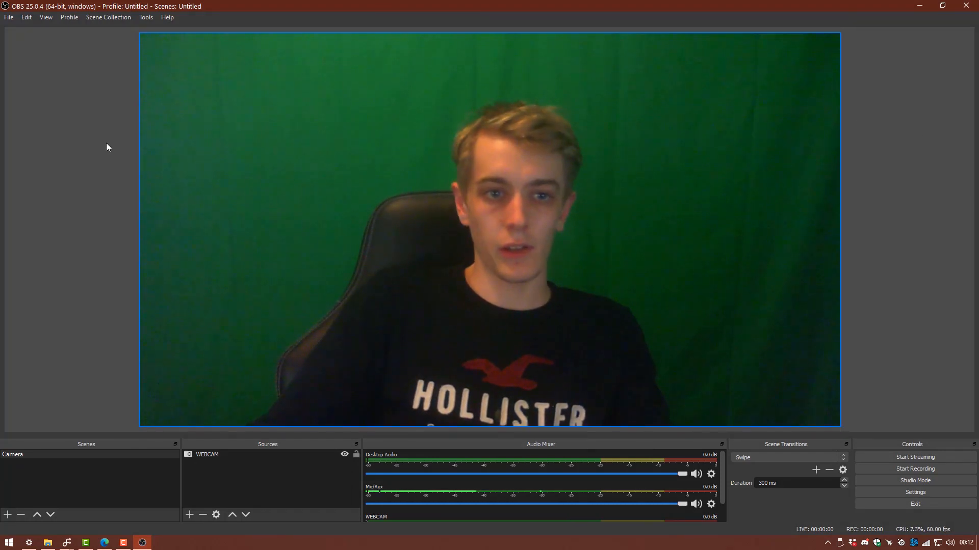
{"action": "mouse_move", "coordinate": [493, 198]}
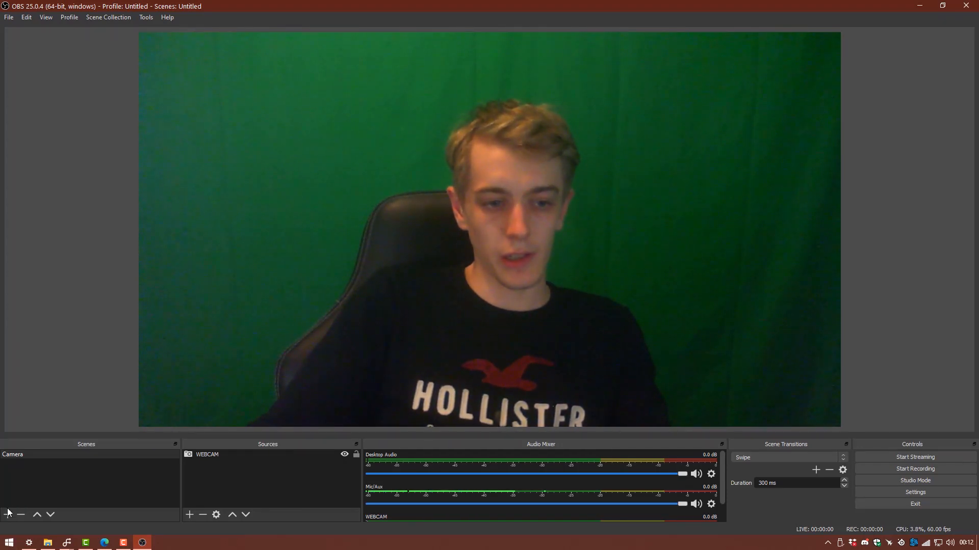
Step: Create a new empty scene named CAMERA+VIDEO
{"action": "left_click", "coordinate": [7, 513]}
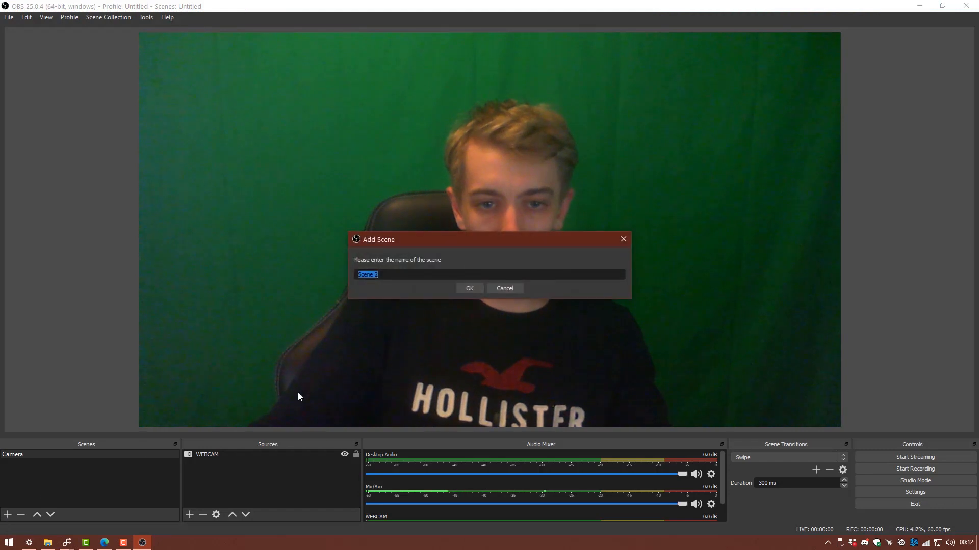
{"action": "type", "text": "c"}
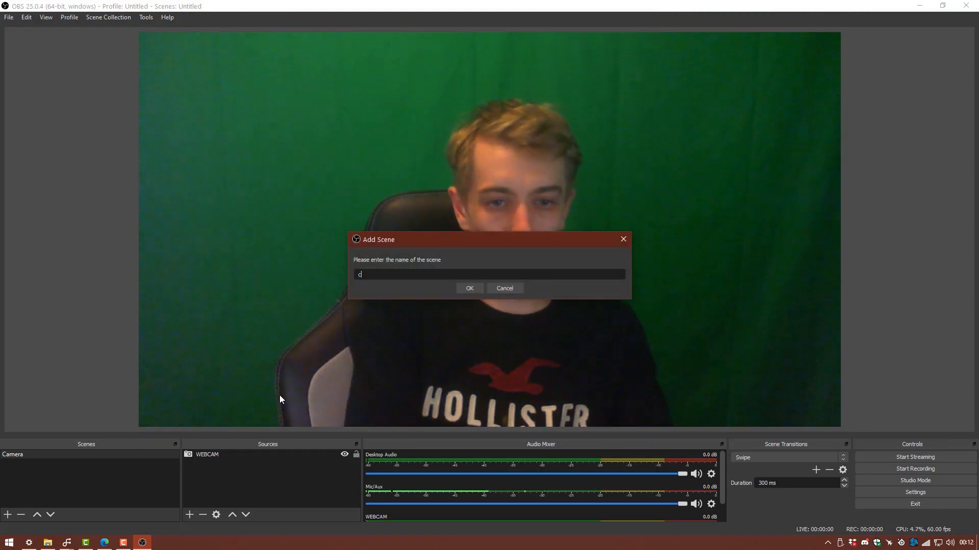
{"action": "type", "text": "CAM"}
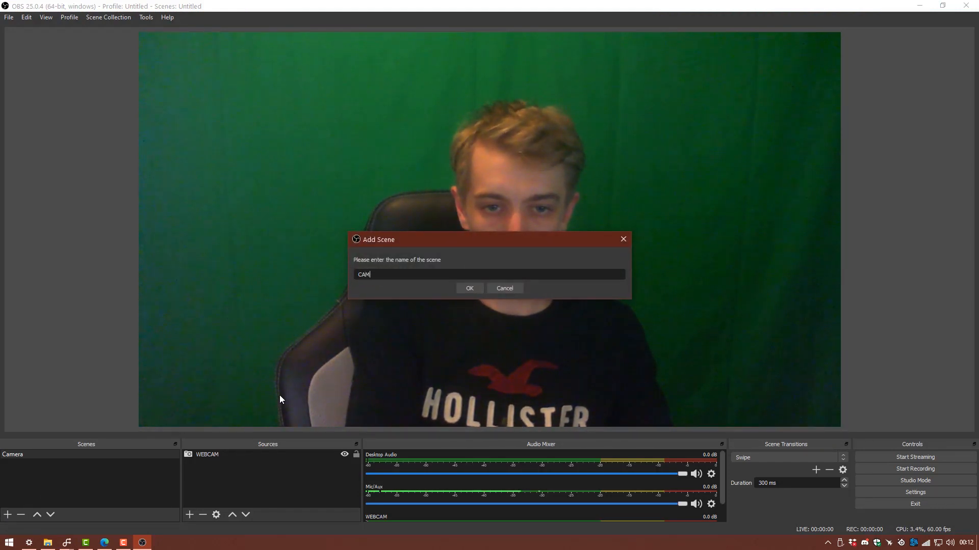
{"action": "type", "text": "ERA+VIDEO"}
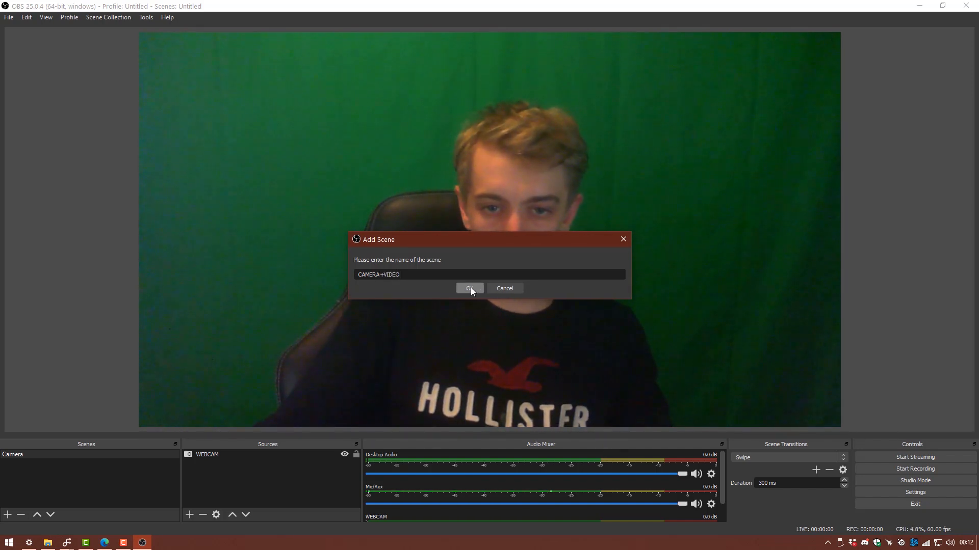
{"action": "left_click", "coordinate": [469, 288]}
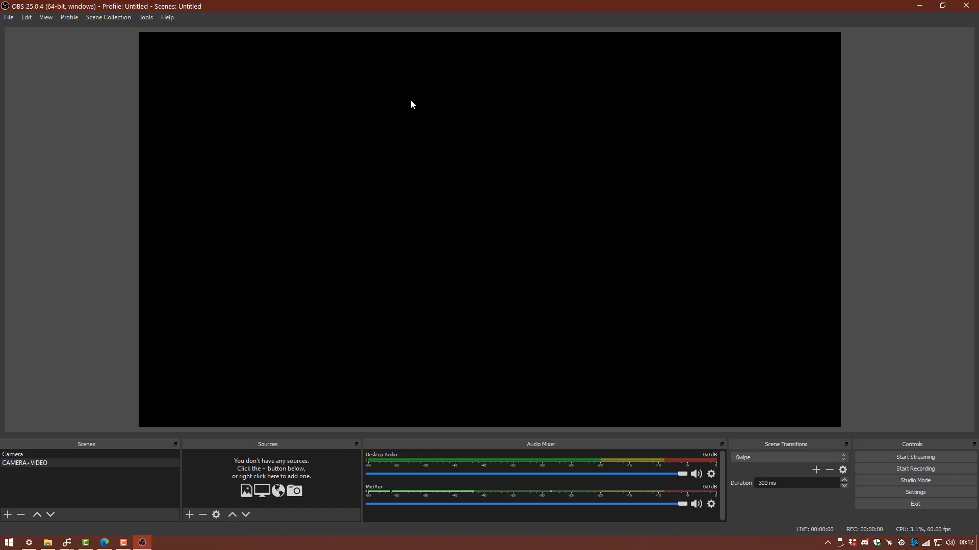
{"action": "mouse_move", "coordinate": [359, 299]}
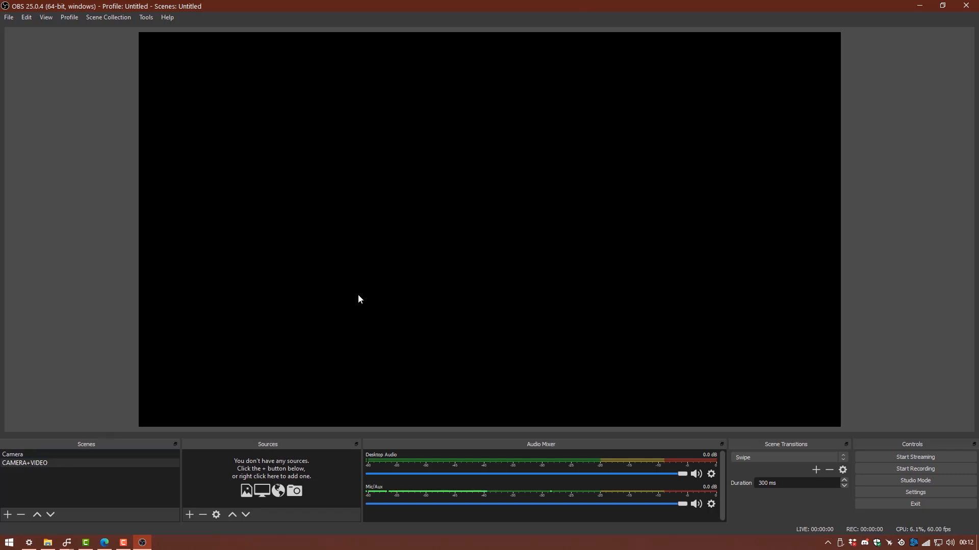
{"action": "mouse_move", "coordinate": [373, 285]}
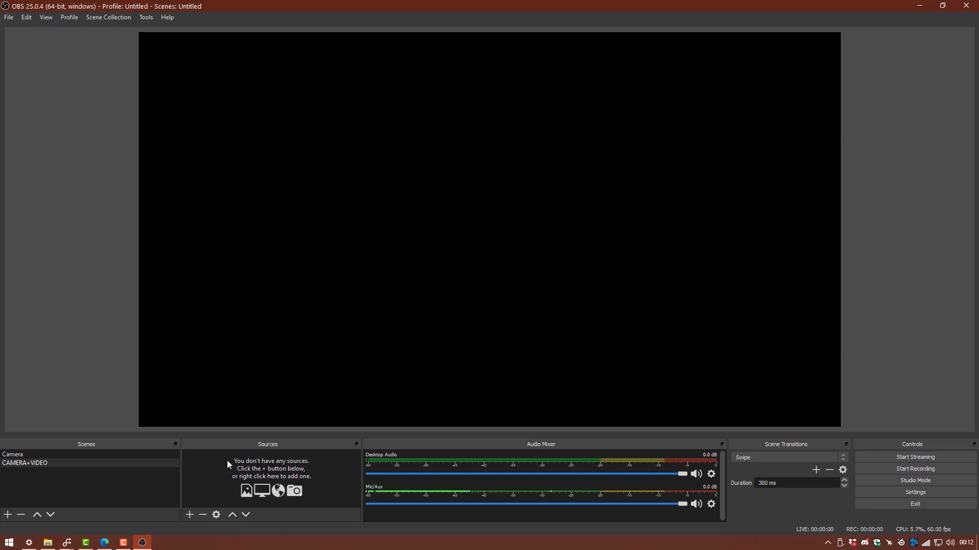
Step: Briefly review the WEBCAM source's properties in the Camera scene and close them
{"action": "left_click", "coordinate": [18, 455]}
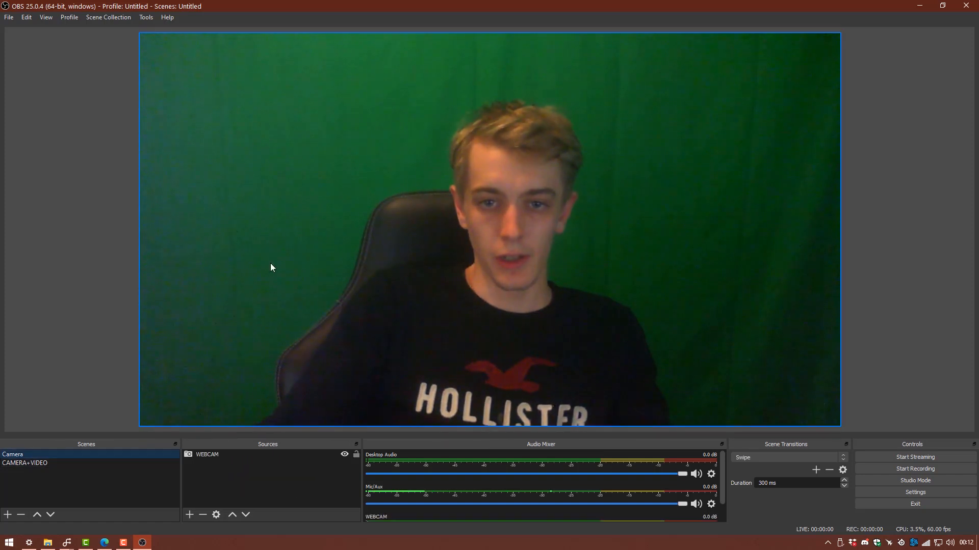
{"action": "right_click", "coordinate": [341, 296]}
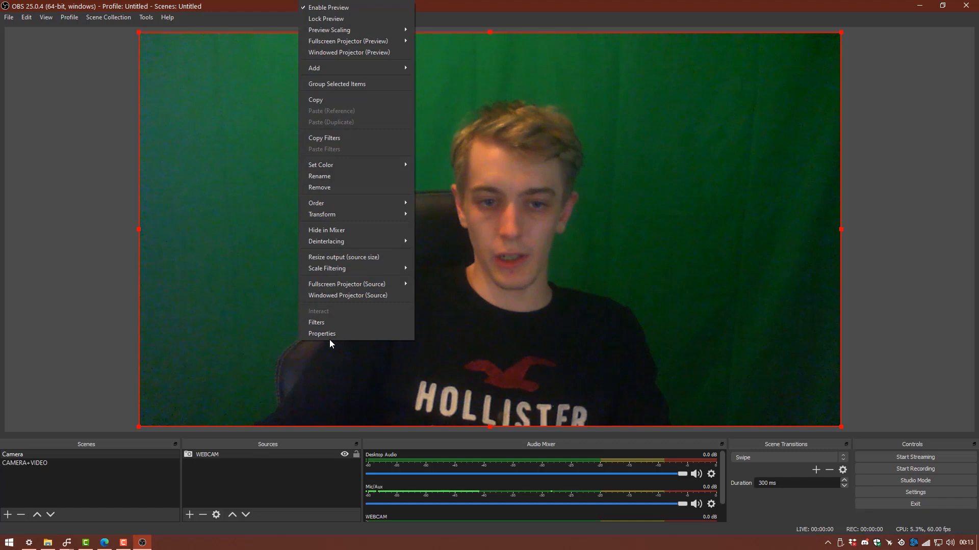
{"action": "left_click", "coordinate": [321, 333]}
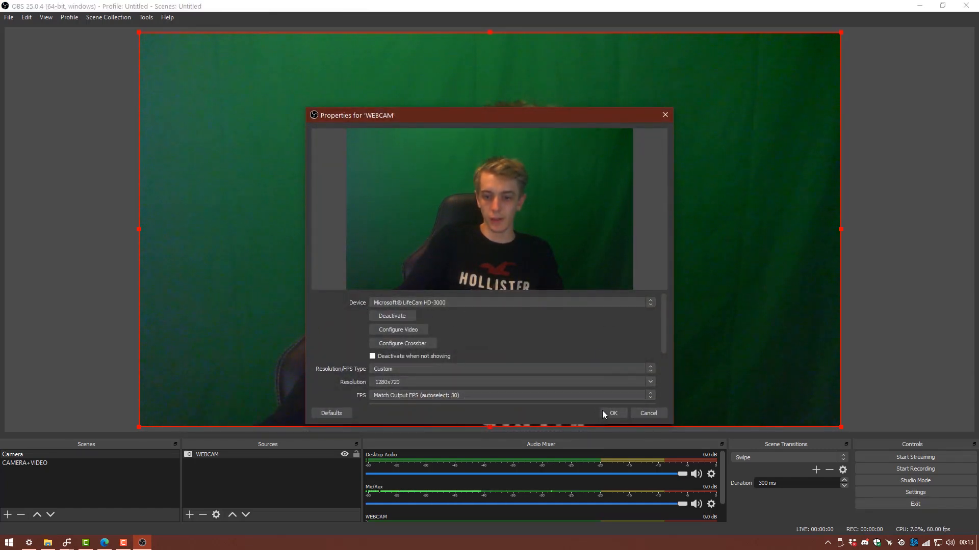
{"action": "left_click", "coordinate": [611, 413]}
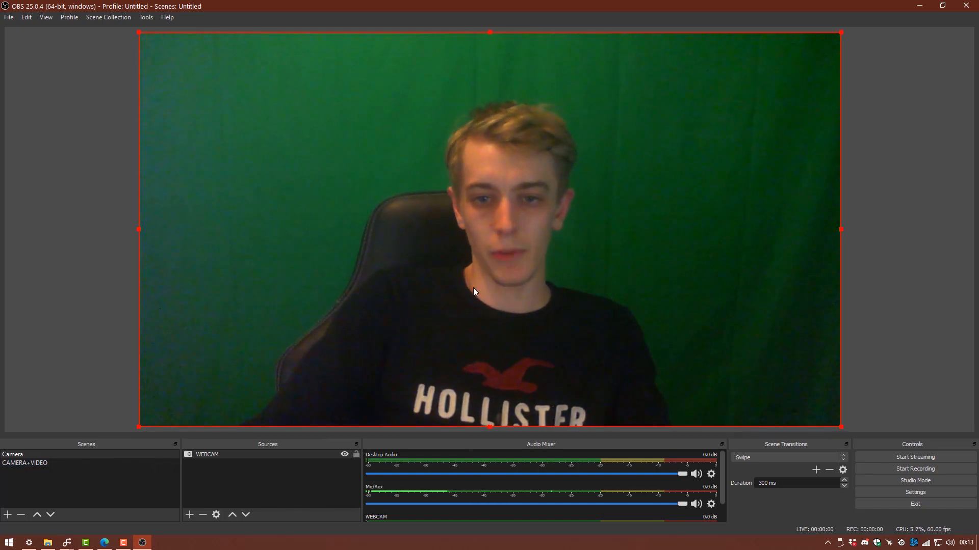
Step: Add the existing WEBCAM capture source to the CAMERA+VIDEO scene
{"action": "left_click", "coordinate": [53, 463]}
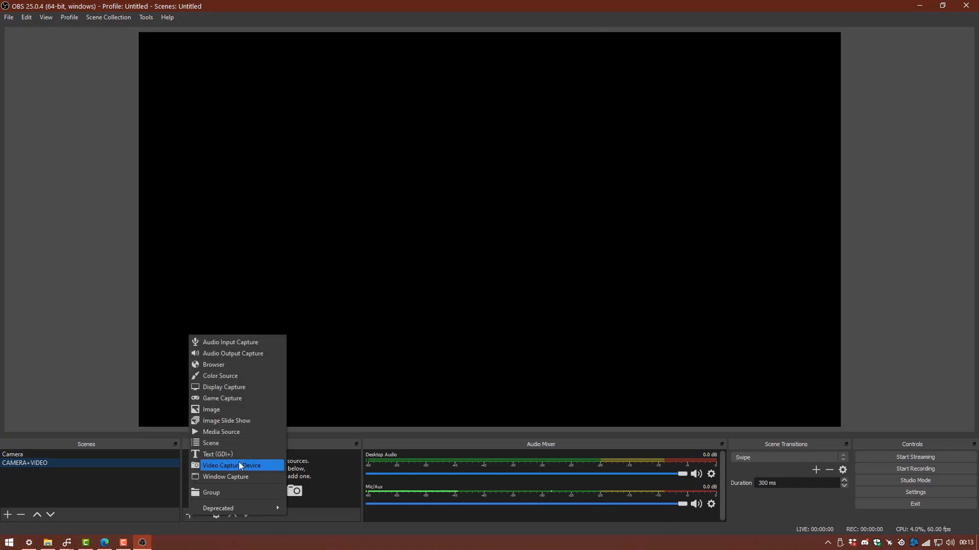
{"action": "left_click", "coordinate": [231, 466]}
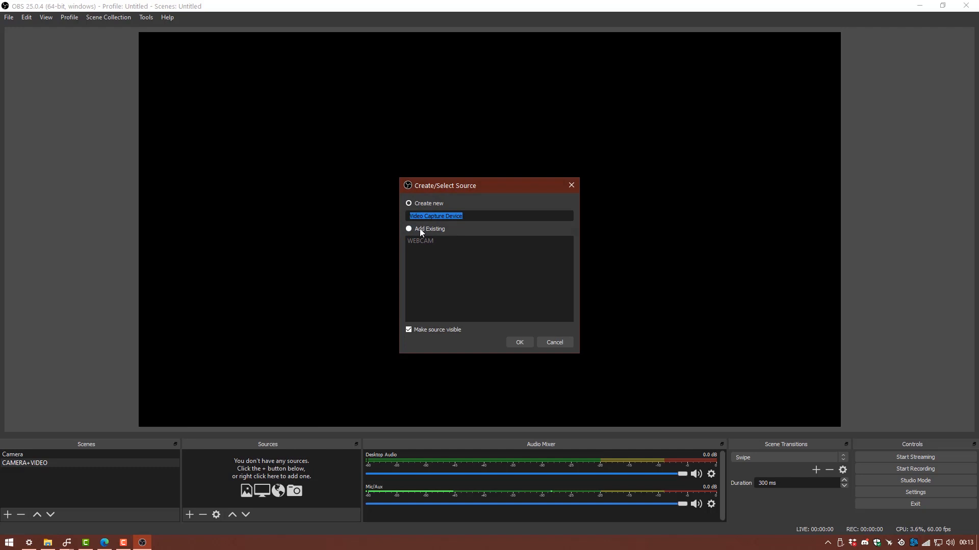
{"action": "left_click", "coordinate": [409, 229]}
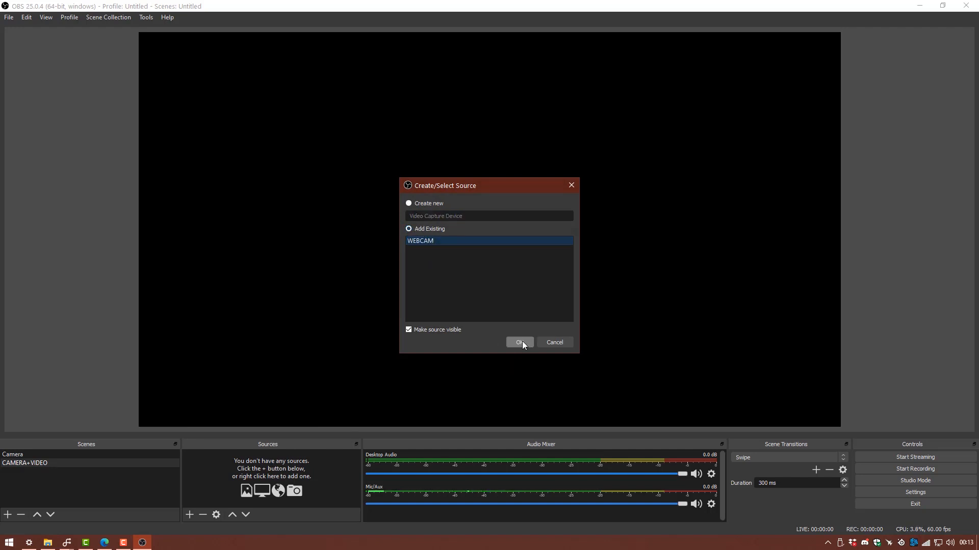
{"action": "left_click", "coordinate": [519, 342]}
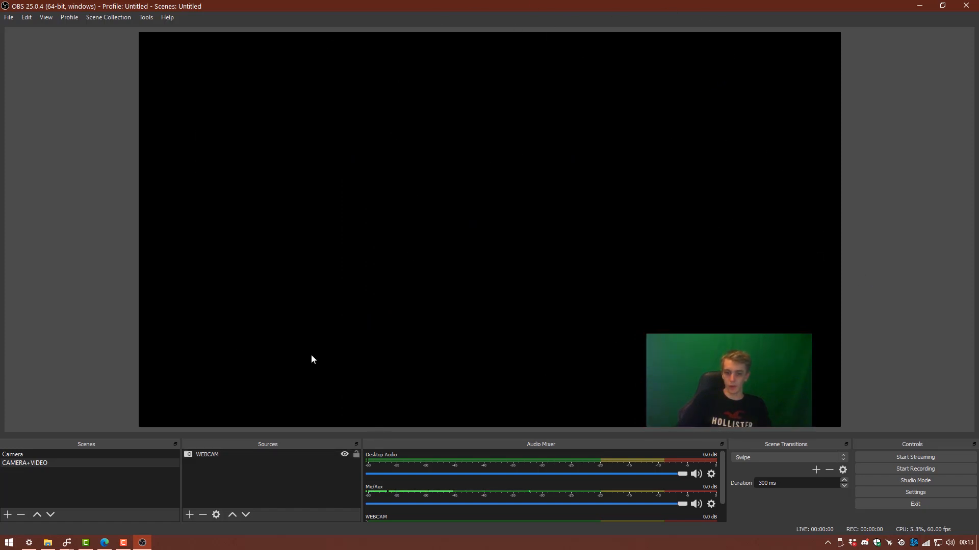
{"action": "mouse_move", "coordinate": [165, 277]}
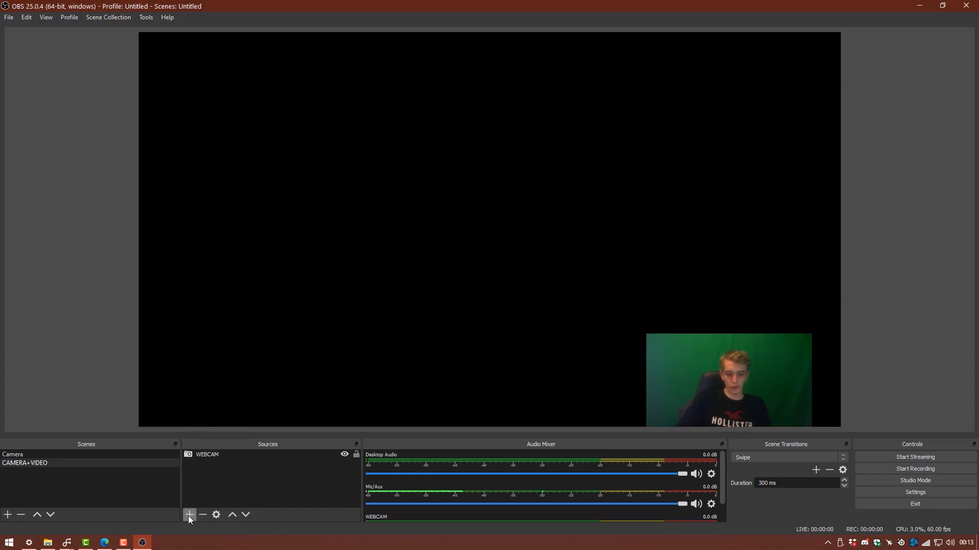
Step: Add a Media Source and name it MARKS VIDEO, replacing the default source name
{"action": "left_click", "coordinate": [190, 514]}
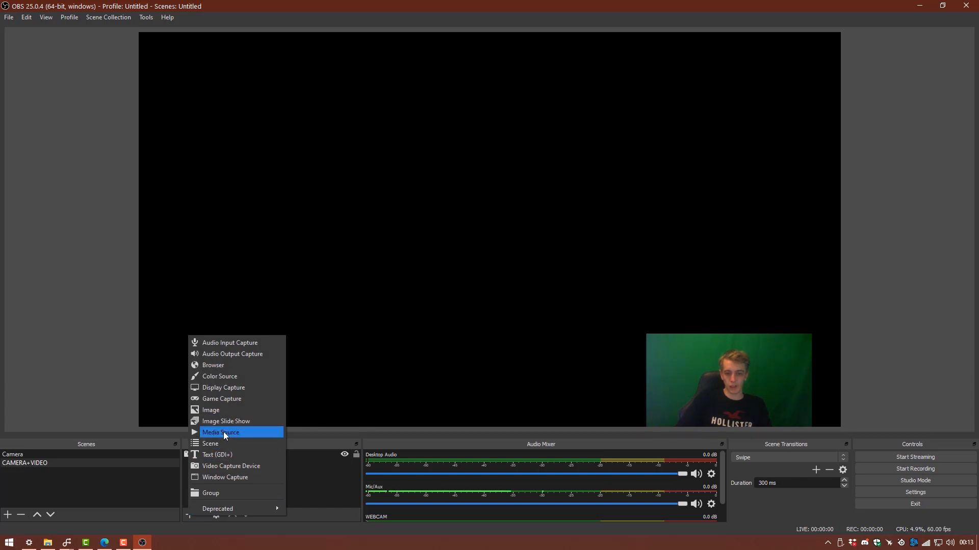
{"action": "left_click", "coordinate": [220, 432]}
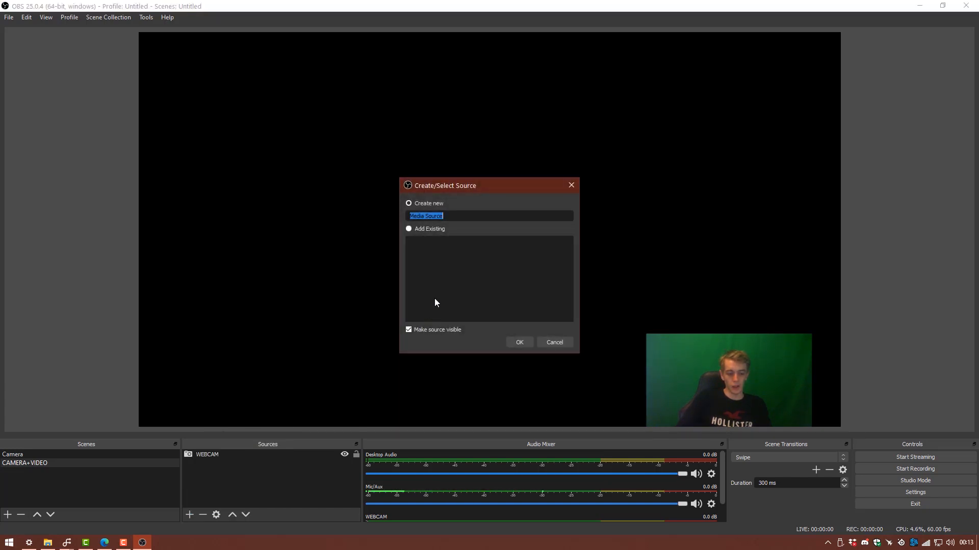
{"action": "key", "text": "Delete"}
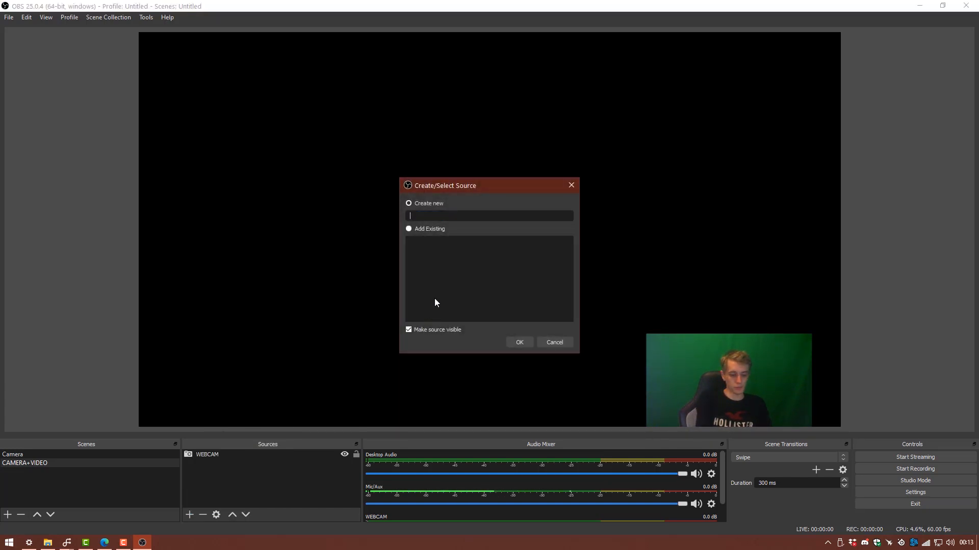
{"action": "type", "text": "MARKS VI"}
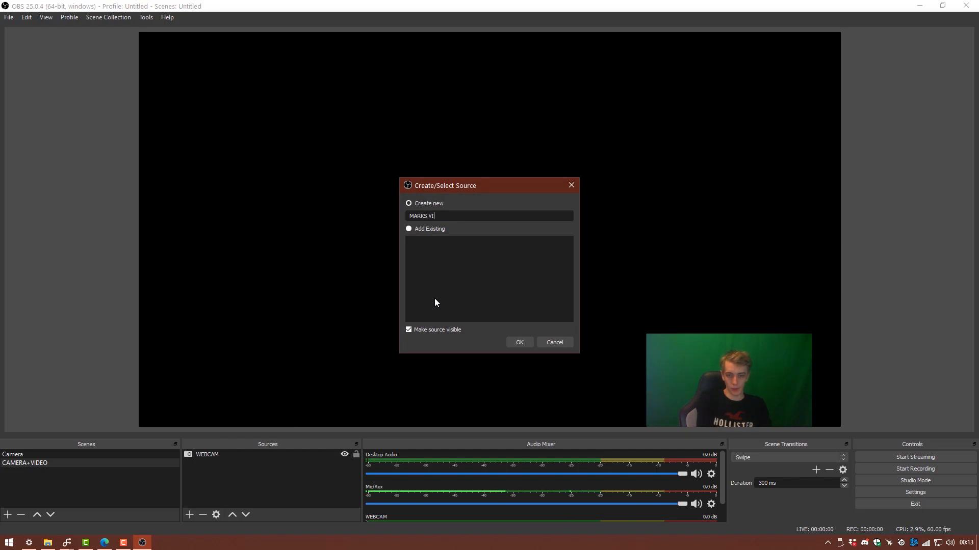
{"action": "type", "text": "DEO"}
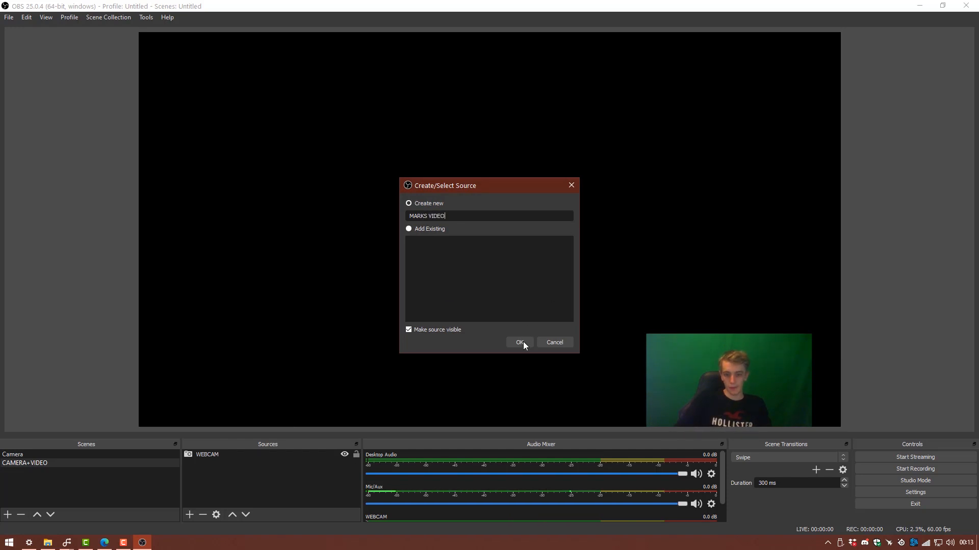
{"action": "left_click", "coordinate": [519, 342]}
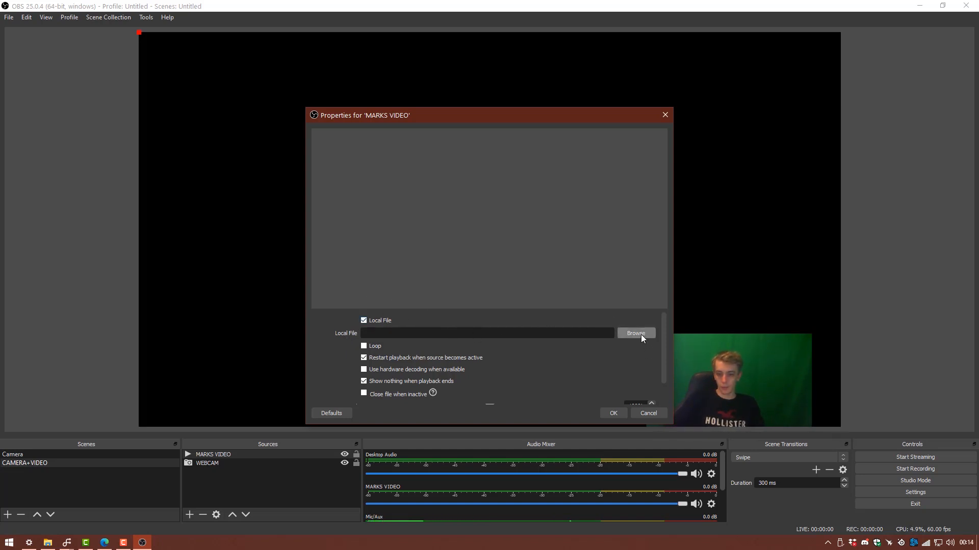
Step: Browse to Storage (E:) > Videos and choose globacon2 Ultimate Bundle.mp4 as the local file
{"action": "left_click", "coordinate": [635, 332]}
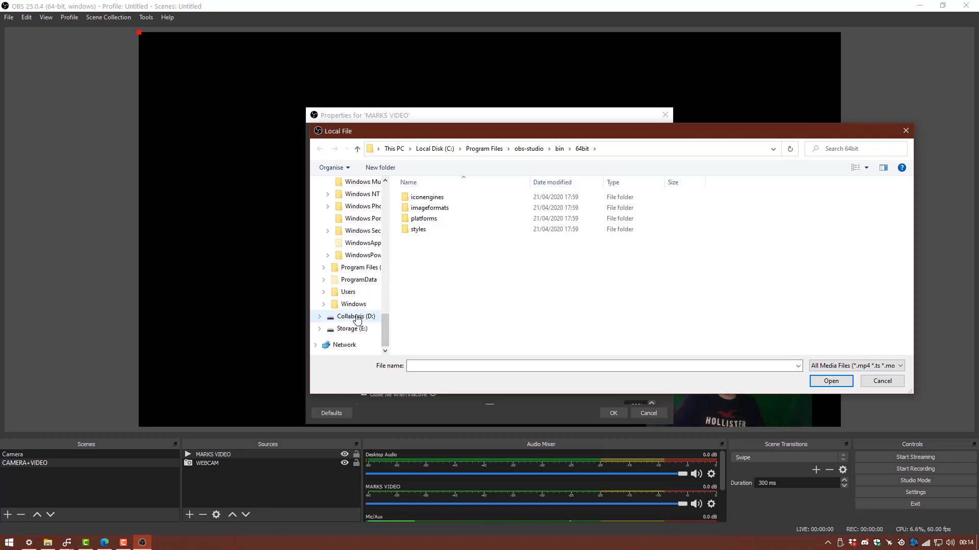
{"action": "left_click", "coordinate": [353, 316]}
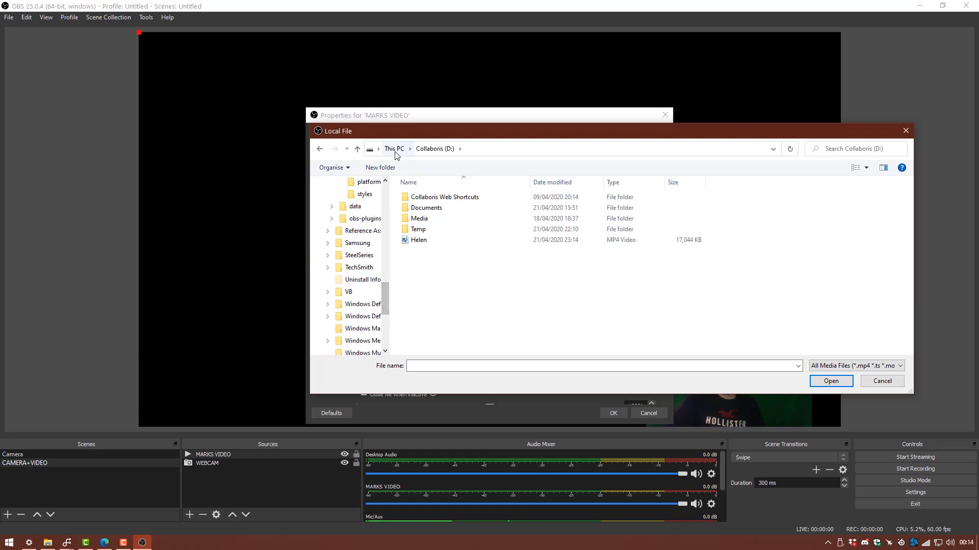
{"action": "left_click", "coordinate": [350, 353]}
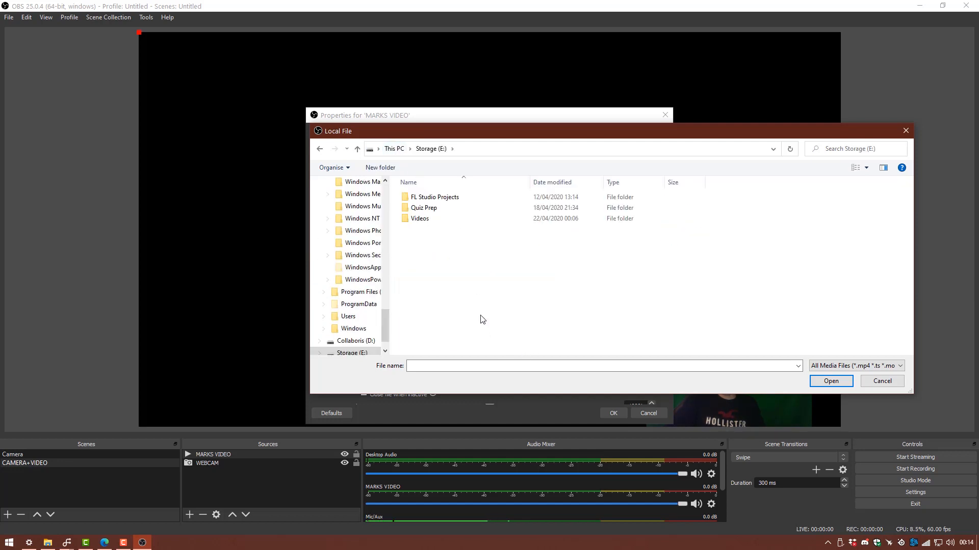
{"action": "double_click", "coordinate": [419, 218]}
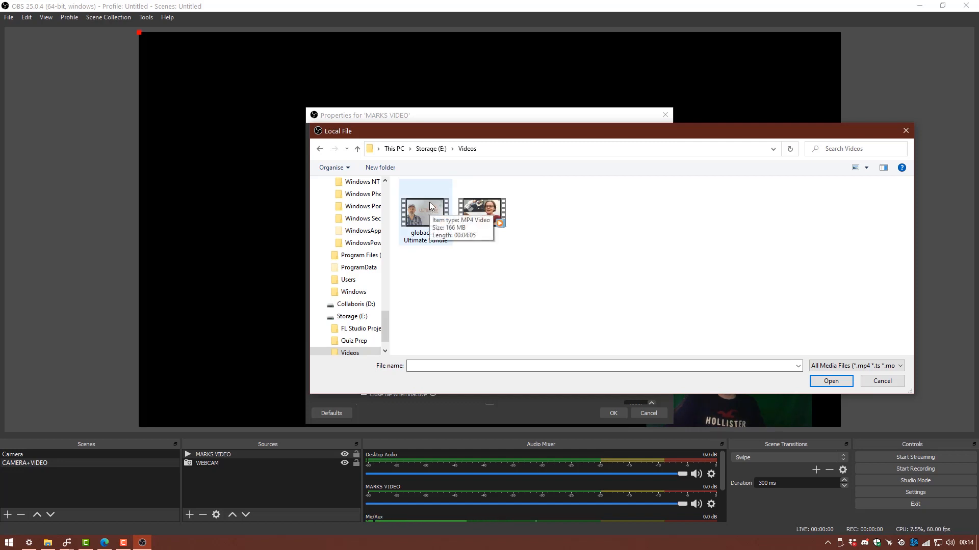
{"action": "left_click", "coordinate": [424, 210]}
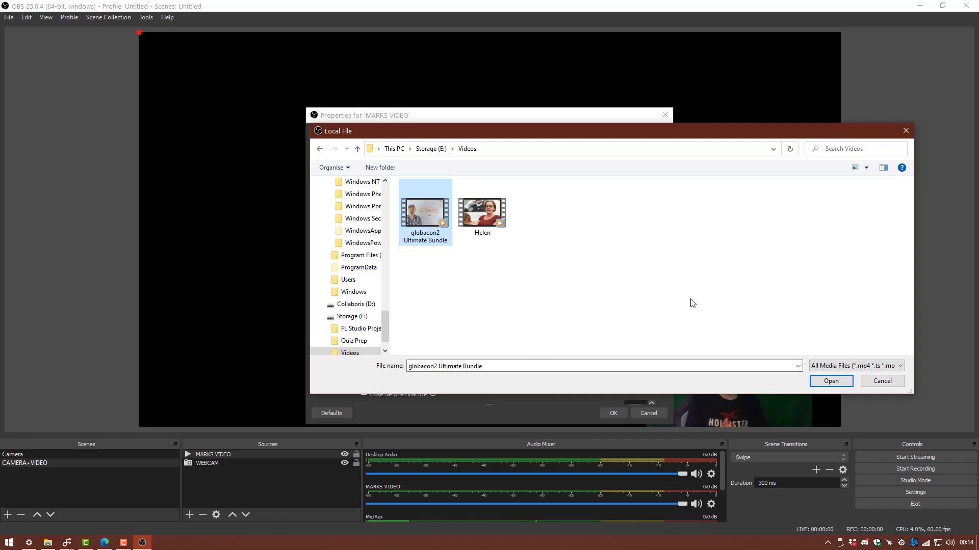
{"action": "mouse_move", "coordinate": [822, 268]}
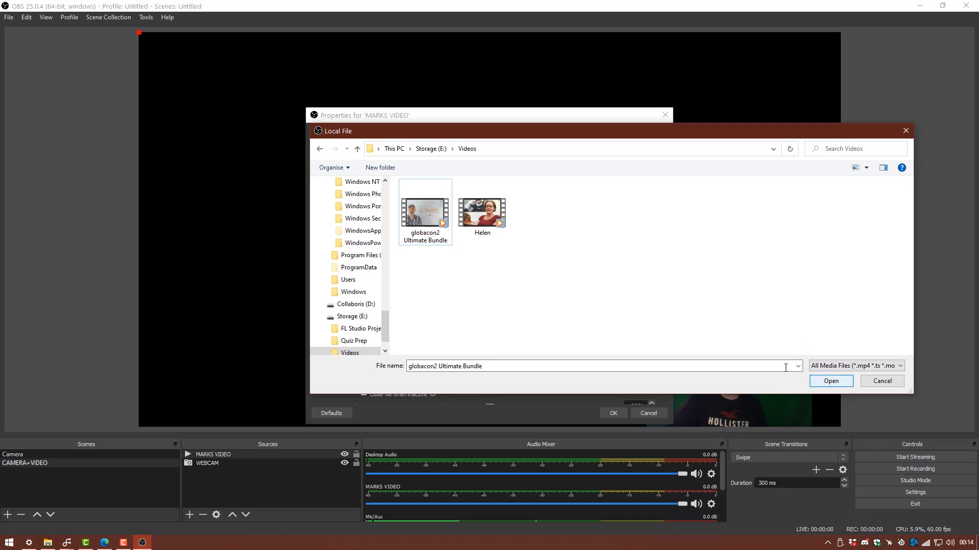
{"action": "left_click", "coordinate": [830, 381]}
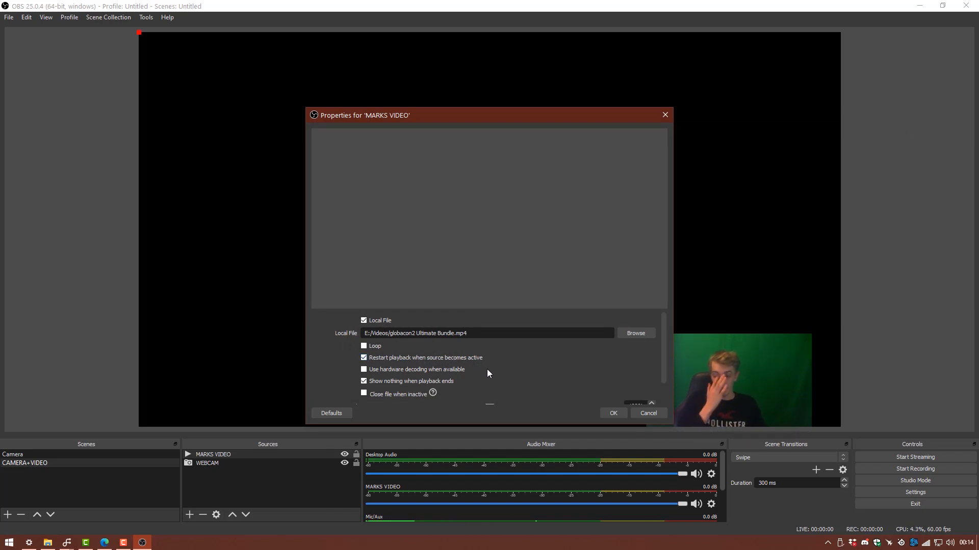
{"action": "mouse_move", "coordinate": [449, 207]}
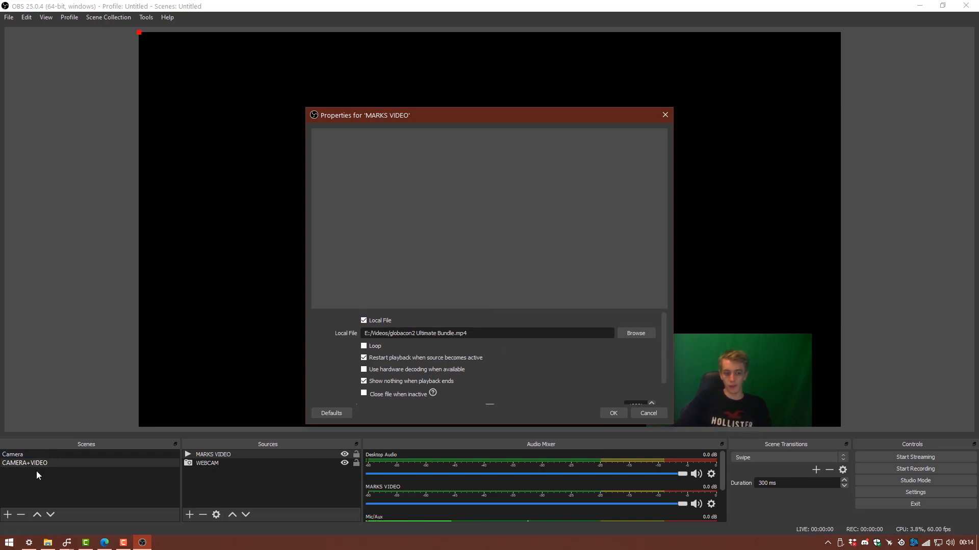
Step: Review the media source options and apply them so the Ultimate Bundle video plays in the preview
{"action": "left_click", "coordinate": [38, 459]}
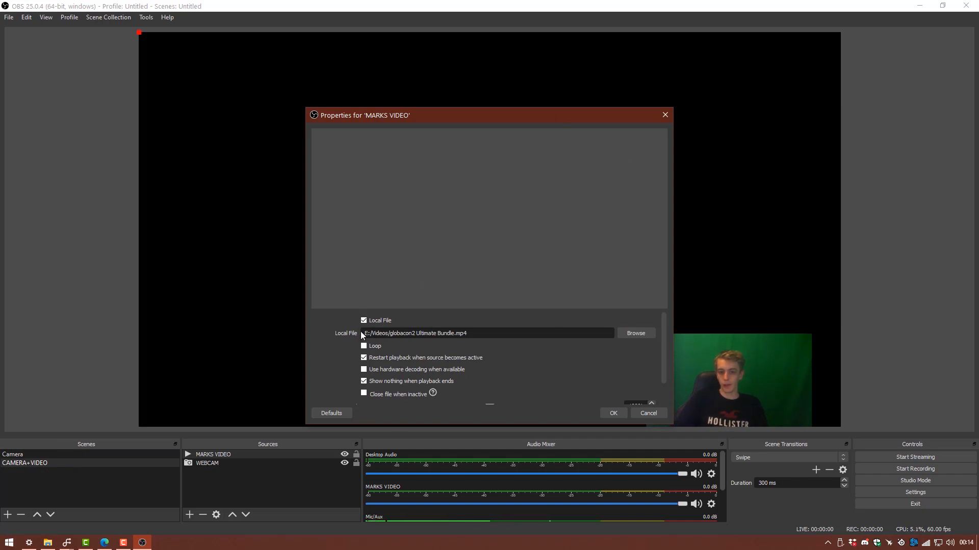
{"action": "mouse_move", "coordinate": [583, 246]}
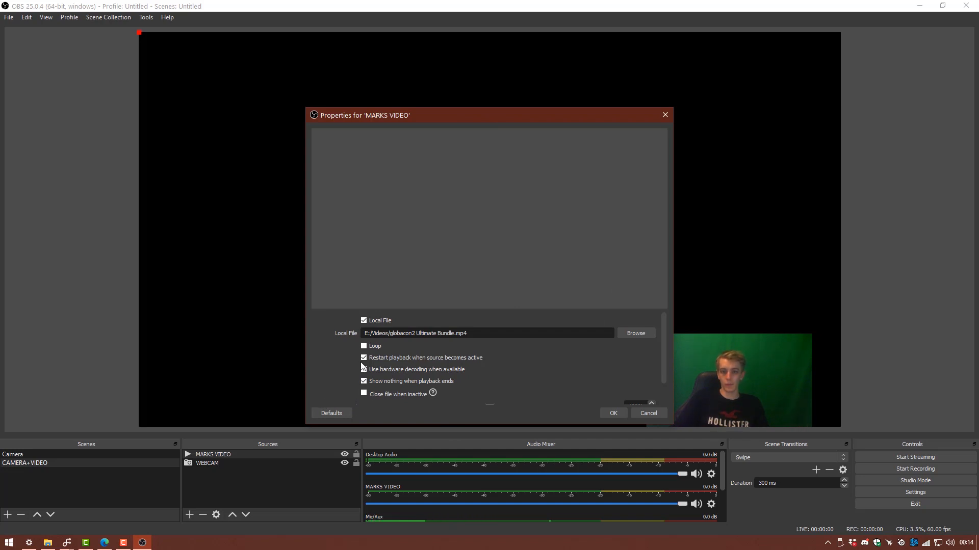
{"action": "left_click", "coordinate": [364, 369]}
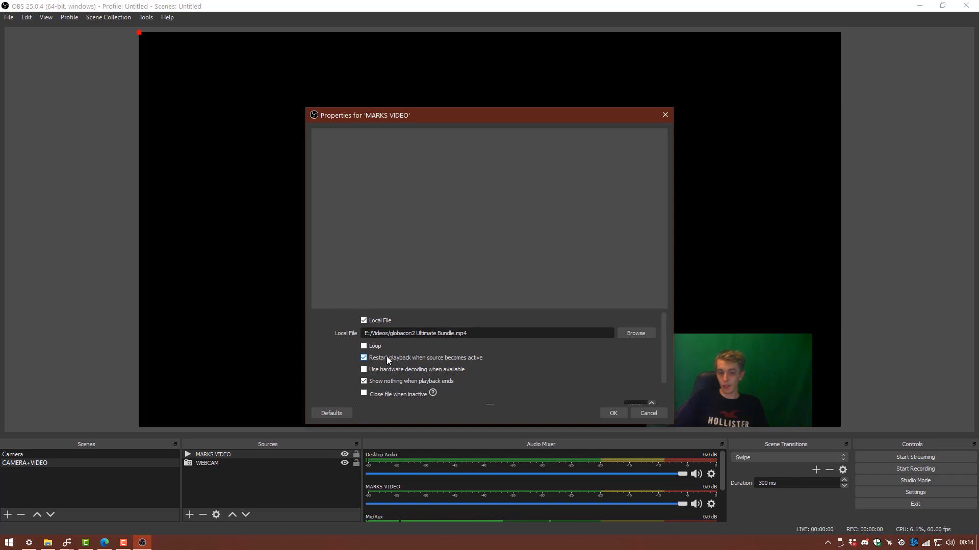
{"action": "mouse_move", "coordinate": [474, 355]}
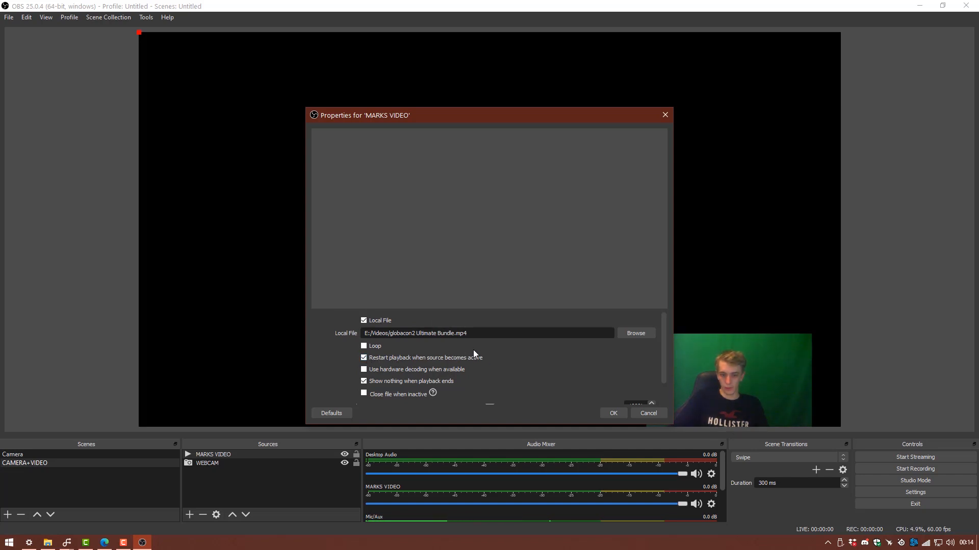
{"action": "mouse_move", "coordinate": [573, 371]}
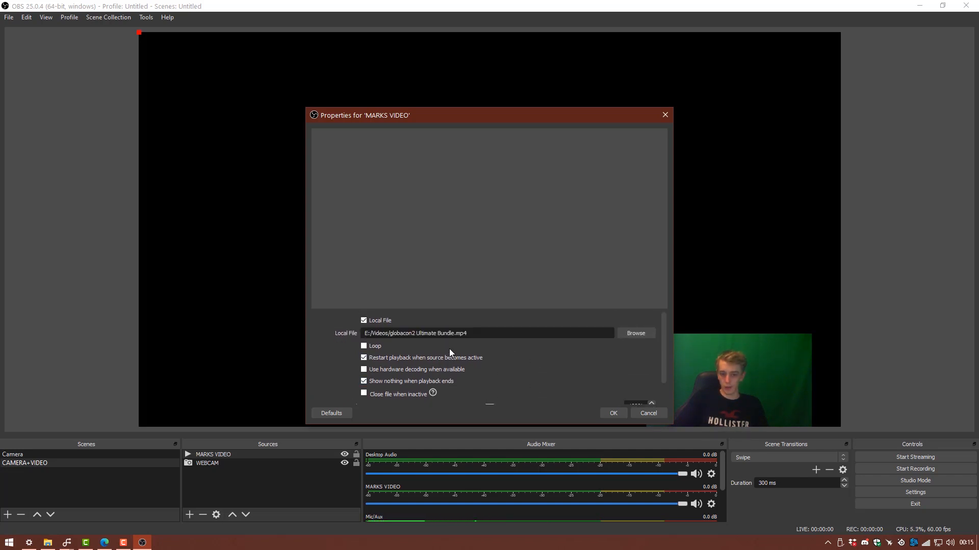
{"action": "mouse_move", "coordinate": [480, 347]}
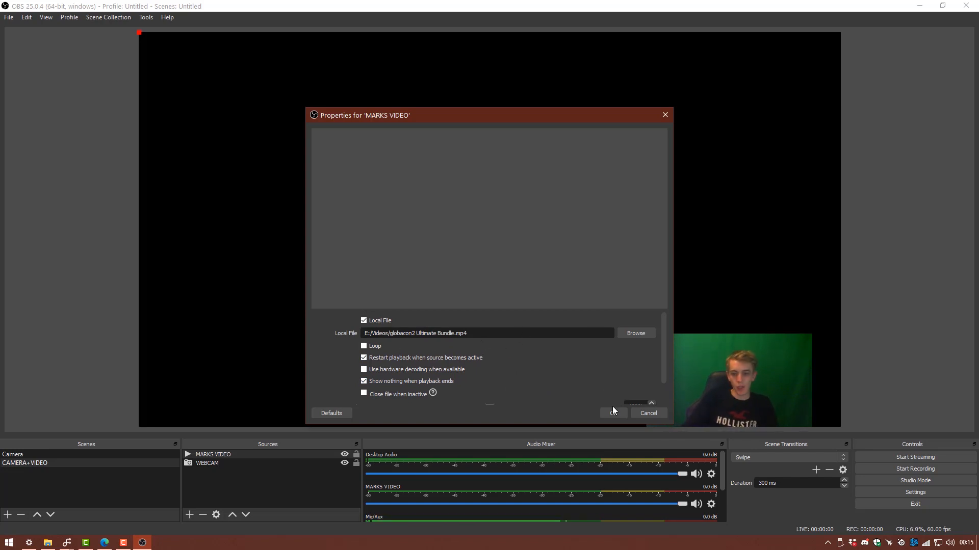
{"action": "left_click", "coordinate": [614, 412]}
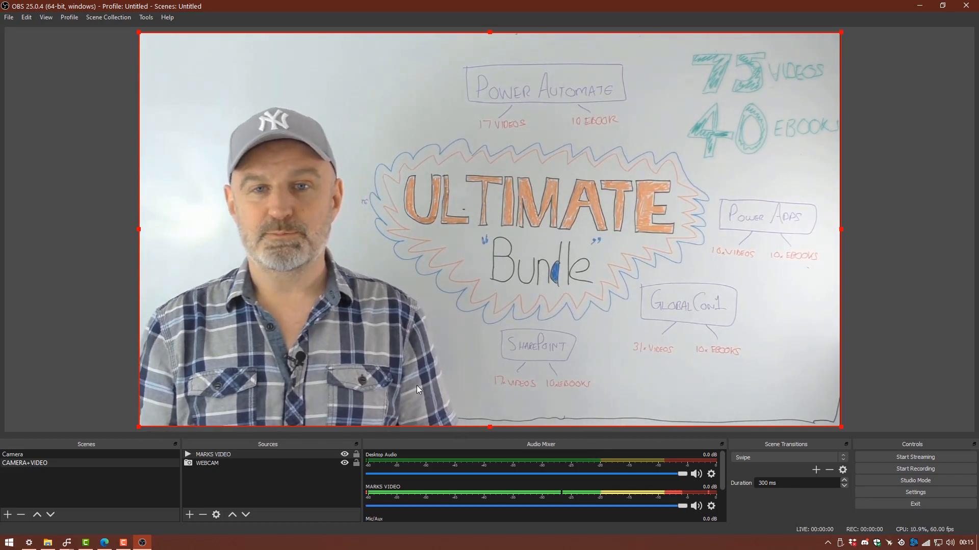
Step: Select the WEBCAM source so it can be moved above MARKS VIDEO
{"action": "left_click", "coordinate": [207, 463]}
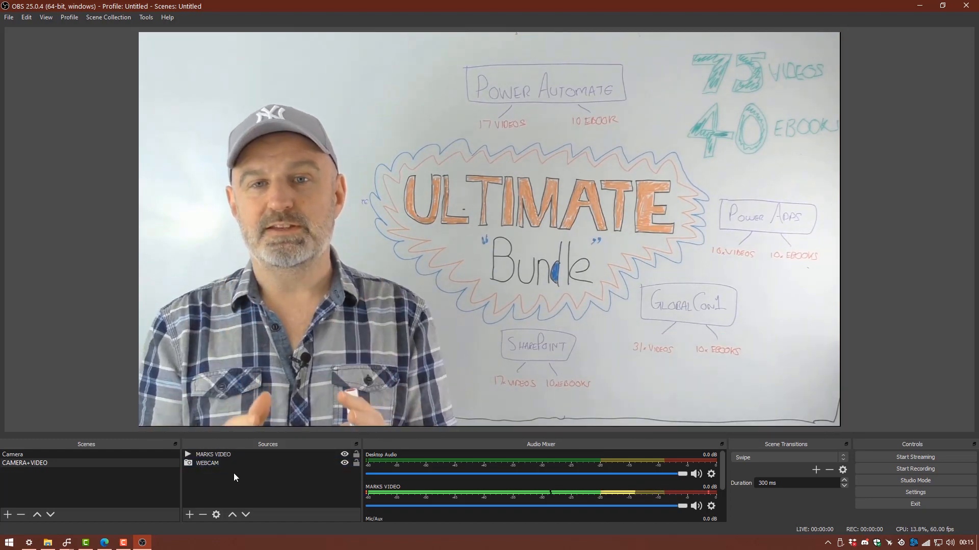
{"action": "left_click", "coordinate": [207, 463]}
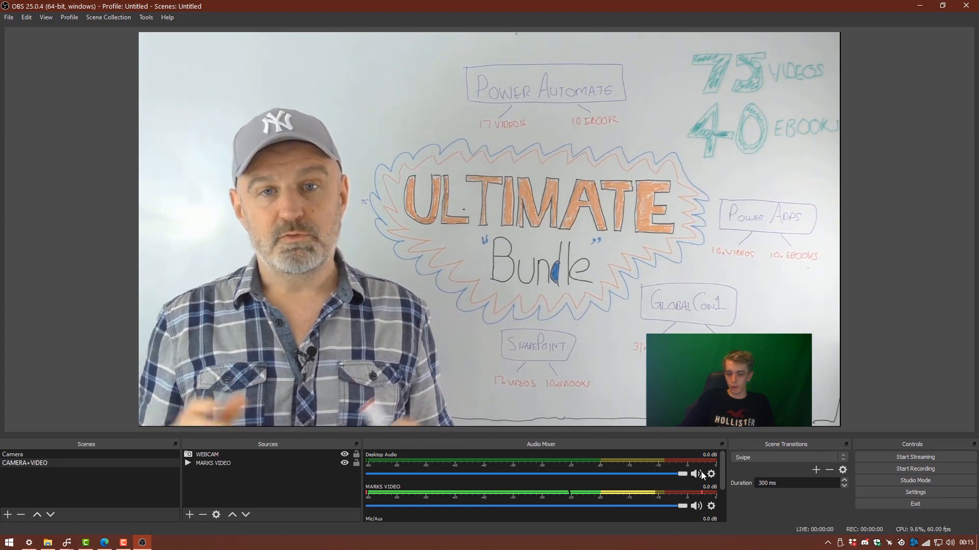
Step: In Advanced Audio Properties, try Monitor Only for MARKS VIDEO then set it back to Monitor Off
{"action": "right_click", "coordinate": [710, 474]}
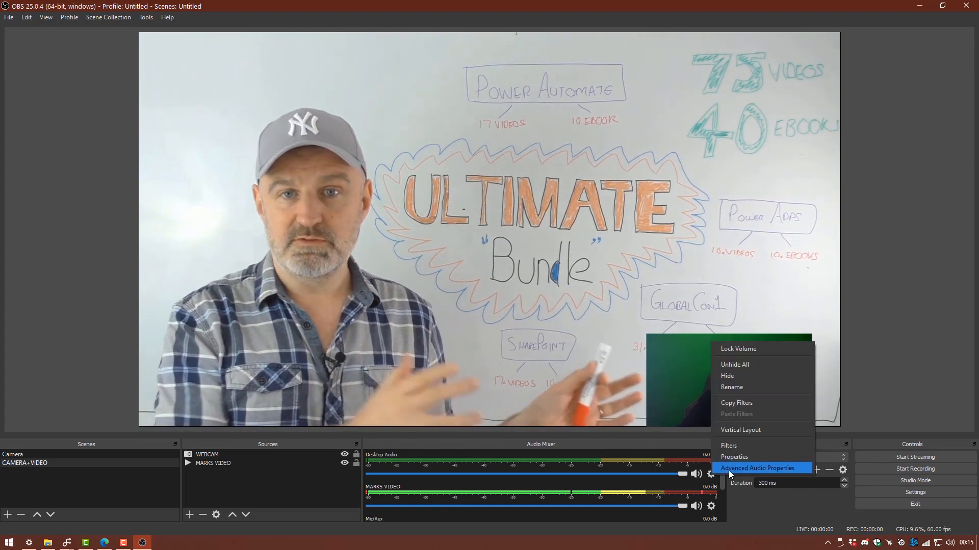
{"action": "left_click", "coordinate": [758, 468]}
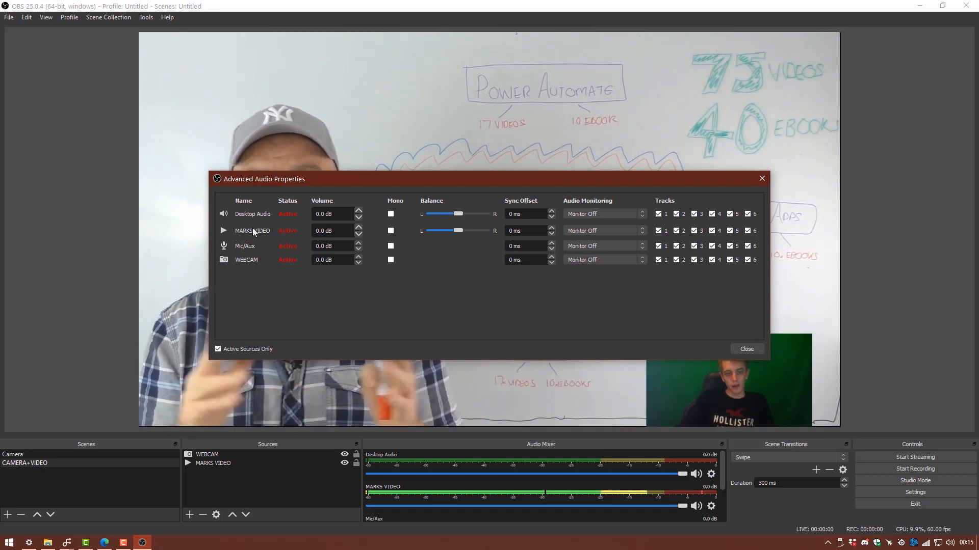
{"action": "mouse_move", "coordinate": [582, 239]}
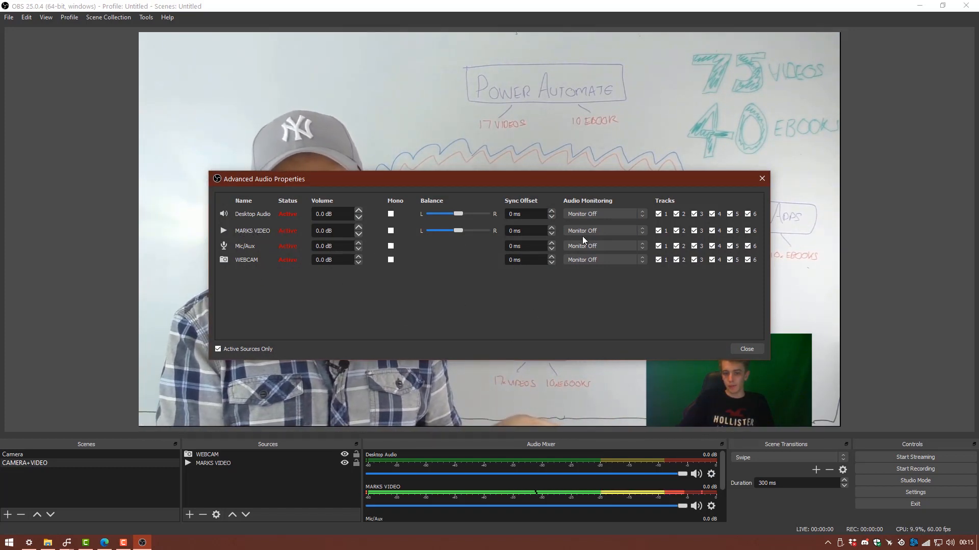
{"action": "left_click", "coordinate": [603, 230]}
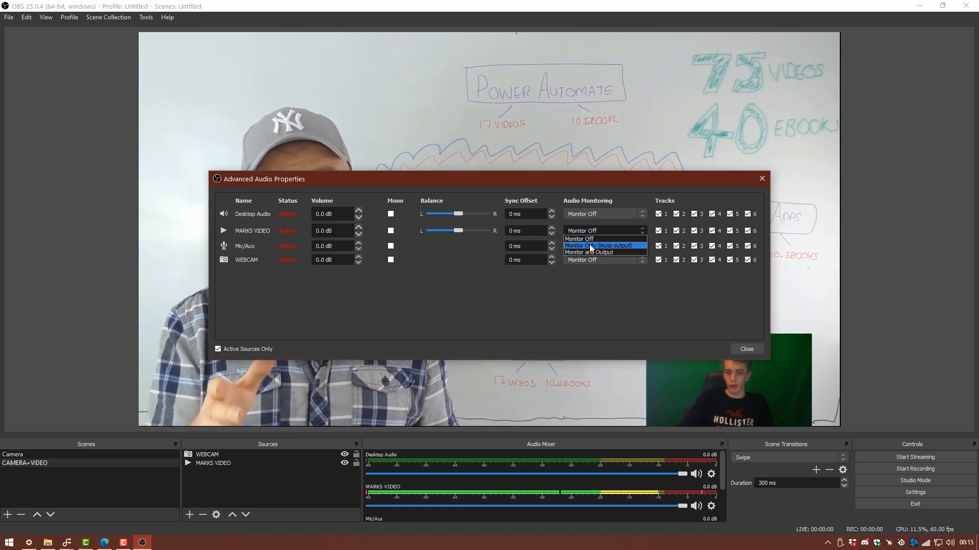
{"action": "left_click", "coordinate": [602, 245]}
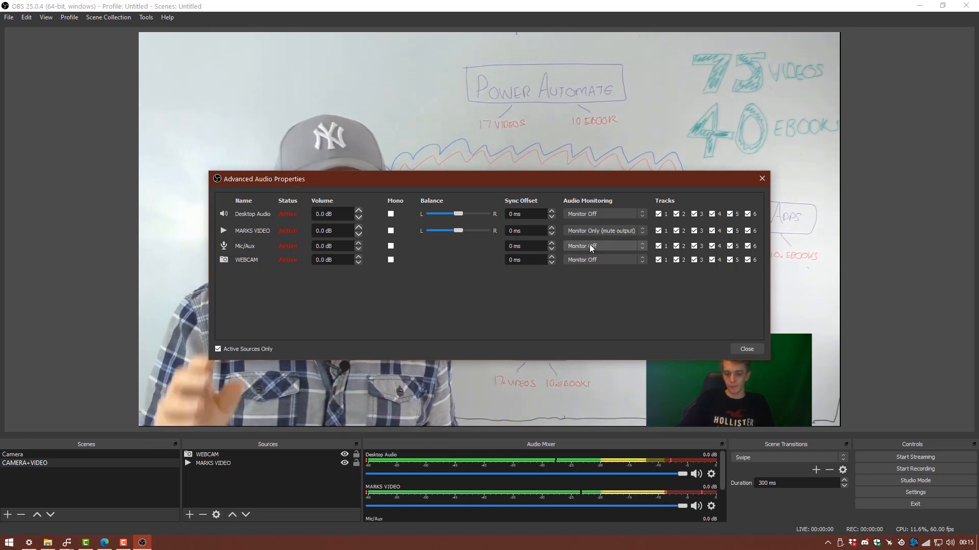
{"action": "left_click", "coordinate": [602, 230]}
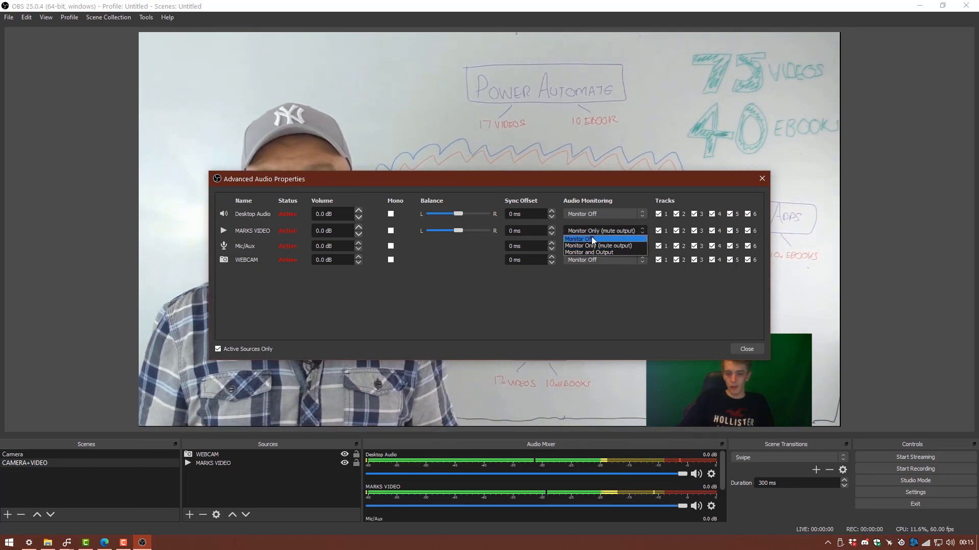
{"action": "left_click", "coordinate": [580, 239]}
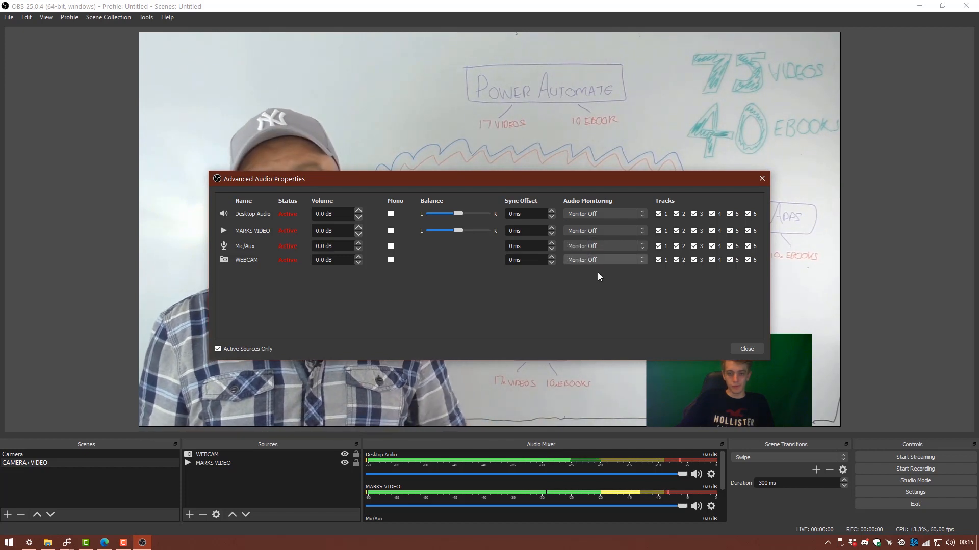
{"action": "mouse_move", "coordinate": [477, 289]}
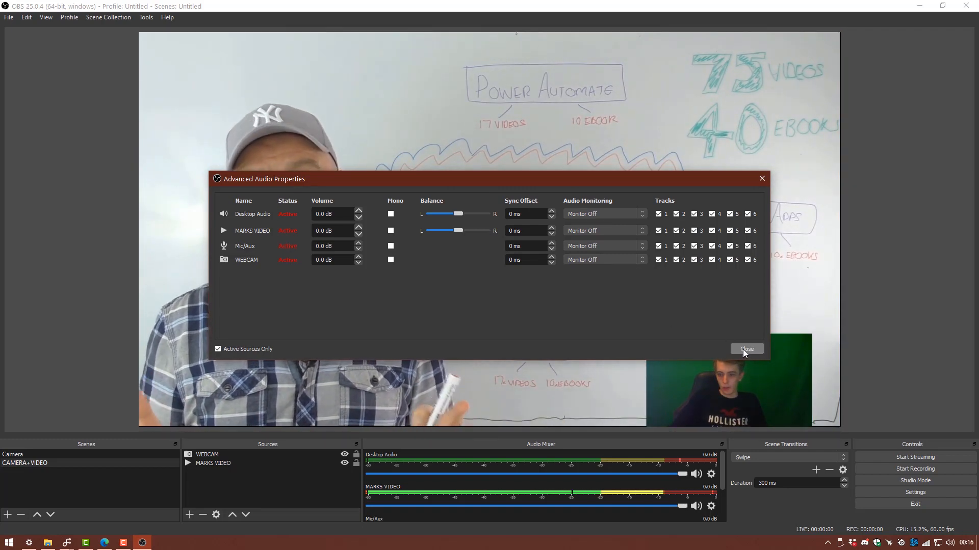
Step: Close the advanced audio settings and switch to the Camera scene
{"action": "left_click", "coordinate": [747, 349]}
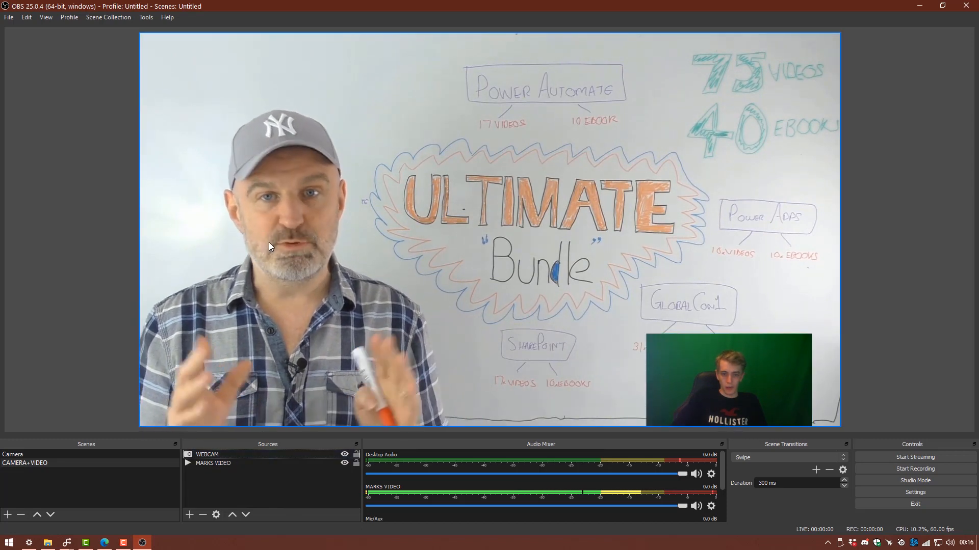
{"action": "left_click", "coordinate": [37, 454]}
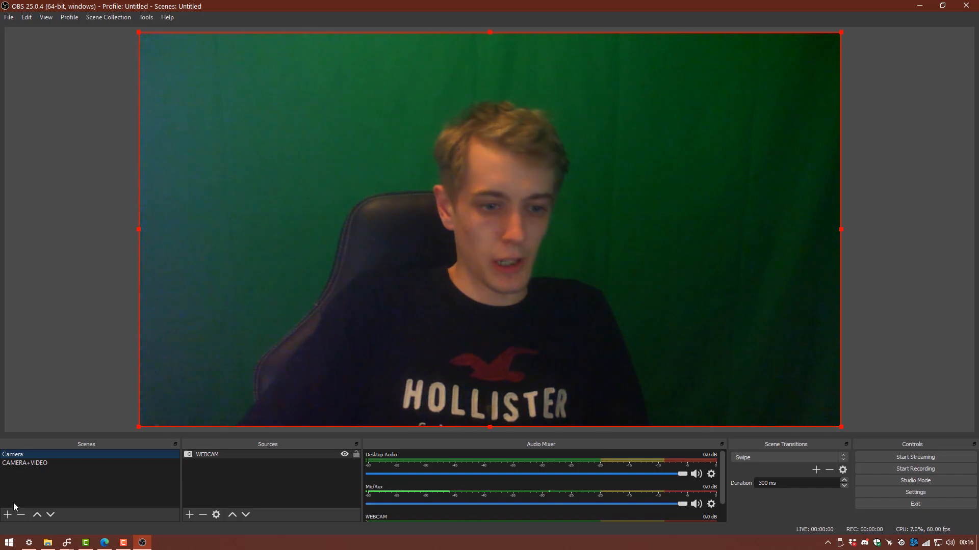
Step: Create a new scene named CAMERA +BROWSER
{"action": "left_click", "coordinate": [7, 514]}
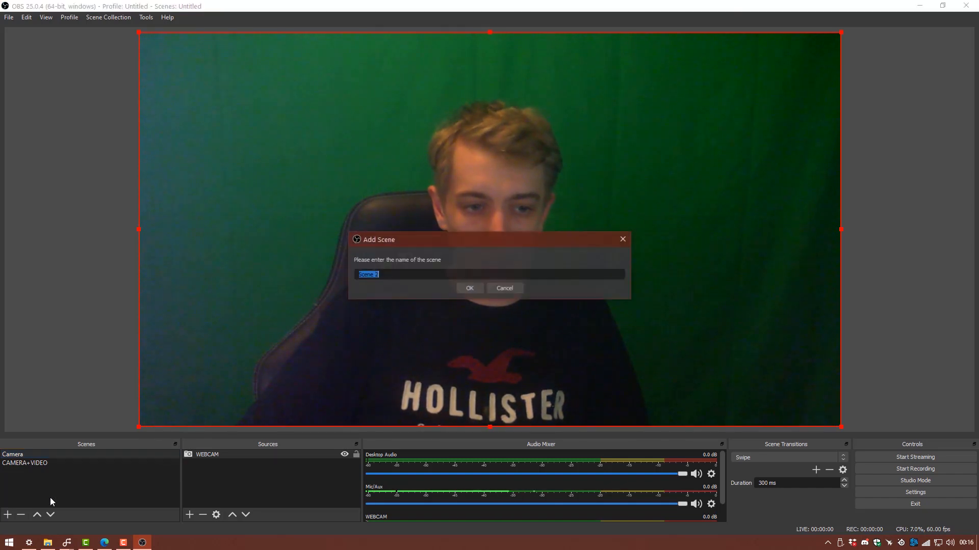
{"action": "type", "text": "c"}
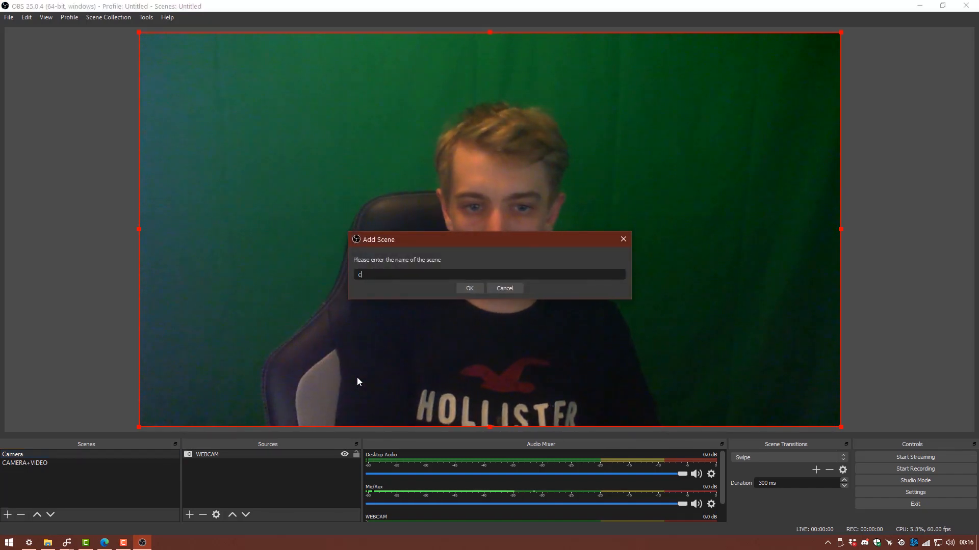
{"action": "type", "text": "CAMERA"}
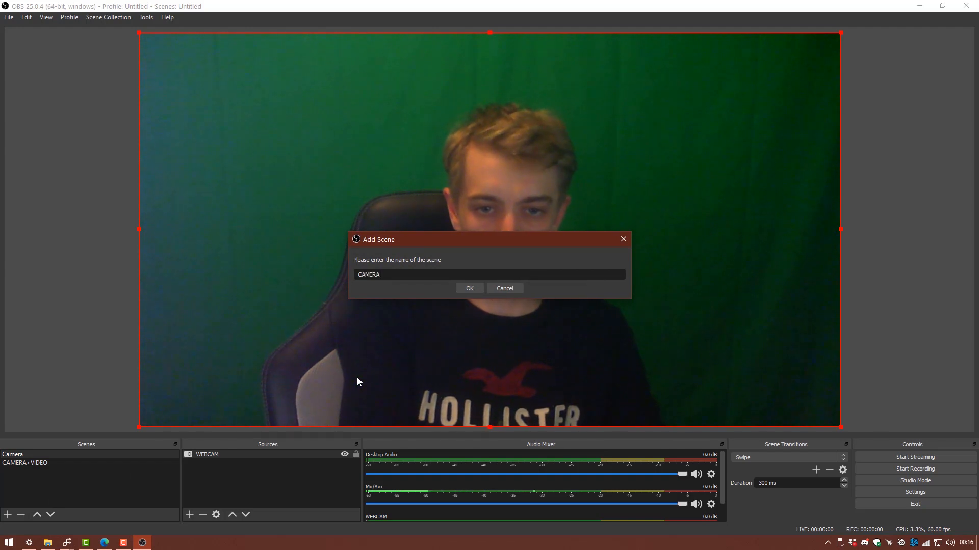
{"action": "type", "text": "+"}
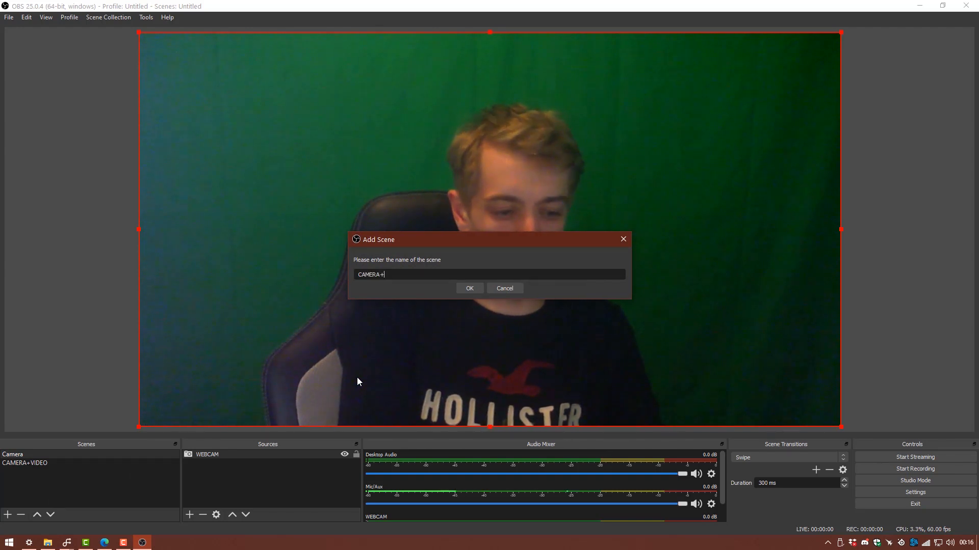
{"action": "type", "text": "BROWSER"}
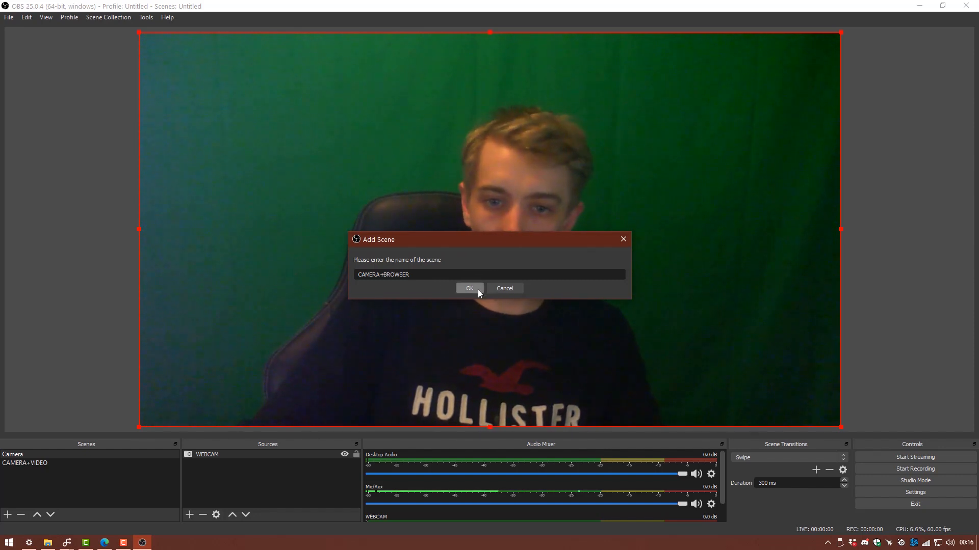
{"action": "left_click", "coordinate": [469, 289]}
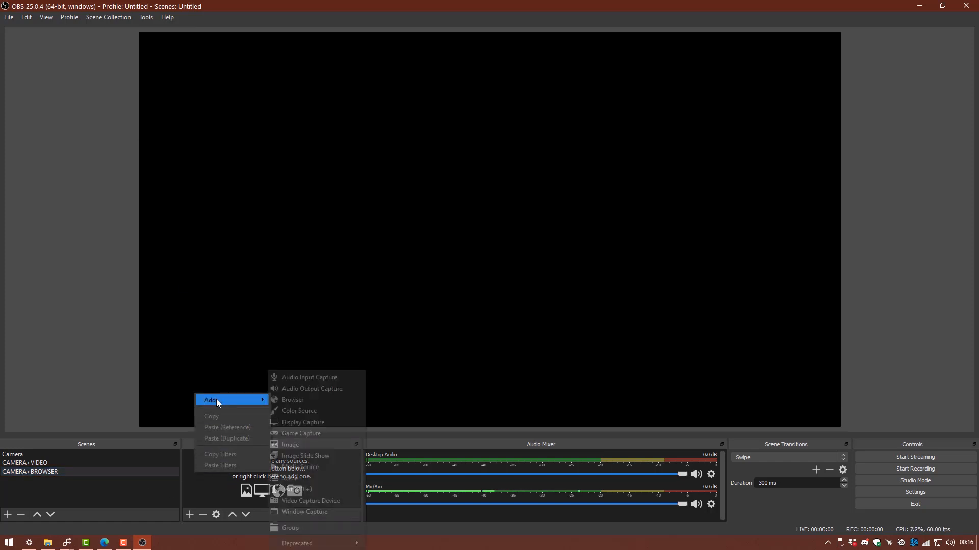
Step: Add the existing WEBCAM video capture source to the new scene
{"action": "left_click", "coordinate": [311, 501]}
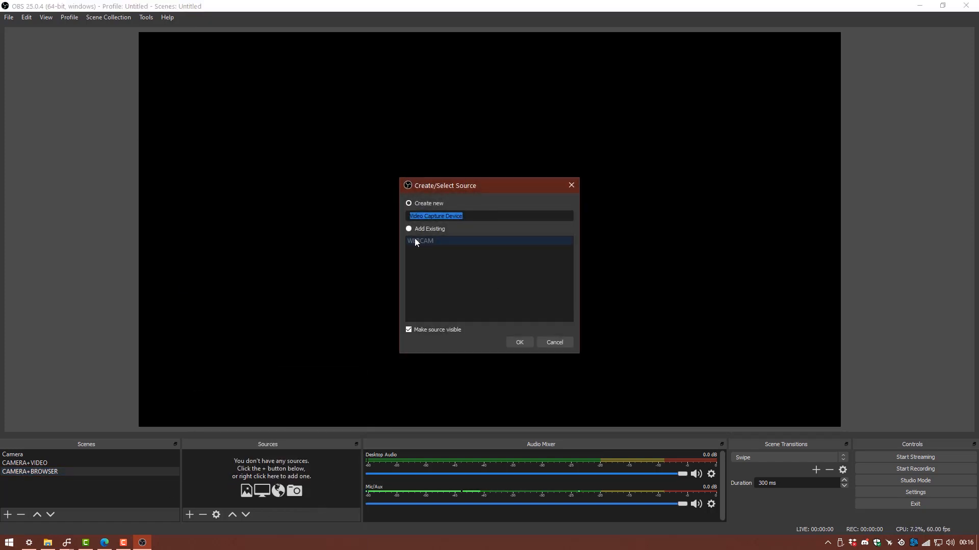
{"action": "left_click", "coordinate": [409, 228]}
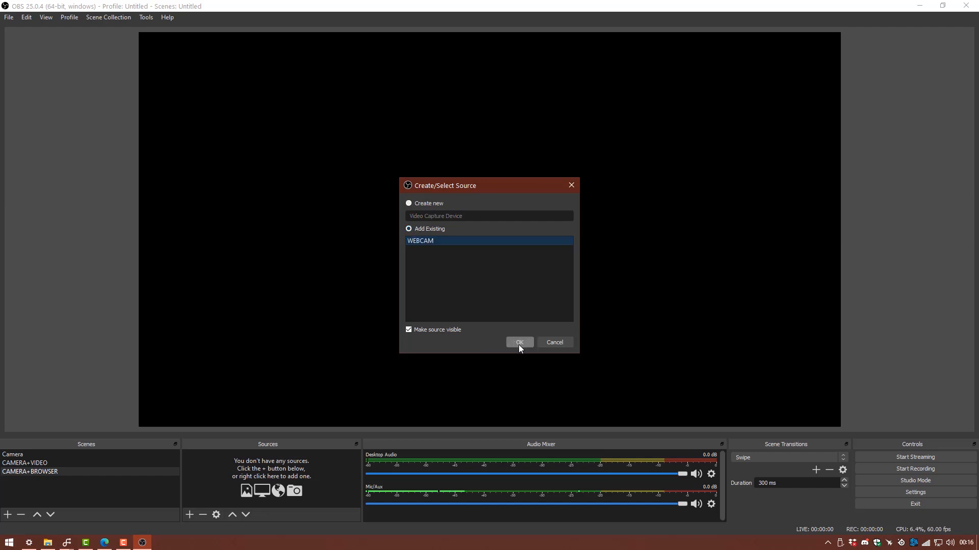
{"action": "left_click", "coordinate": [518, 343]}
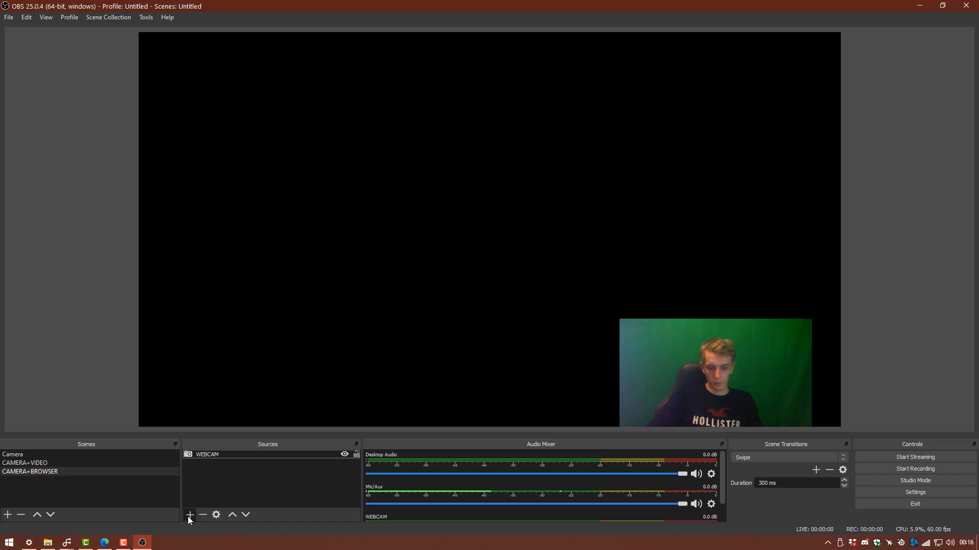
Step: Add a Browser source named Events Page, bringing up its properties
{"action": "left_click", "coordinate": [190, 513]}
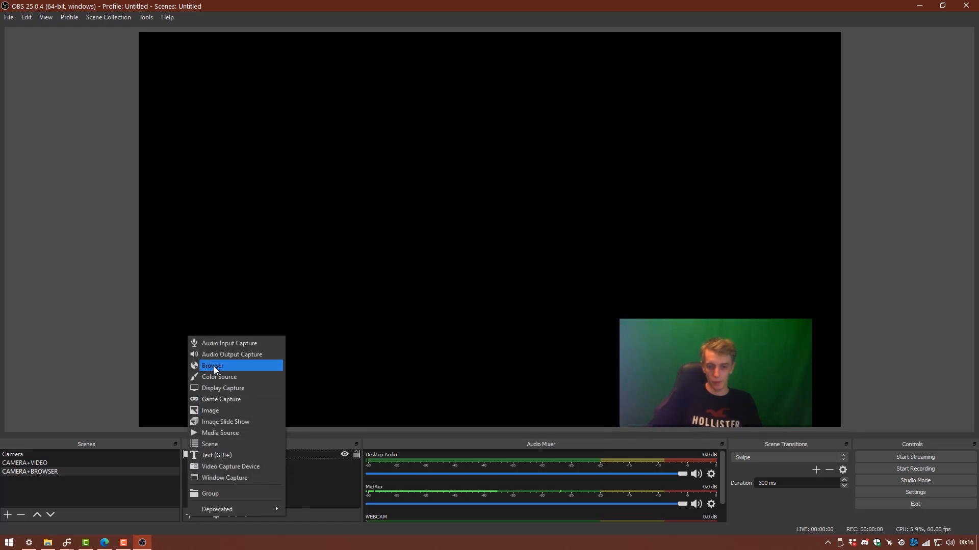
{"action": "left_click", "coordinate": [212, 365]}
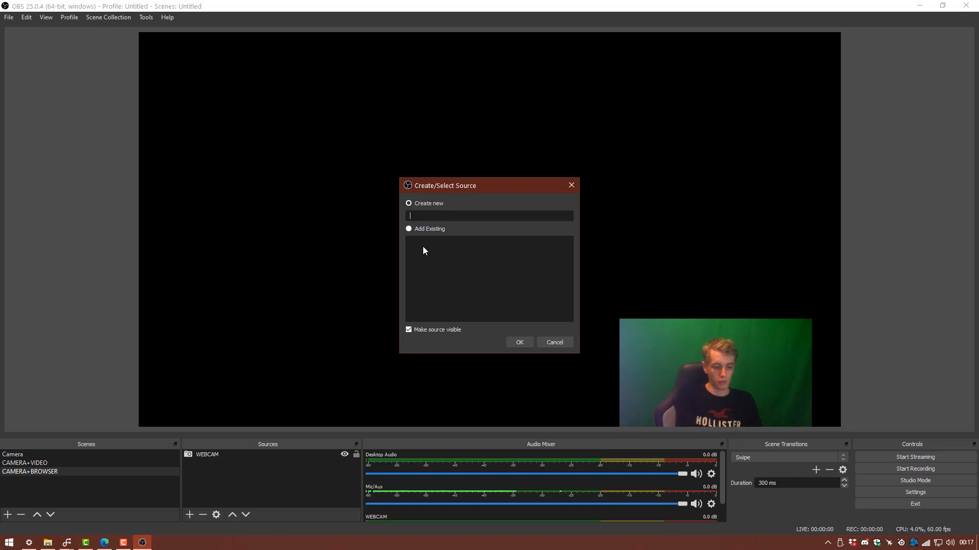
{"action": "type", "text": "Events"}
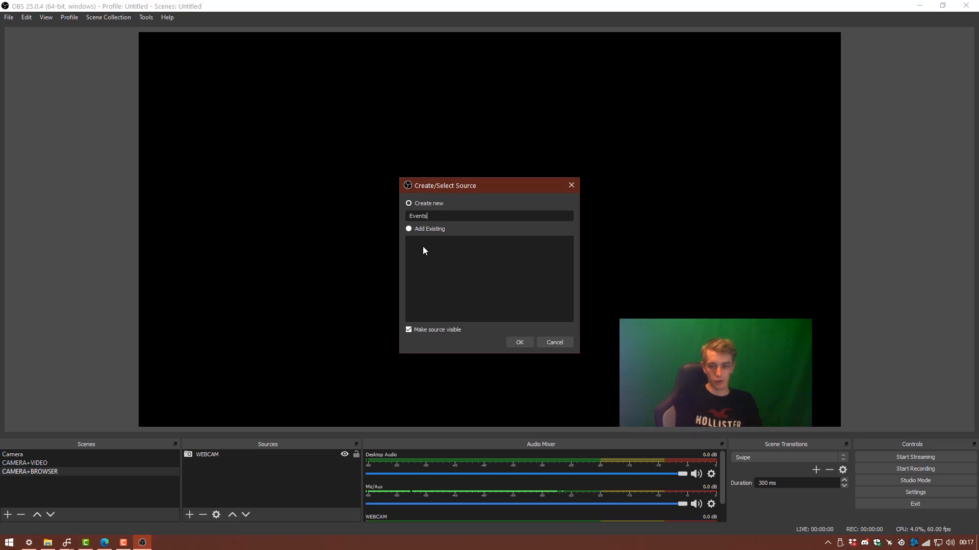
{"action": "type", "text": "Page"}
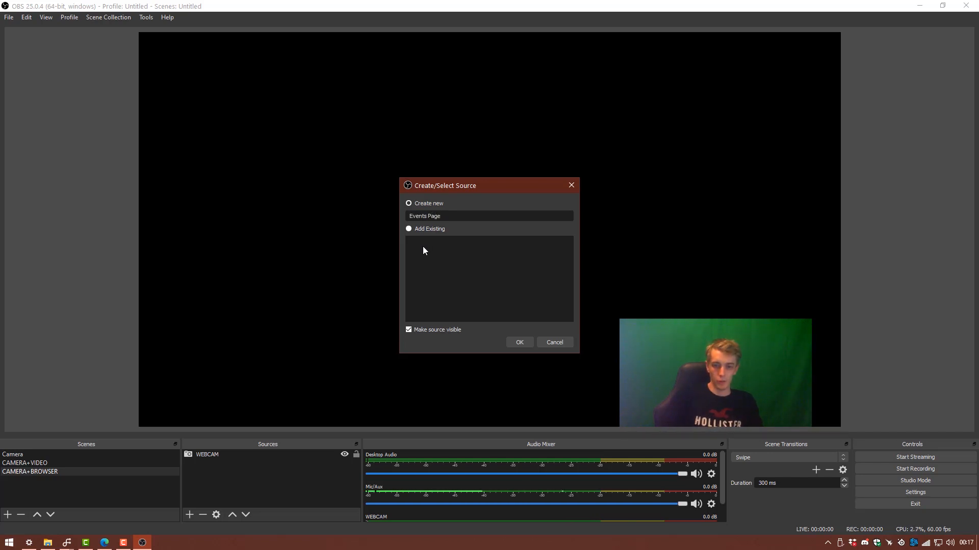
{"action": "mouse_move", "coordinate": [43, 388]}
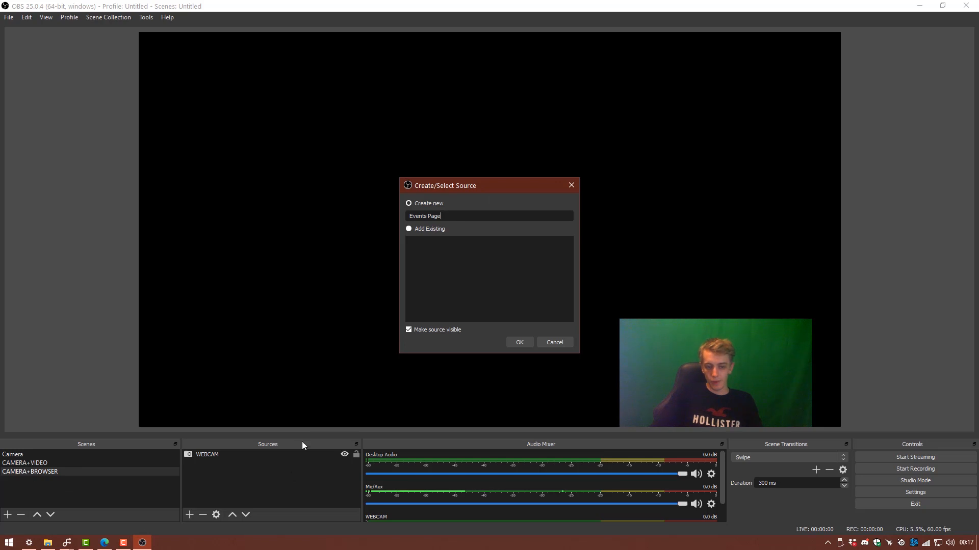
{"action": "mouse_move", "coordinate": [443, 442]}
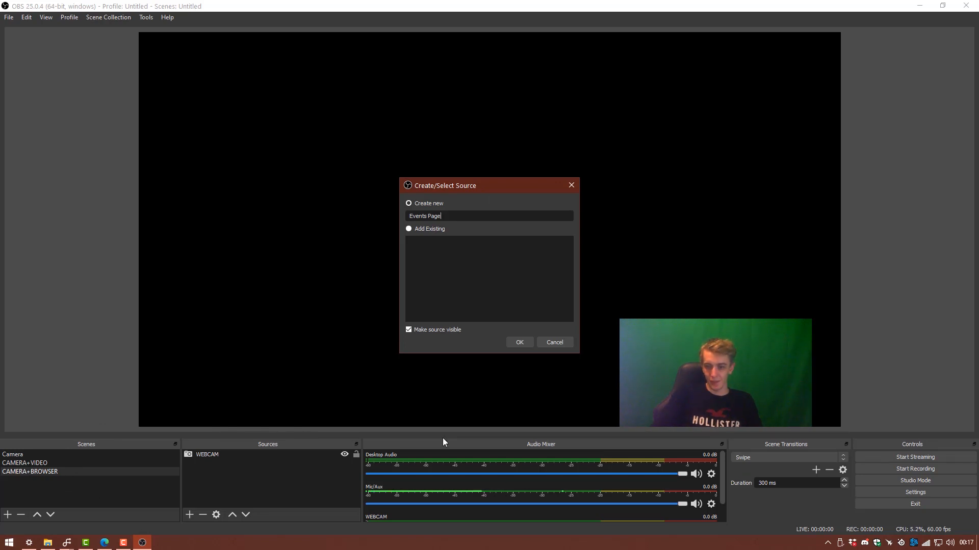
{"action": "mouse_move", "coordinate": [534, 376]}
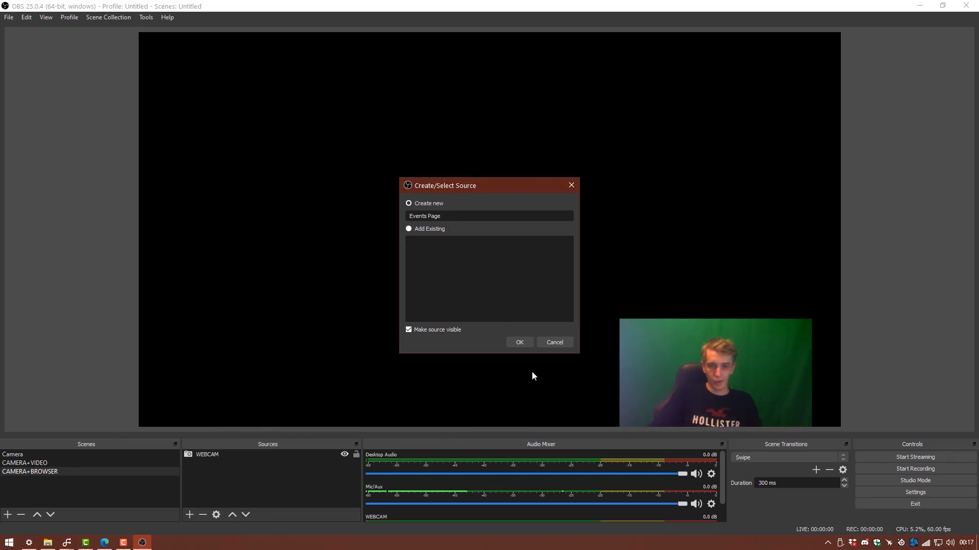
{"action": "left_click", "coordinate": [518, 342]}
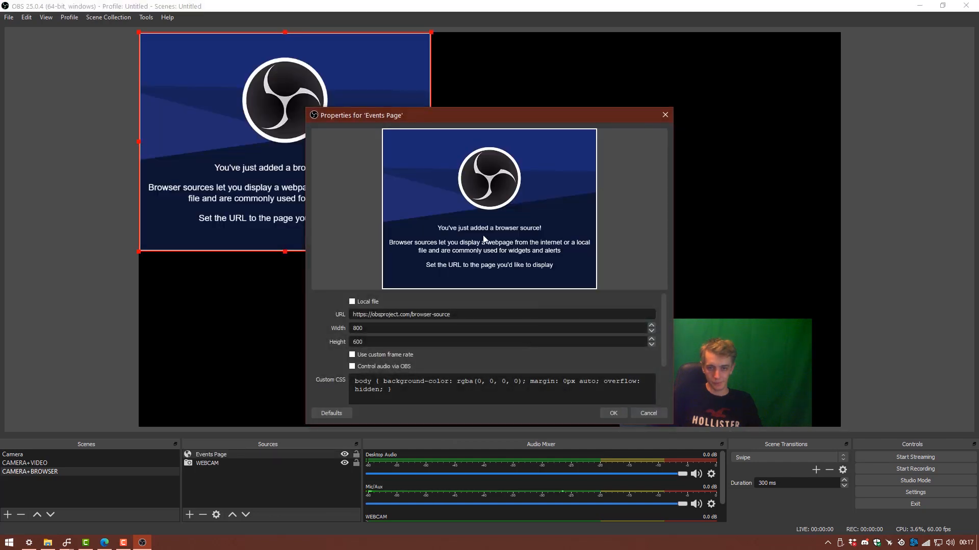
{"action": "left_click_drag", "start_coordinate": [356, 115], "coordinate": [499, 74]}
{"action": "type", "text": "1920"}
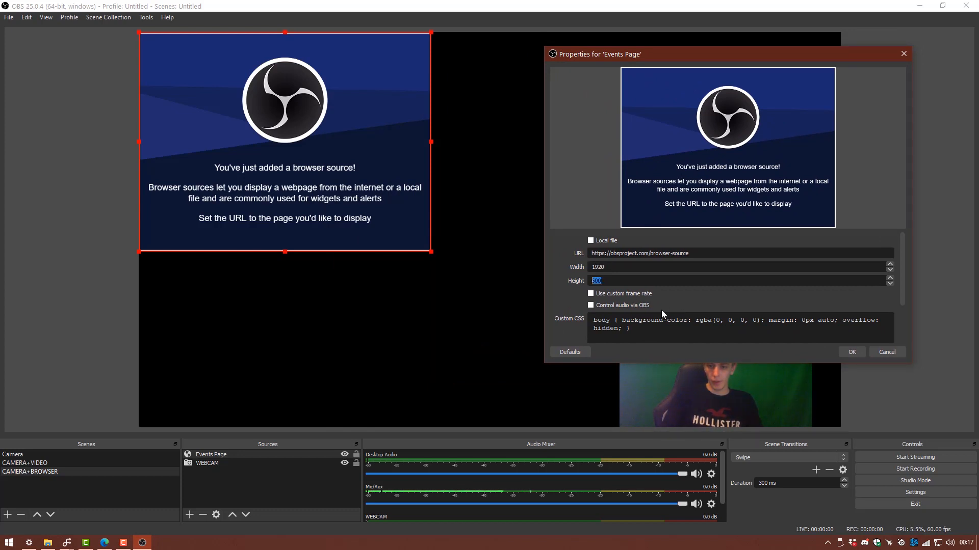
{"action": "type", "text": "1080"}
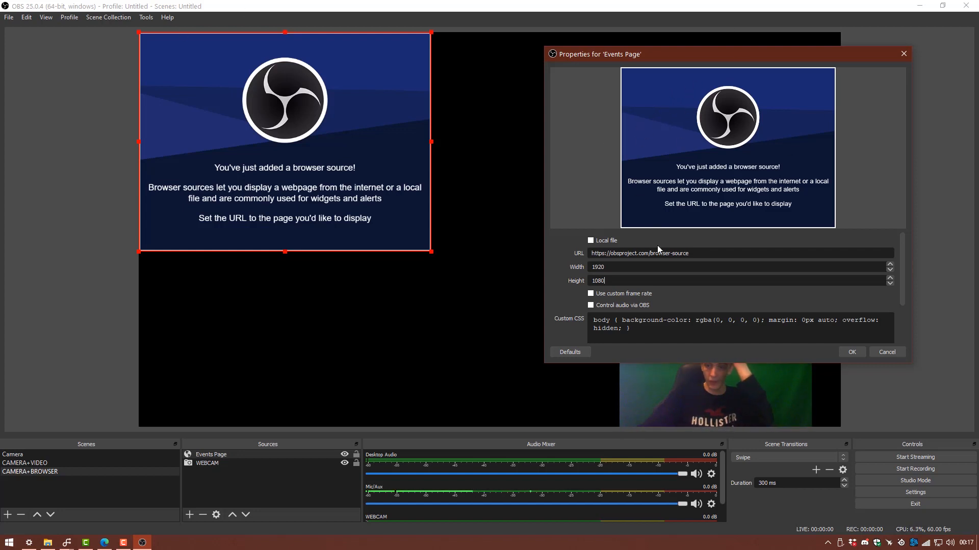
{"action": "triple_click", "coordinate": [639, 252]}
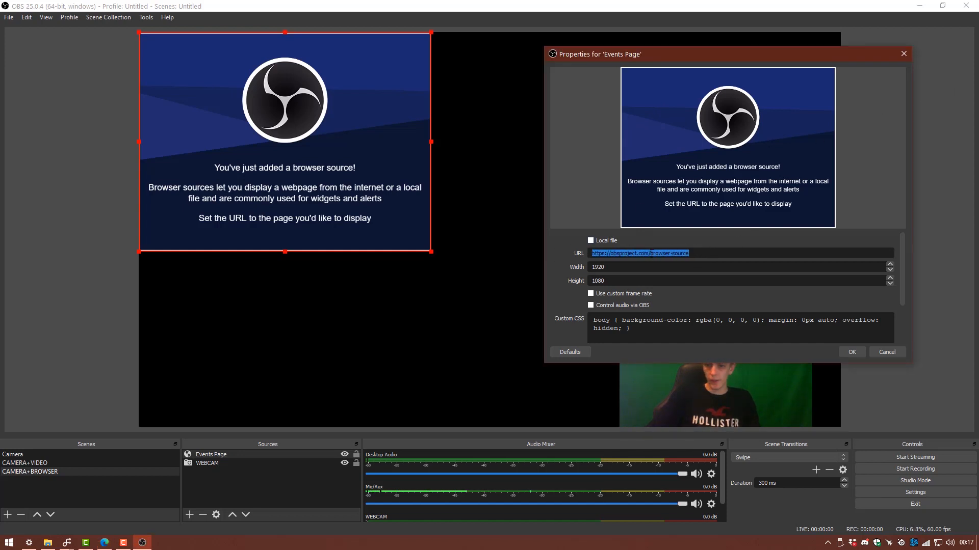
{"action": "mouse_move", "coordinate": [650, 217]}
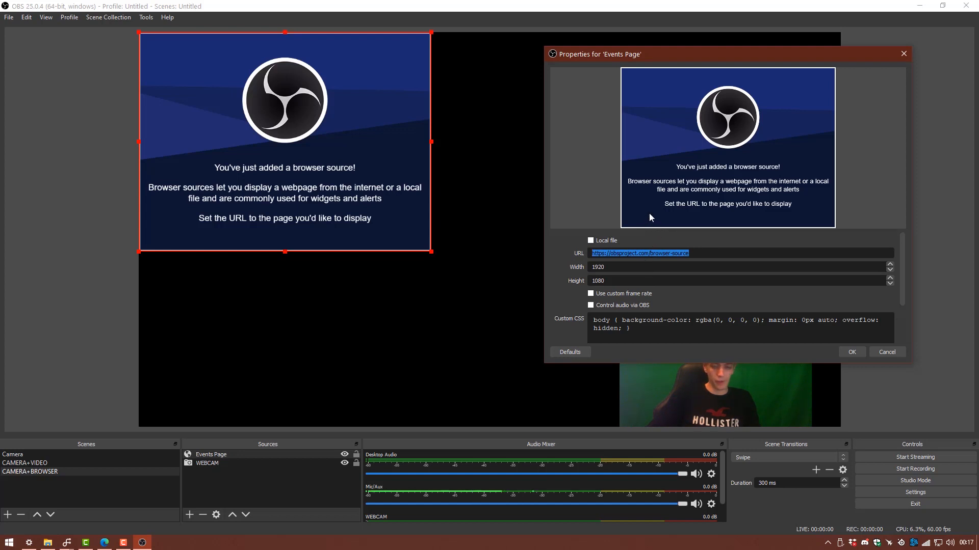
{"action": "type", "text": "https://events.collab365.community/"}
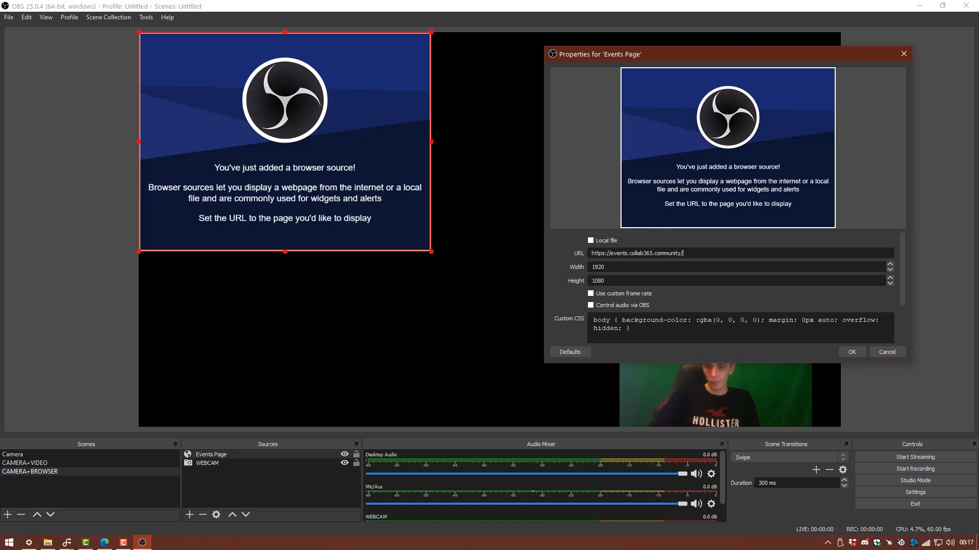
{"action": "left_click", "coordinate": [850, 352]}
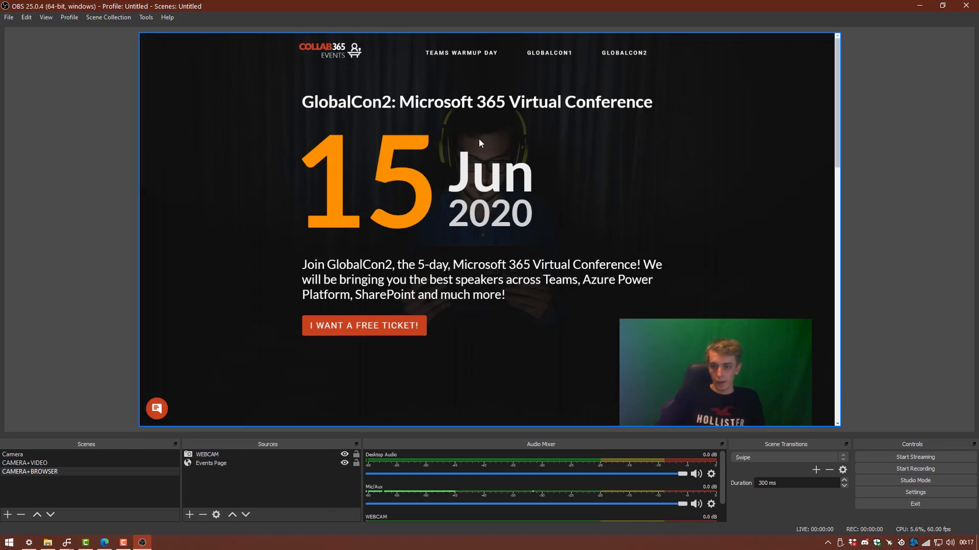
{"action": "mouse_move", "coordinate": [438, 216]}
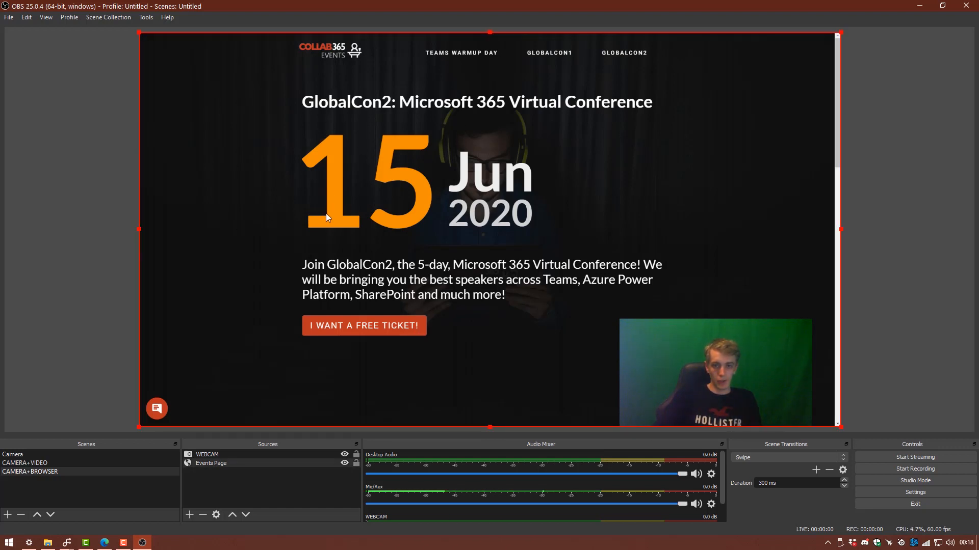
{"action": "mouse_move", "coordinate": [384, 207]}
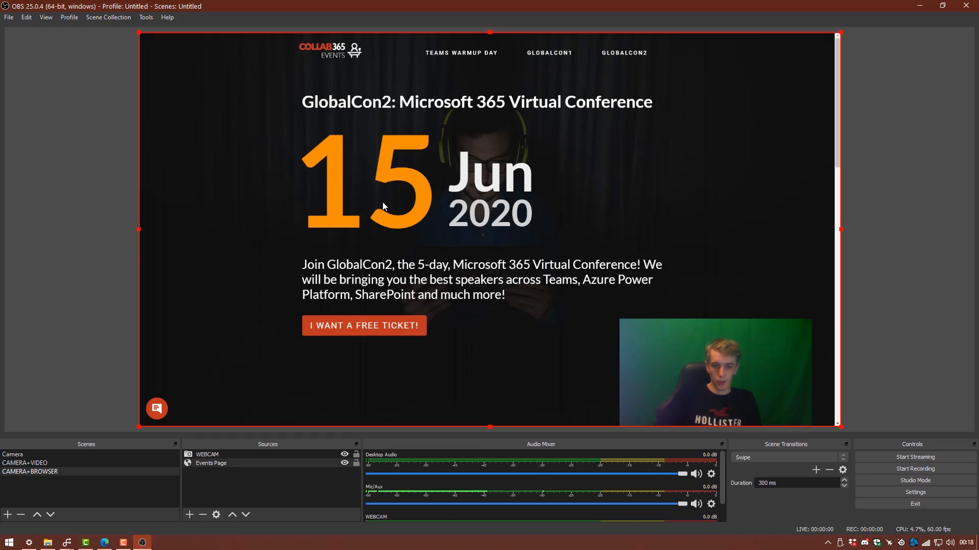
{"action": "mouse_move", "coordinate": [360, 198]}
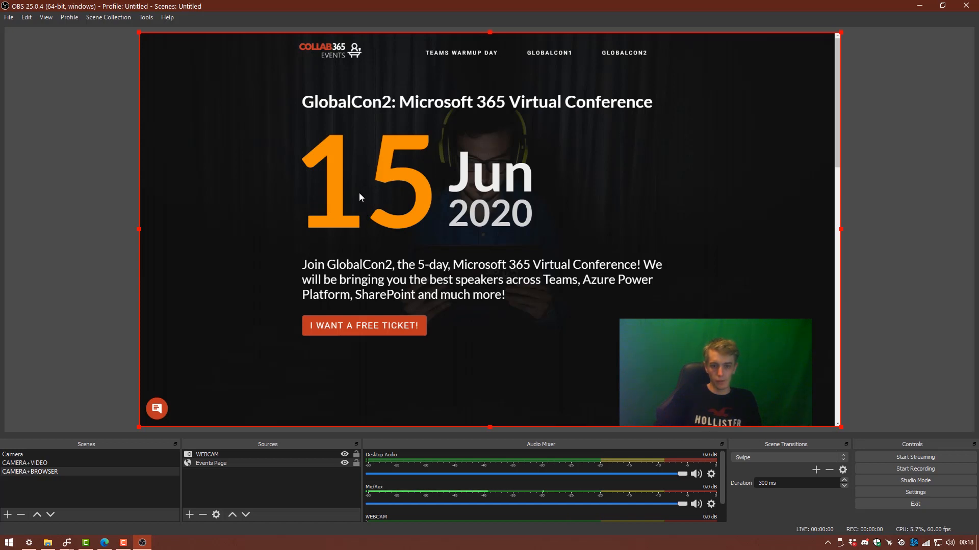
Step: Interact with the Events Page source and scroll down to the GlobalCon2 schedule
{"action": "right_click", "coordinate": [359, 196]}
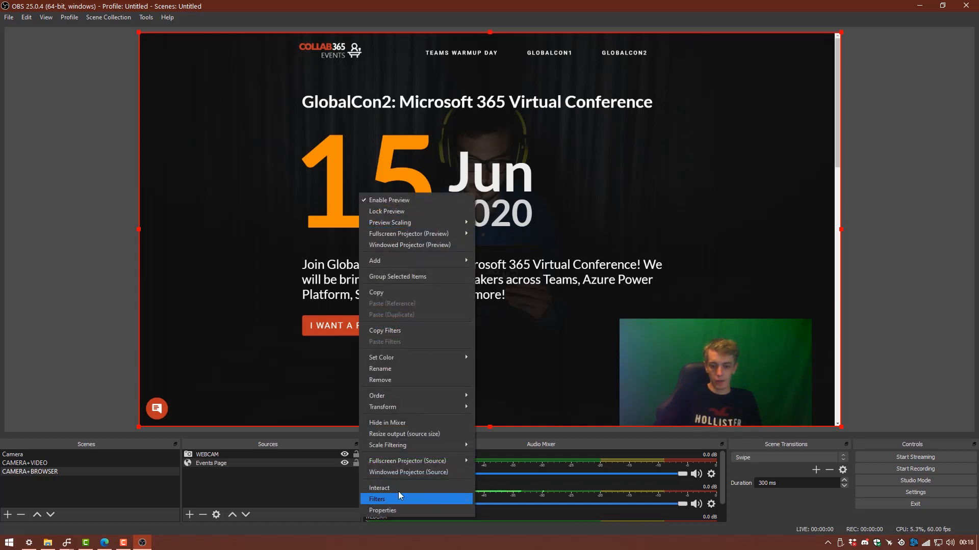
{"action": "left_click", "coordinate": [380, 488]}
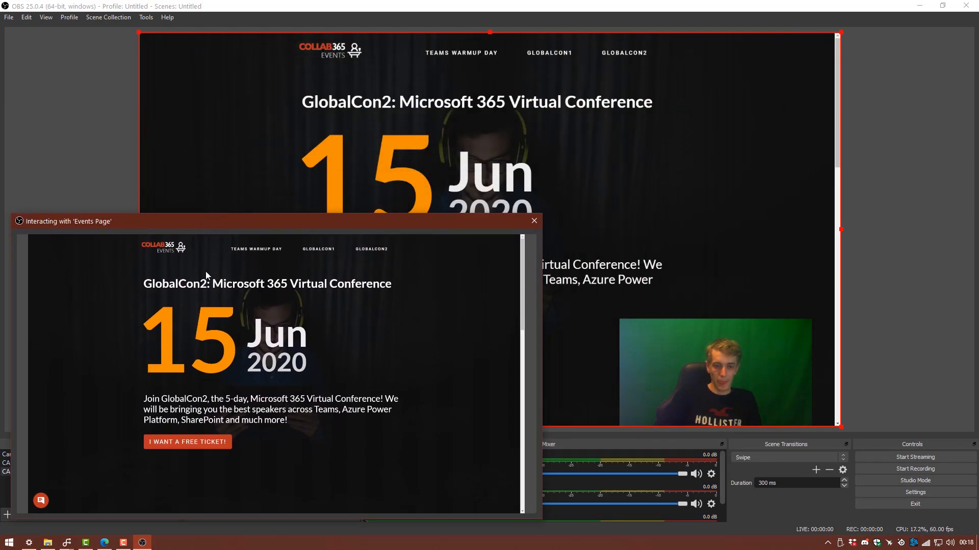
{"action": "mouse_move", "coordinate": [254, 303]}
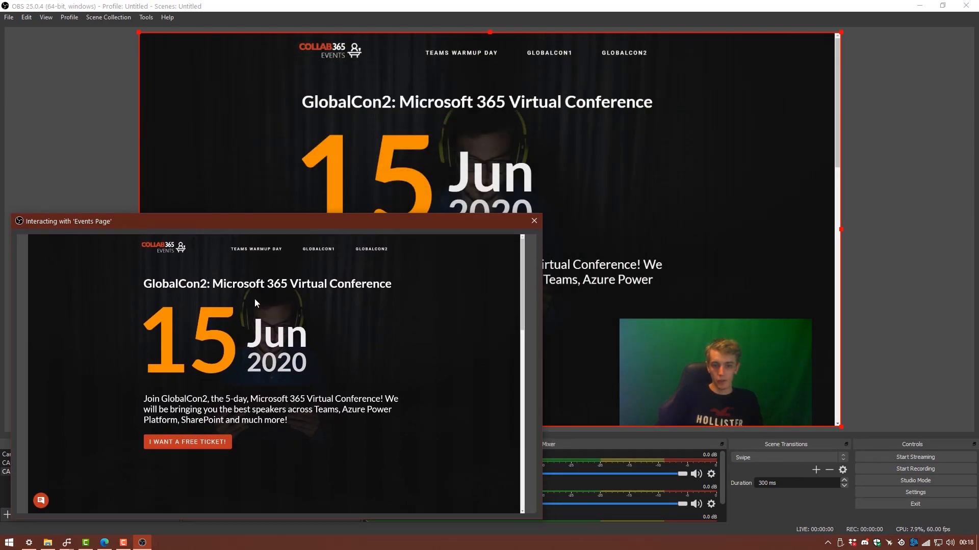
{"action": "mouse_move", "coordinate": [529, 41]}
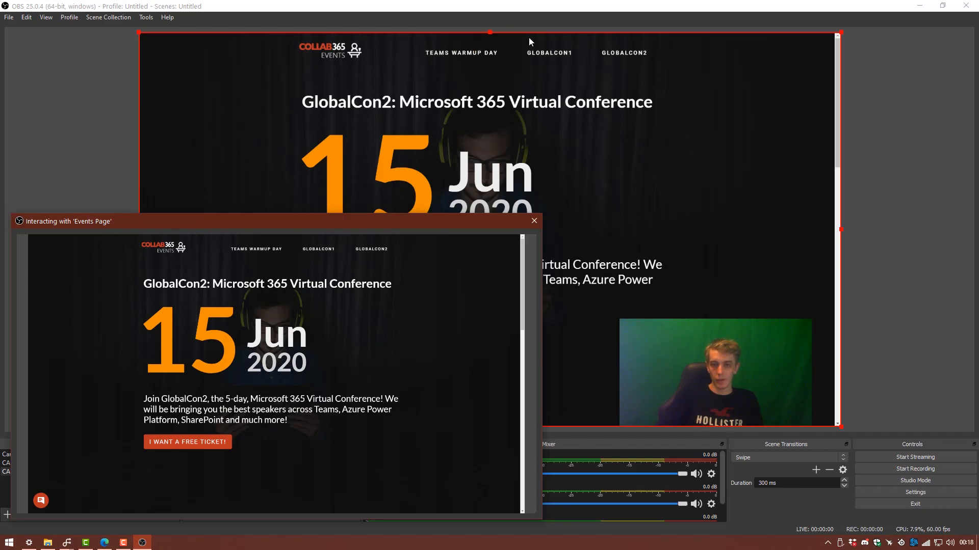
{"action": "scroll", "scroll_direction": "down", "scroll_amount": 3}
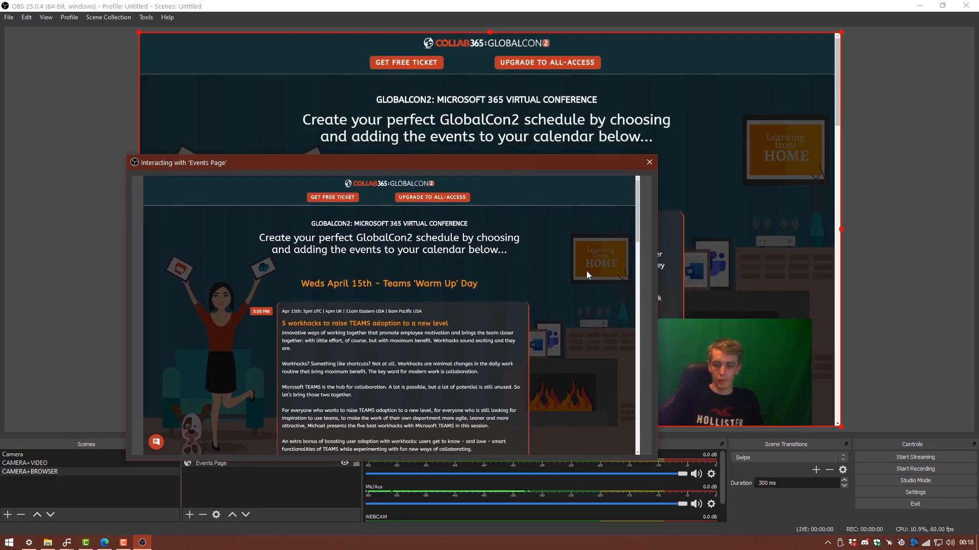
{"action": "mouse_move", "coordinate": [559, 315]}
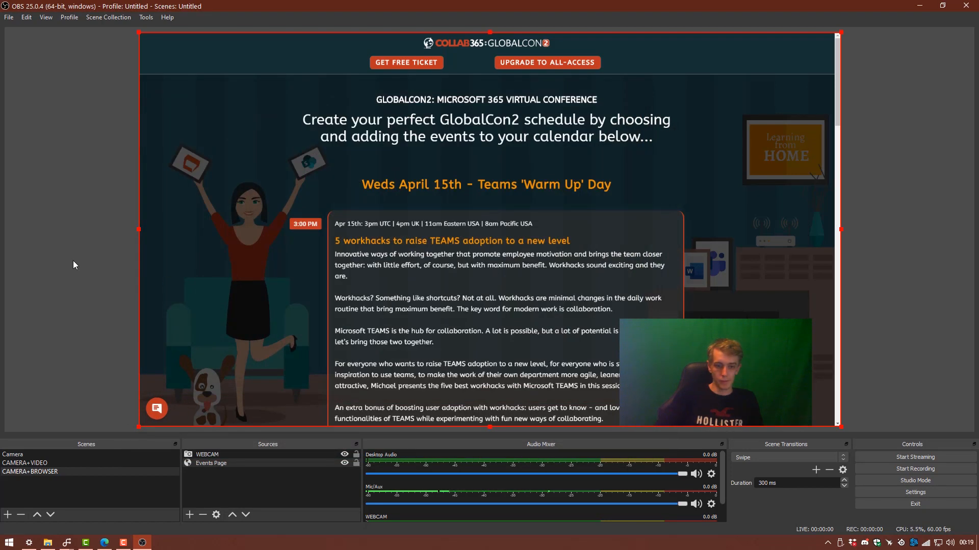
{"action": "left_click", "coordinate": [24, 463]}
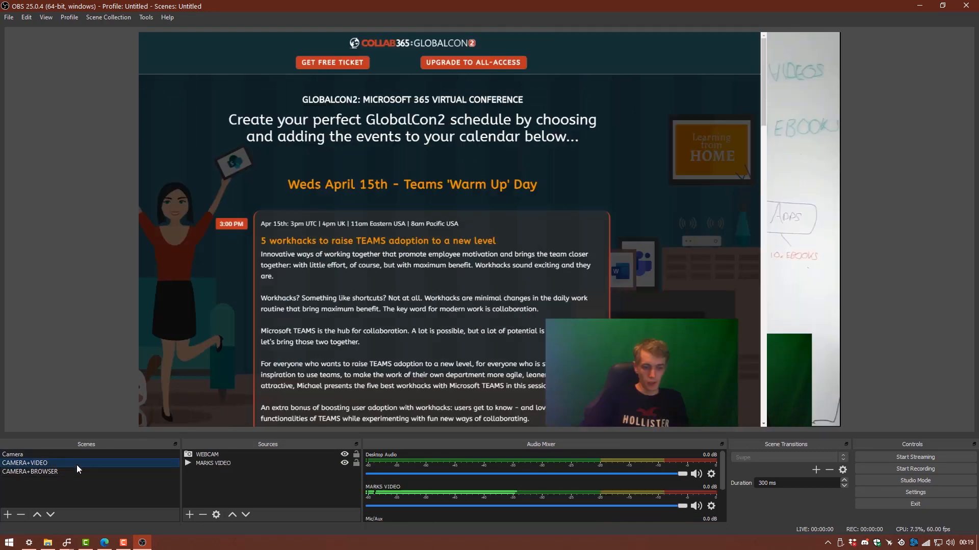
{"action": "left_click", "coordinate": [24, 462]}
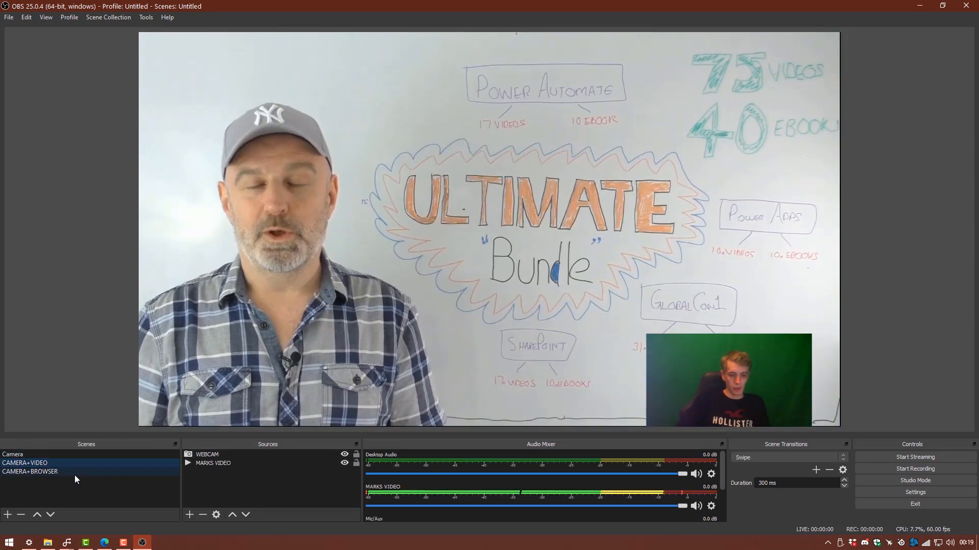
{"action": "left_click", "coordinate": [13, 455]}
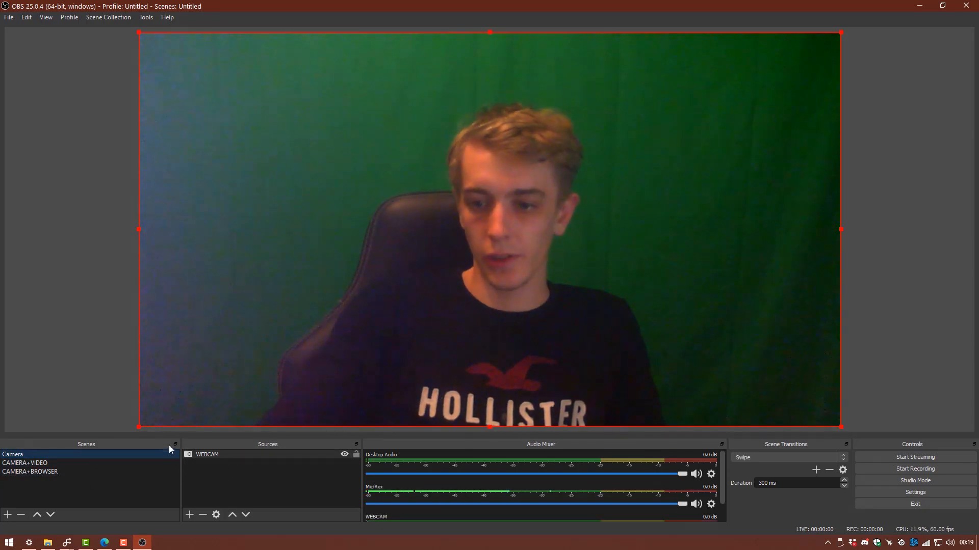
{"action": "left_click", "coordinate": [25, 463]}
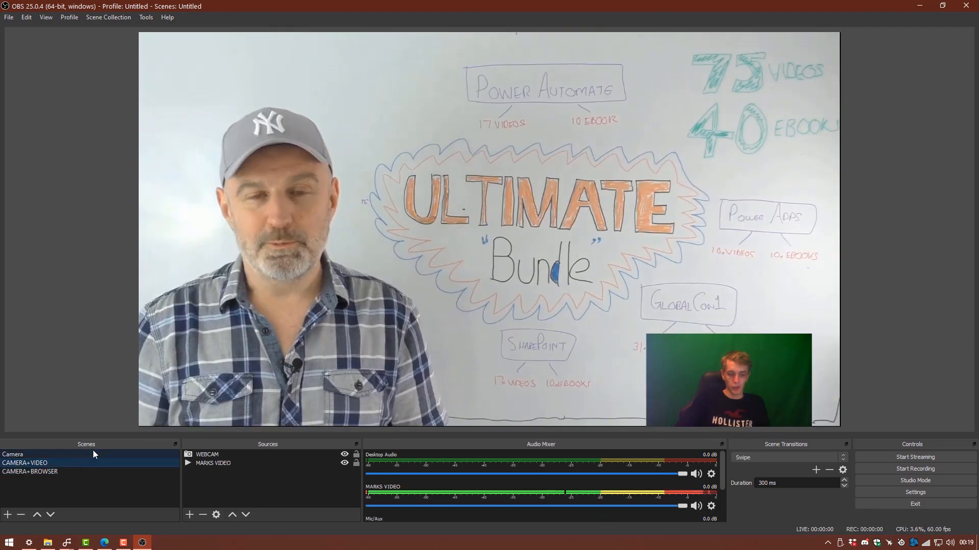
{"action": "left_click", "coordinate": [30, 471]}
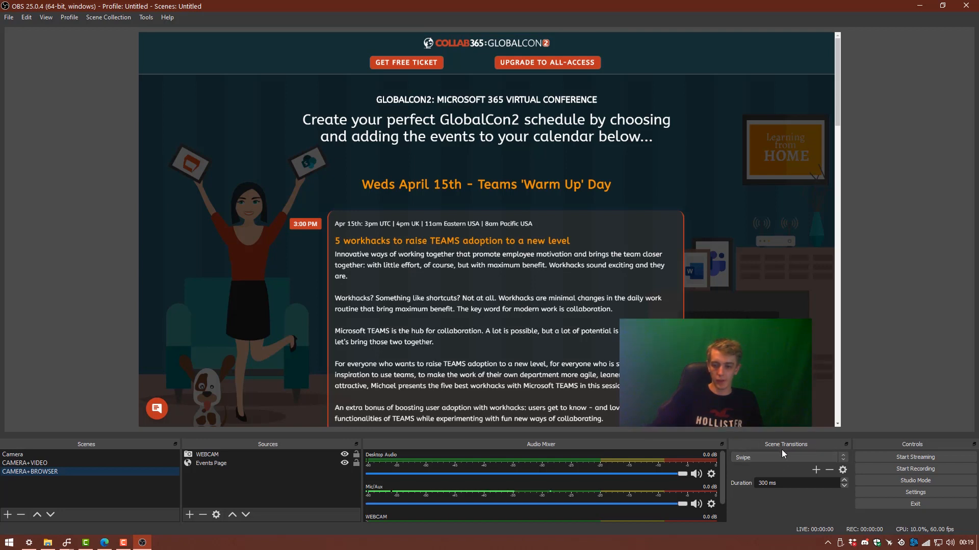
Step: Switch the transition to Fade and preview it between the Camera and CAMERA+BROWSER scenes
{"action": "left_click", "coordinate": [788, 458]}
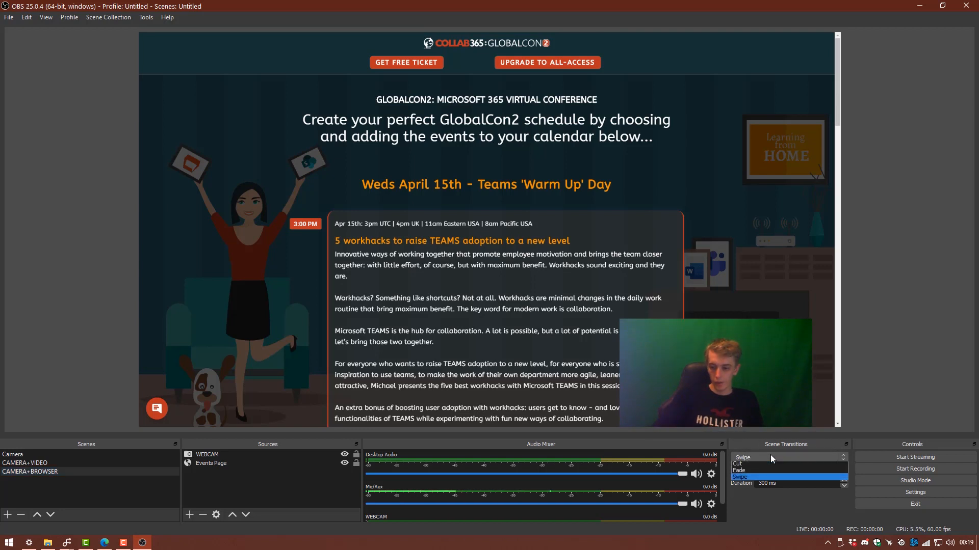
{"action": "left_click", "coordinate": [740, 470]}
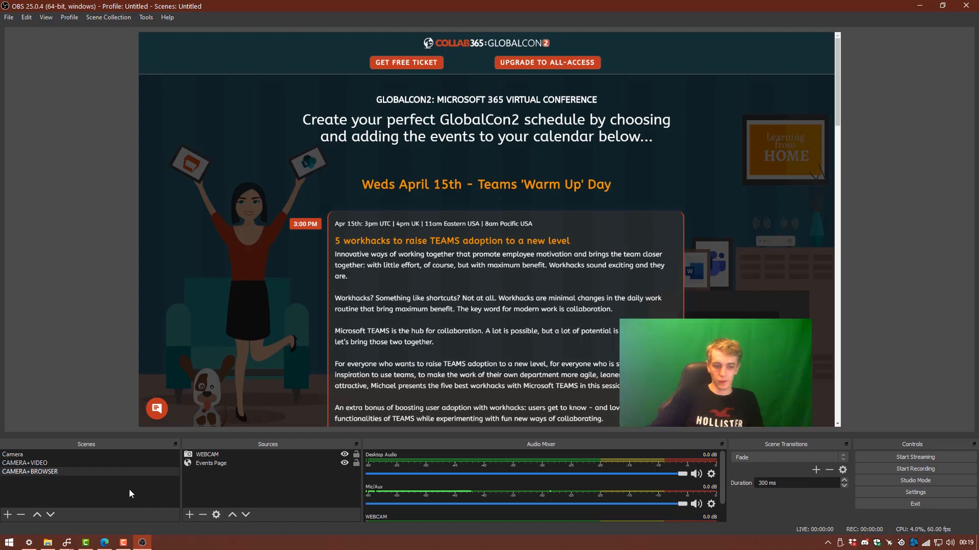
{"action": "left_click", "coordinate": [12, 455]}
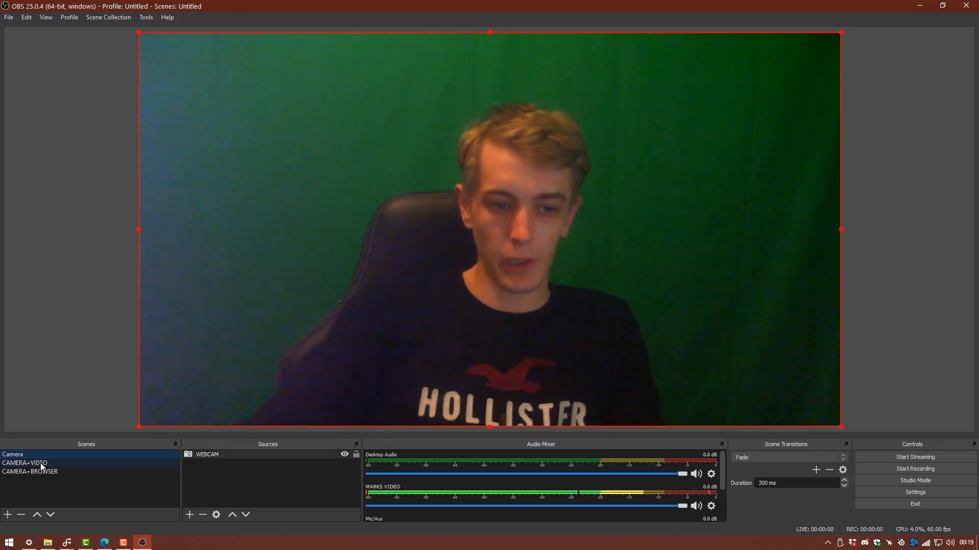
{"action": "left_click", "coordinate": [30, 472]}
{"action": "type", "text": "3000"}
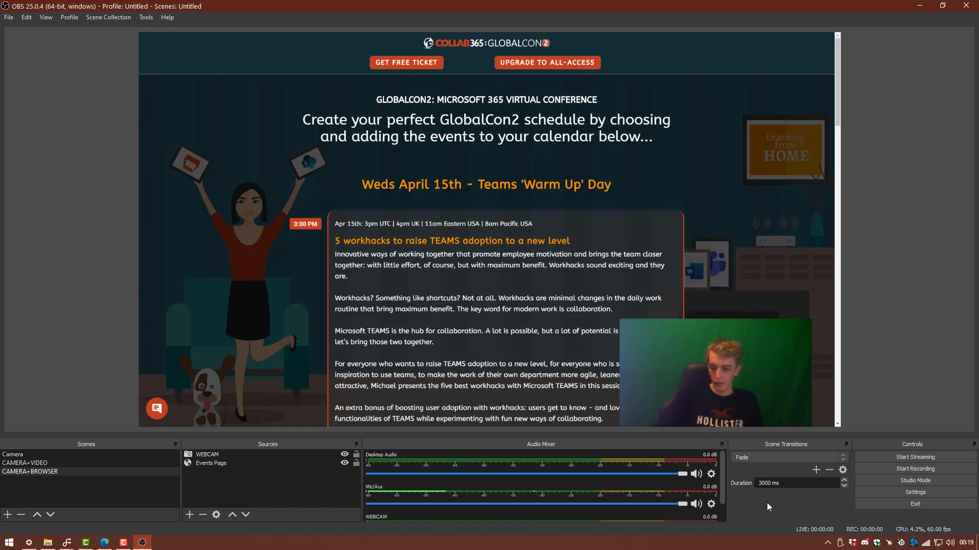
Step: Set the transition back to Swipe and switch to the CAMERA+VIDEO scene
{"action": "left_click", "coordinate": [24, 463]}
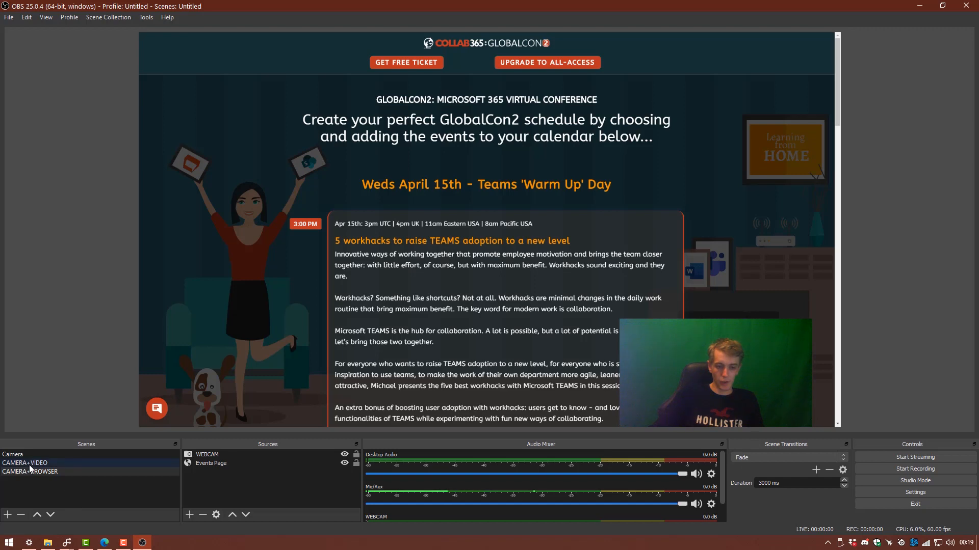
{"action": "left_click", "coordinate": [788, 458]}
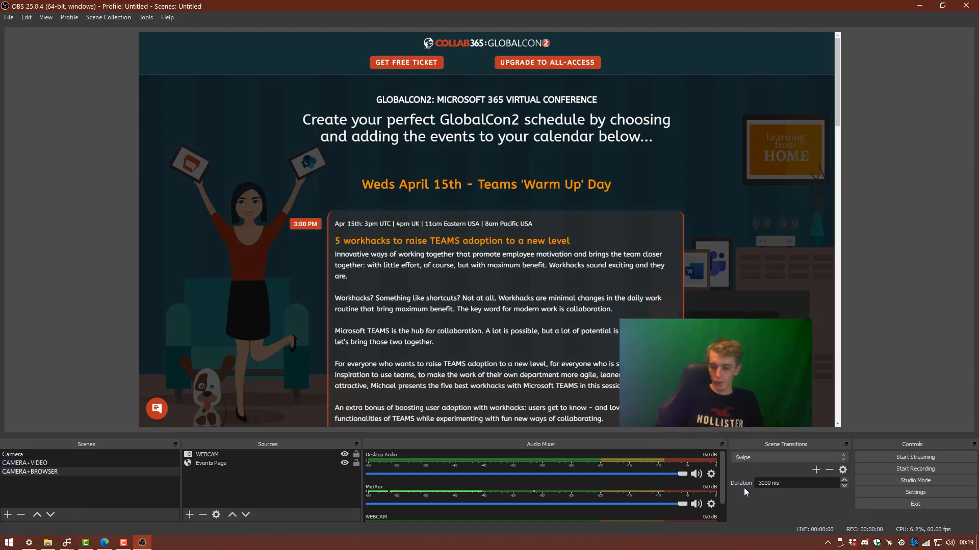
{"action": "left_click", "coordinate": [25, 463]}
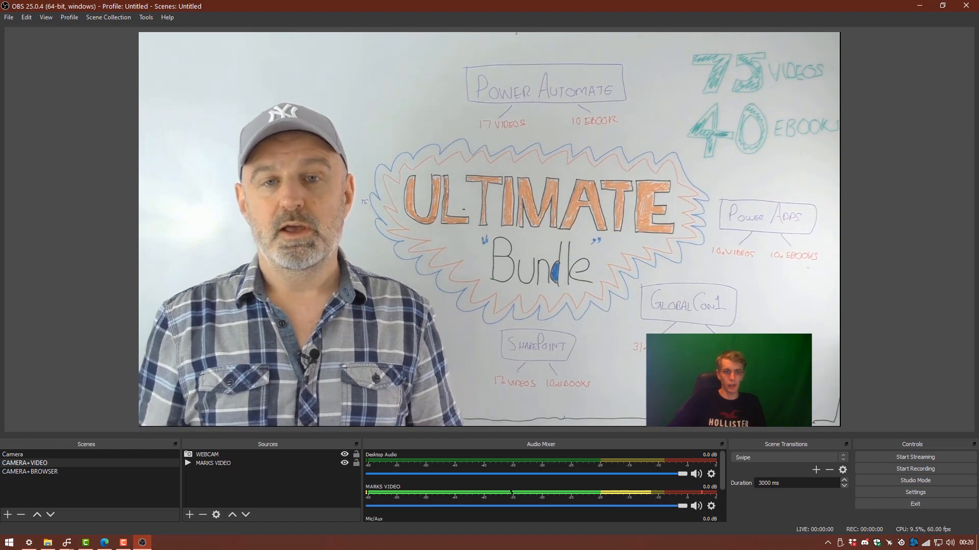
Step: Show the Scene Collection menu, with the Untitled collection checked
{"action": "left_click", "coordinate": [108, 17]}
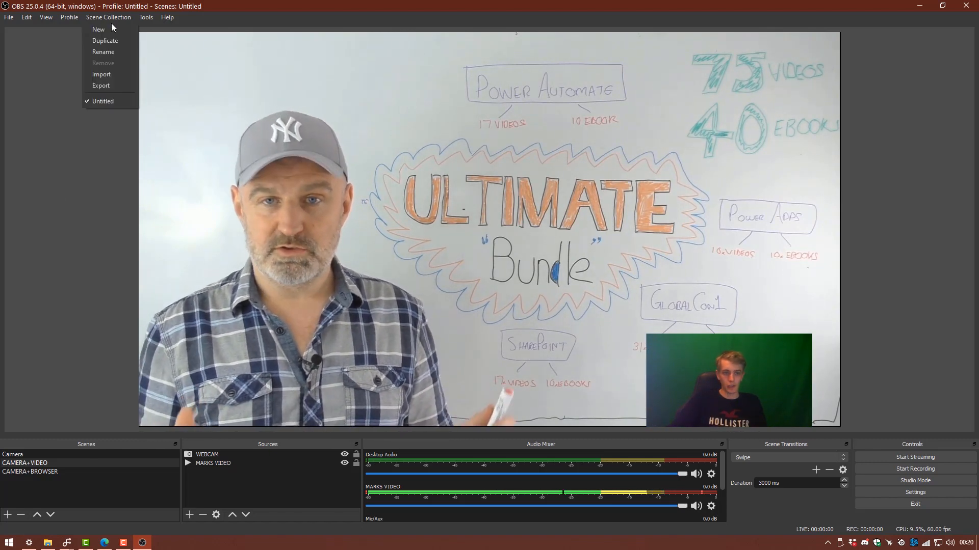
{"action": "mouse_move", "coordinate": [104, 86]}
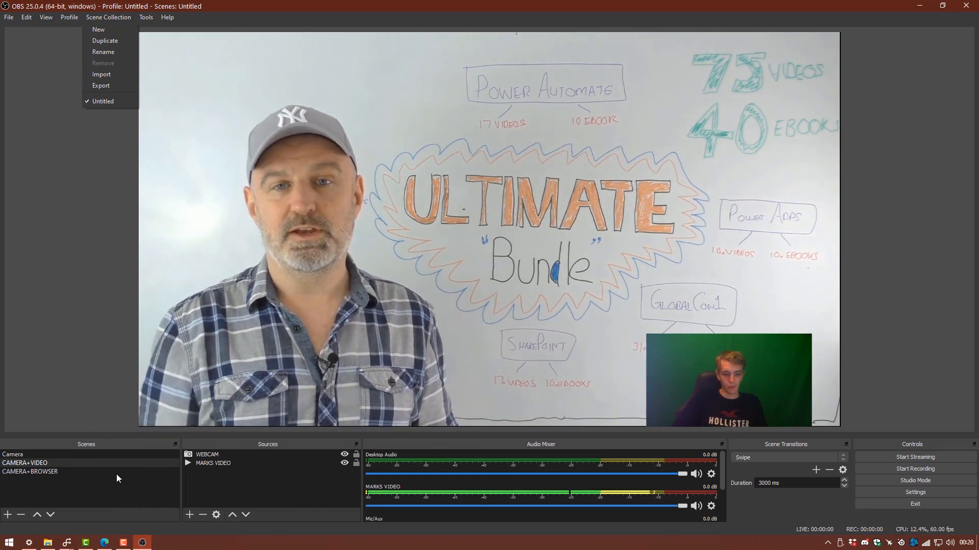
{"action": "mouse_move", "coordinate": [78, 495]}
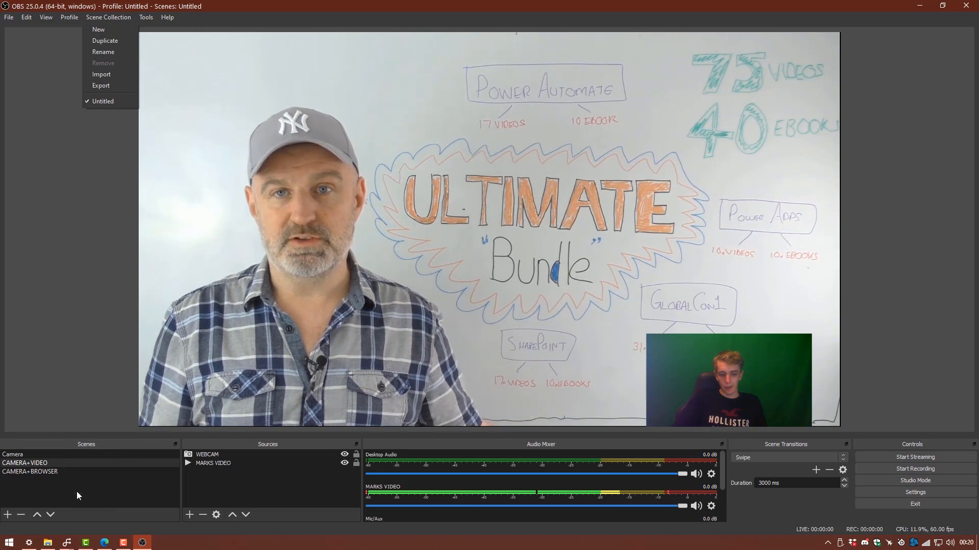